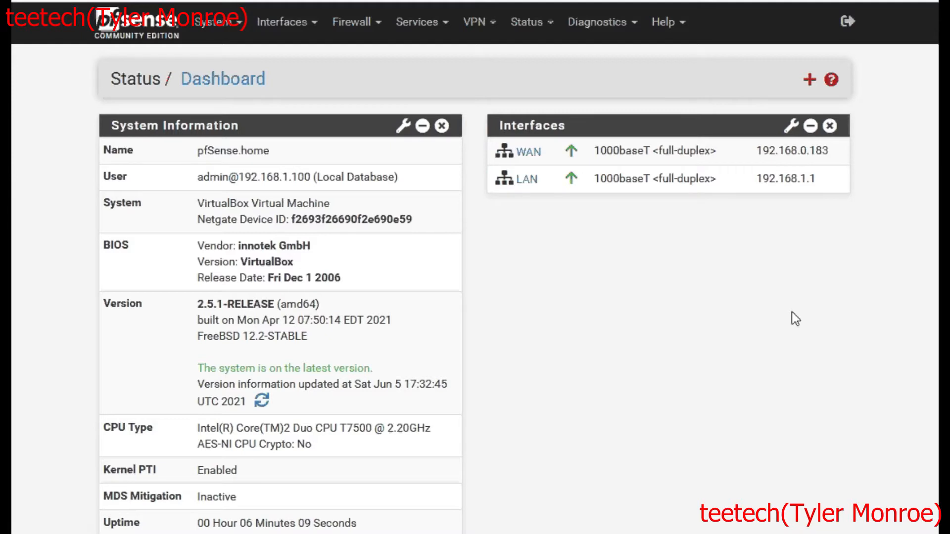
mouse_move(649, 284)
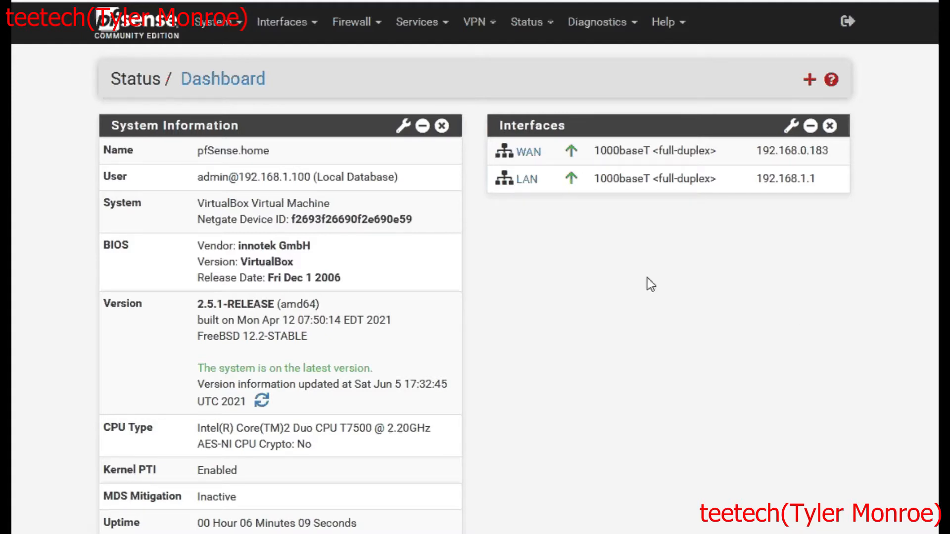
mouse_move(213, 22)
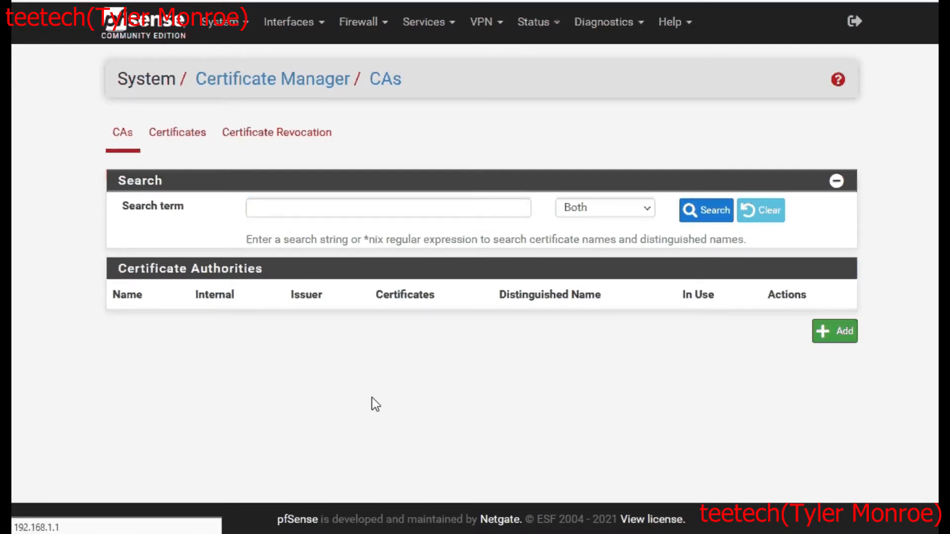
Save an internal CA 'testvpn' with common name testvpn, RSA 2048, sha256.
left_click(834, 331)
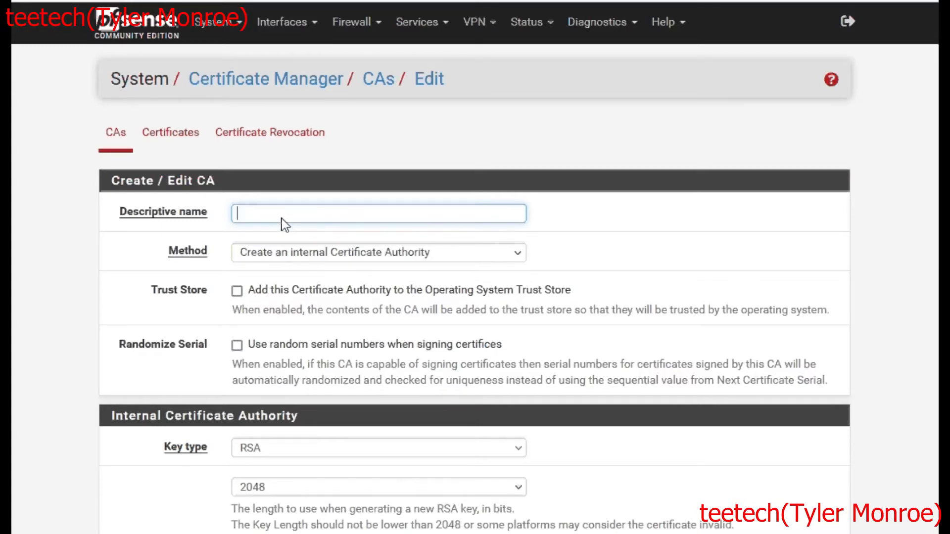
type("tets")
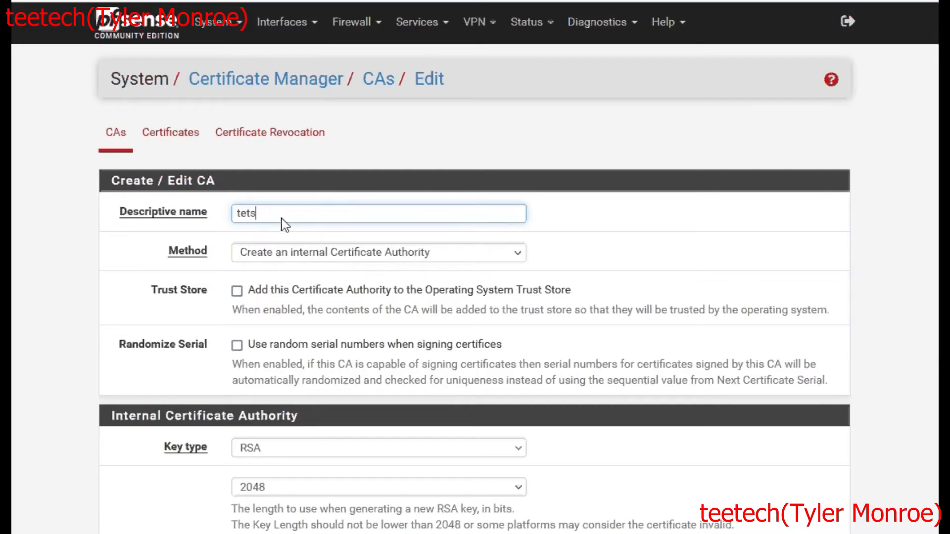
type("testvpn")
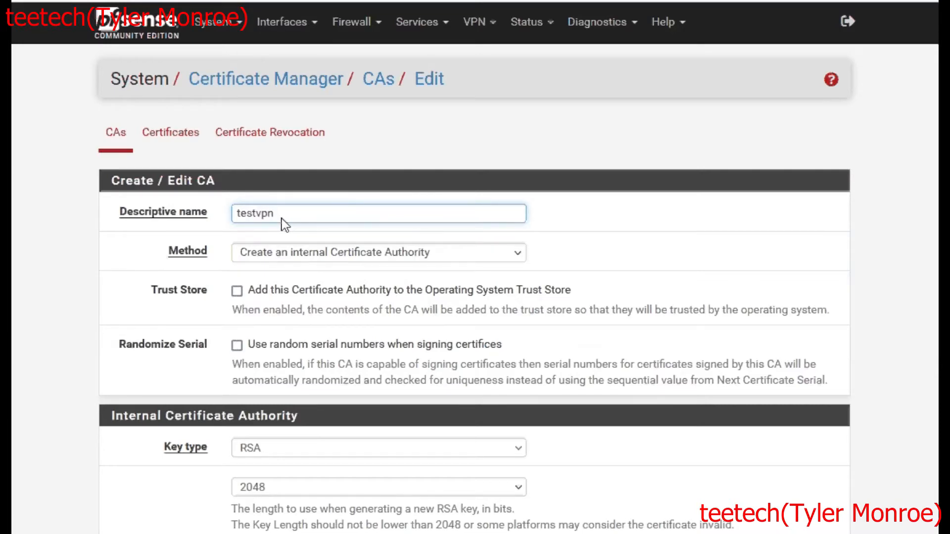
scroll("down", 3)
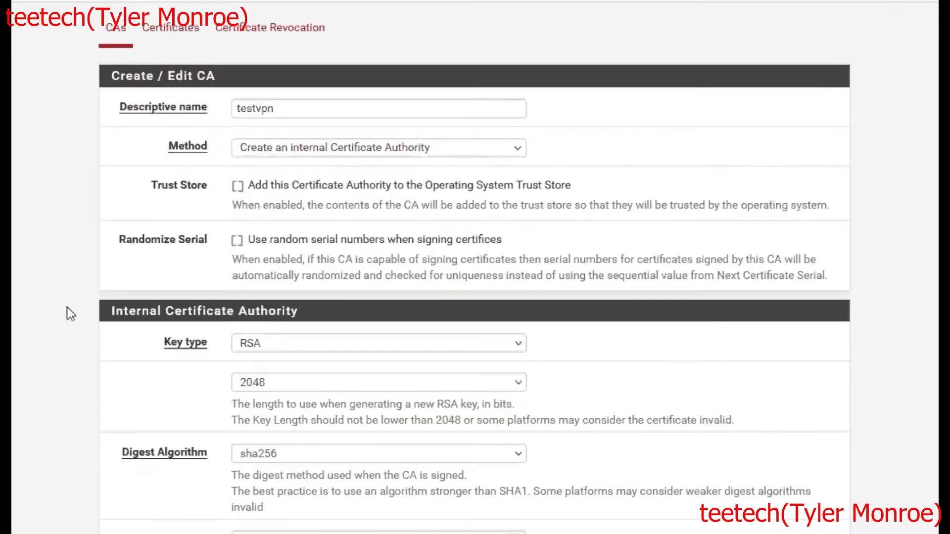
scroll("down", 3)
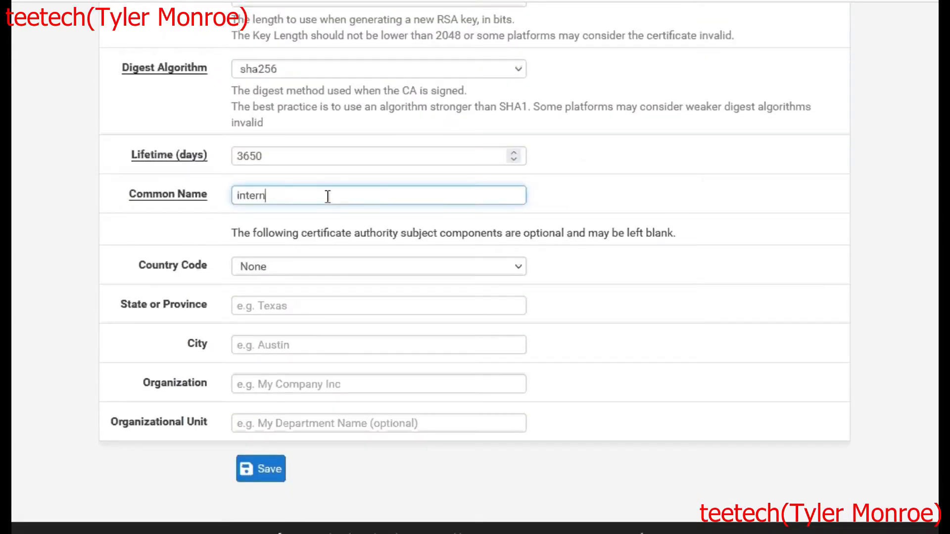
type("testvpn")
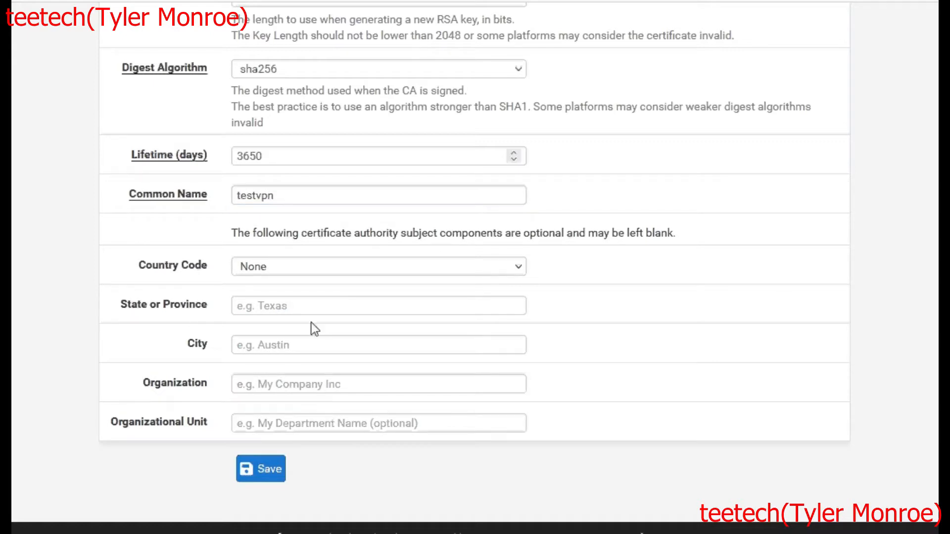
mouse_move(169, 315)
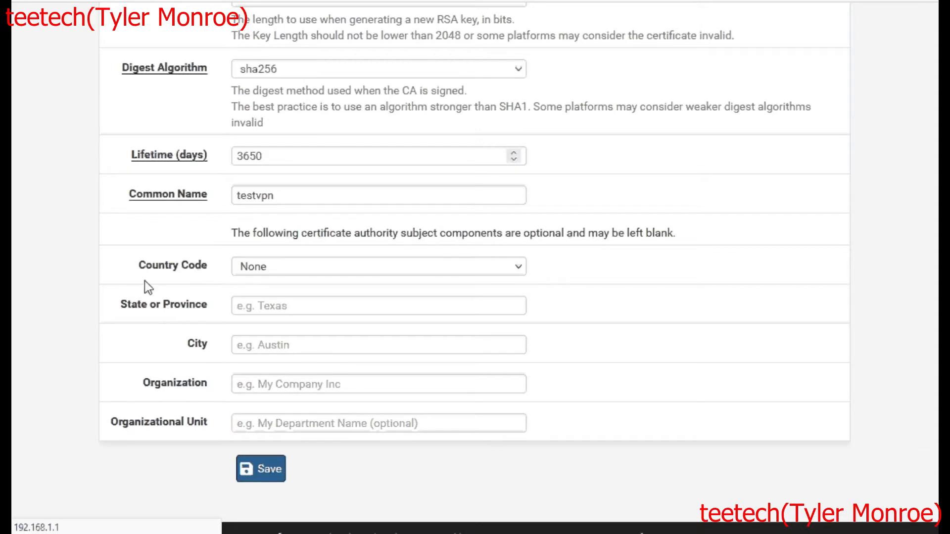
left_click(261, 469)
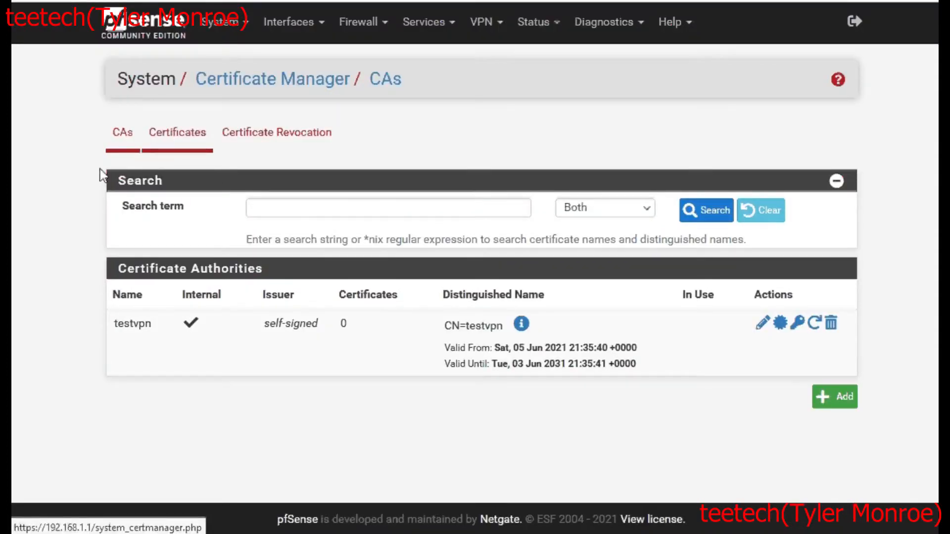
Save a 'testvpn' Server Certificate with common name testvpn from the Certificates list.
left_click(177, 132)
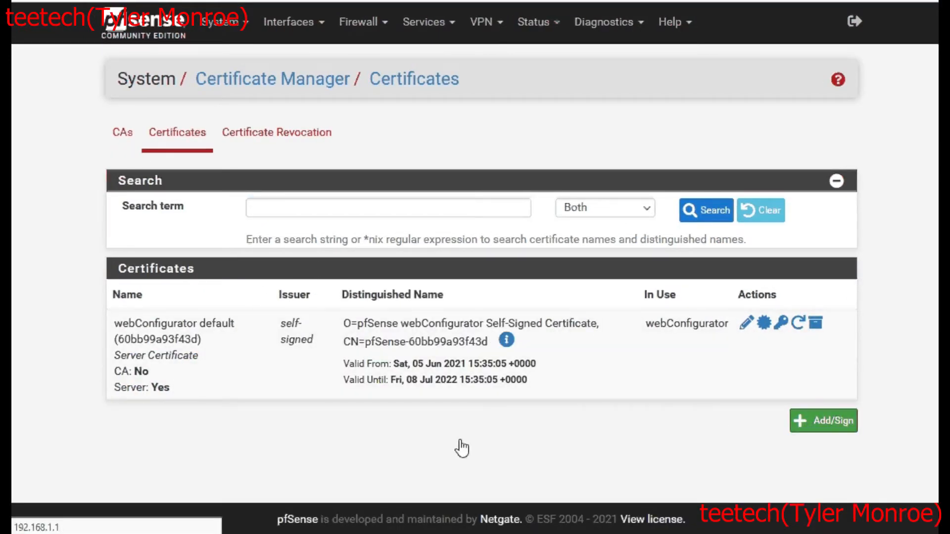
left_click(823, 421)
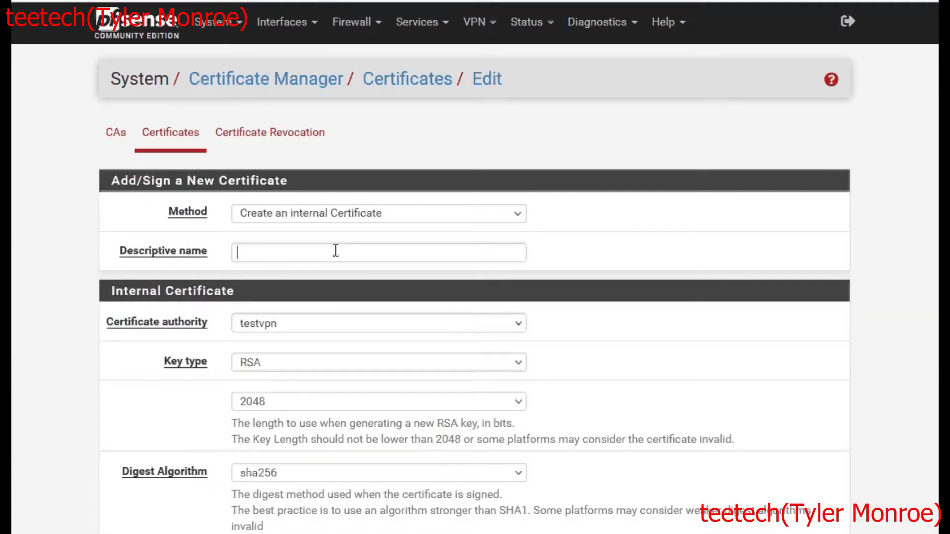
type("testvpn")
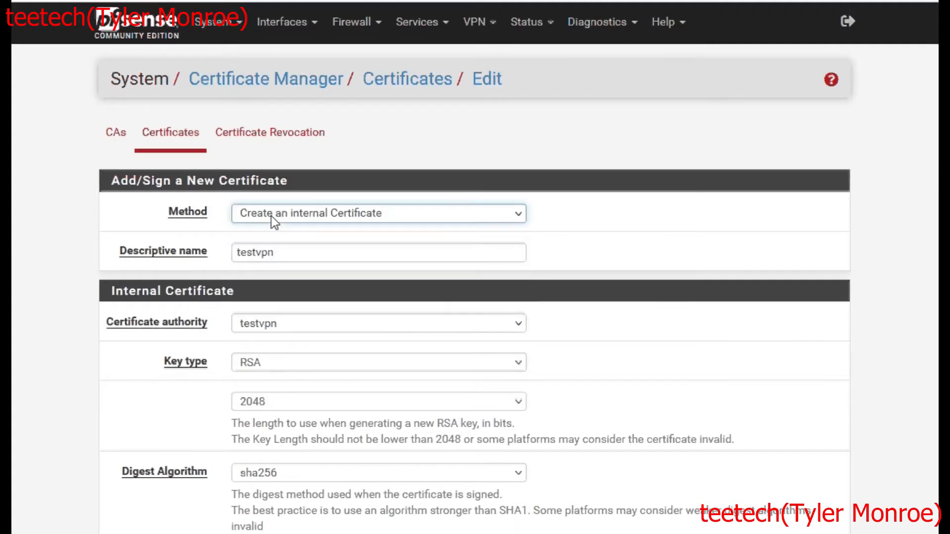
scroll("down", 3)
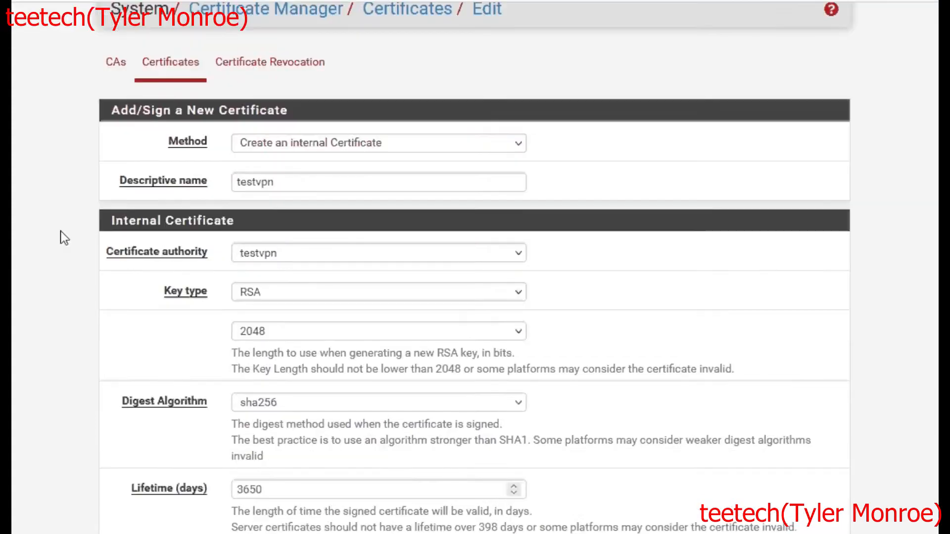
scroll("down", 3)
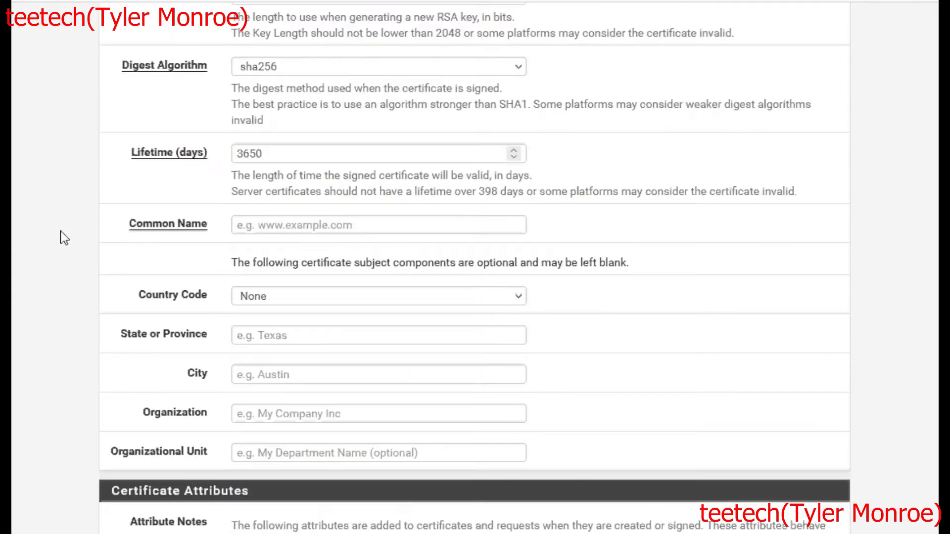
scroll("down", 3)
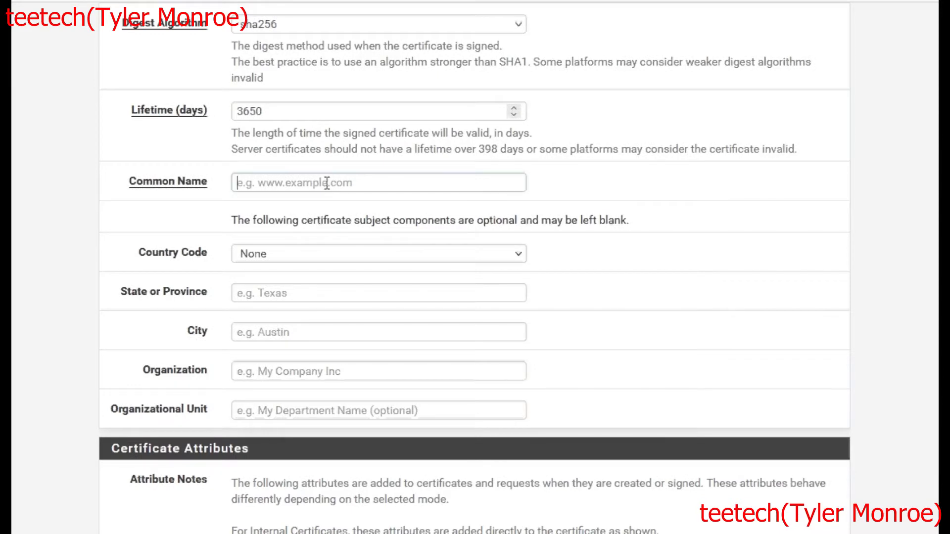
type("testvpn")
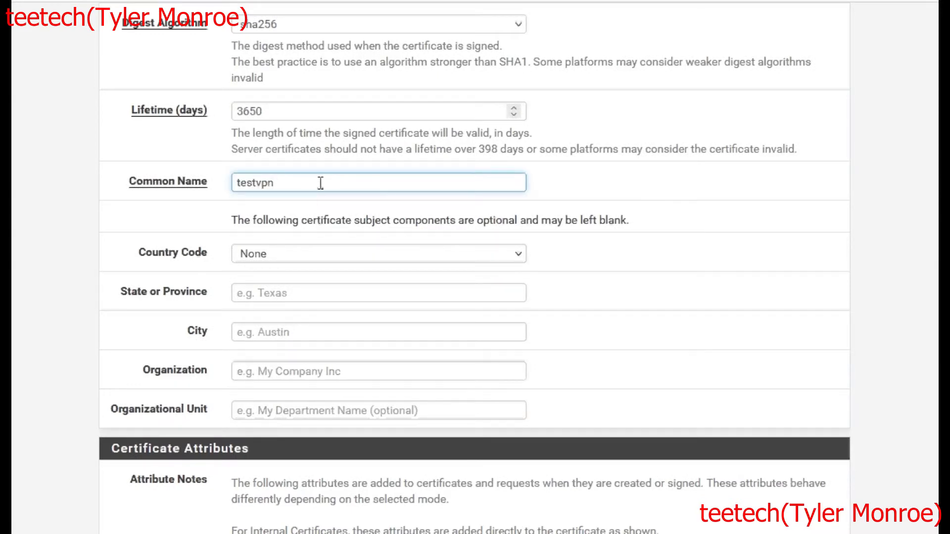
scroll("down", 3)
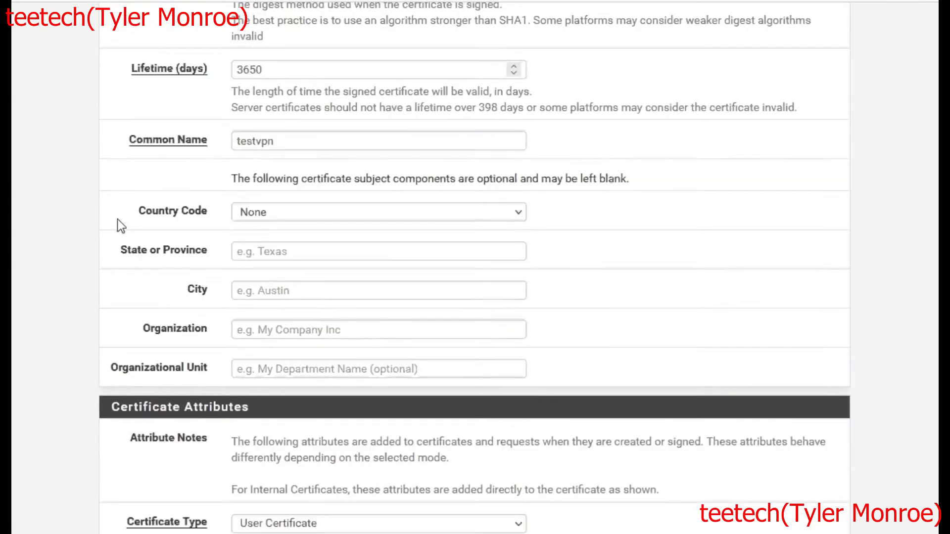
scroll("down", 3)
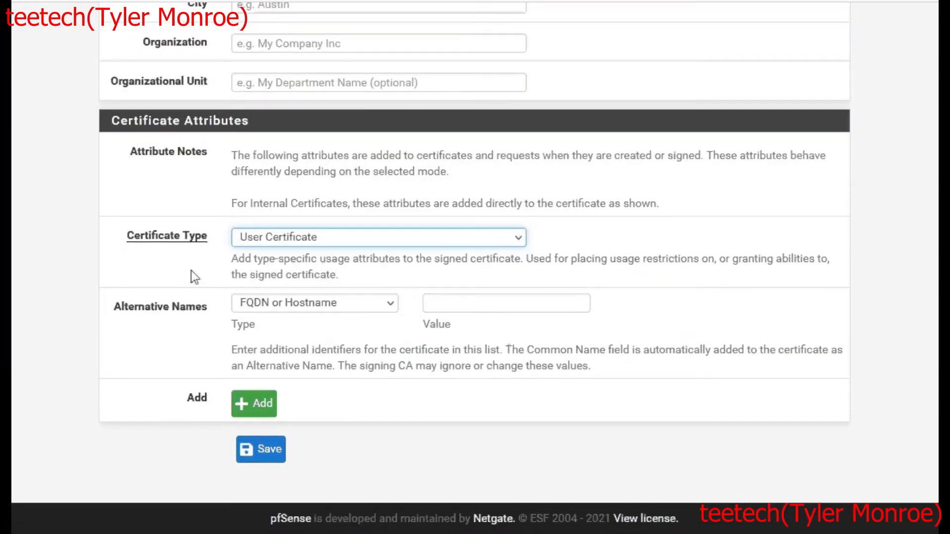
left_click(378, 237)
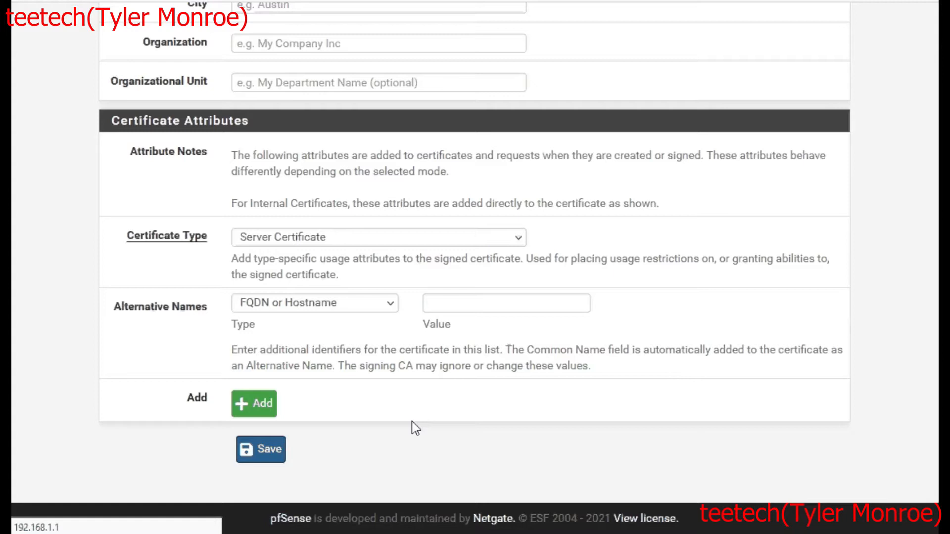
mouse_move(144, 292)
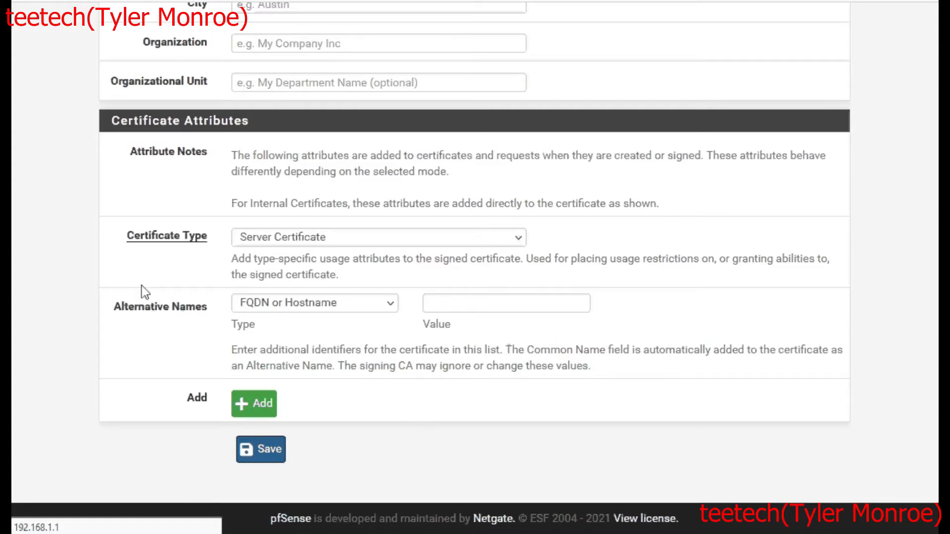
left_click(259, 450)
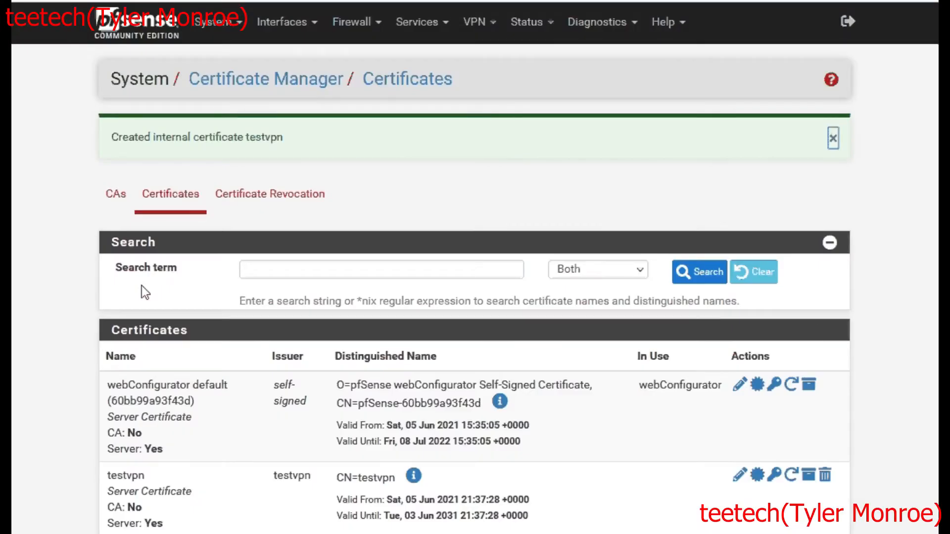
mouse_move(351, 22)
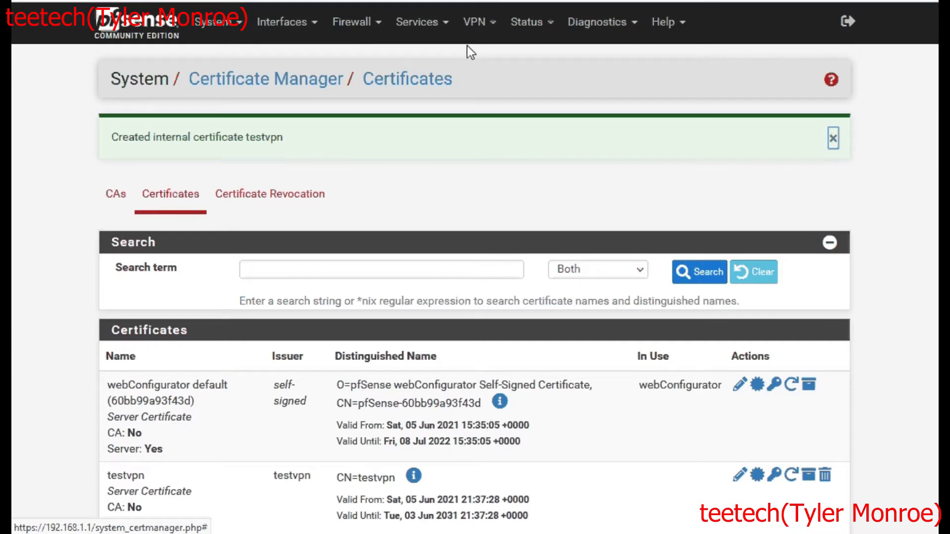
mouse_move(281, 23)
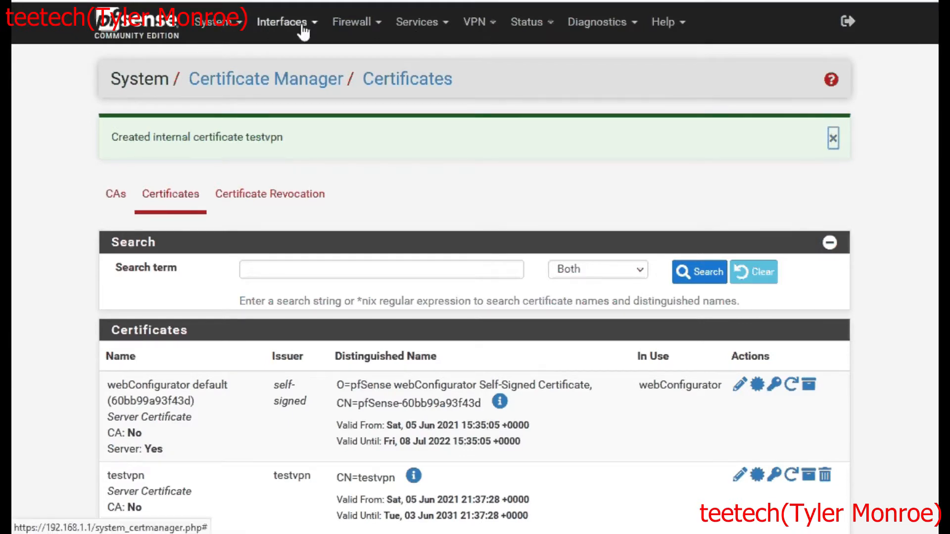
Go to System > User Manager.
left_click(219, 23)
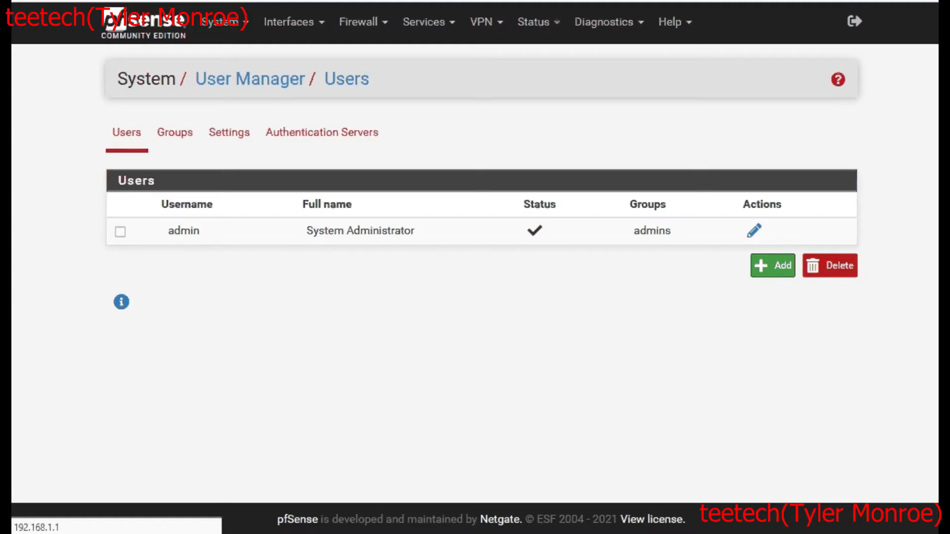
Add user teetech with a 'teetech' user certificate signed by testvpn, and save.
left_click(772, 265)
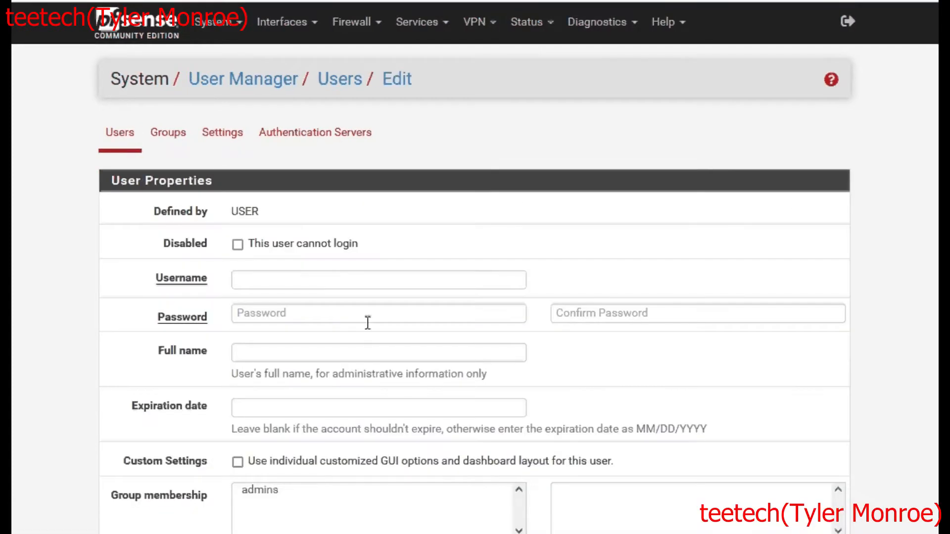
mouse_move(347, 287)
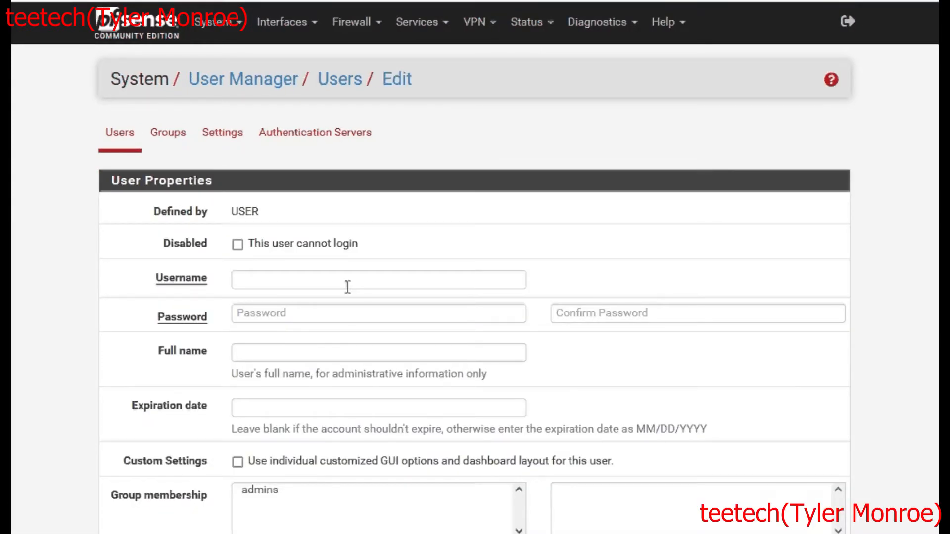
type("teetech")
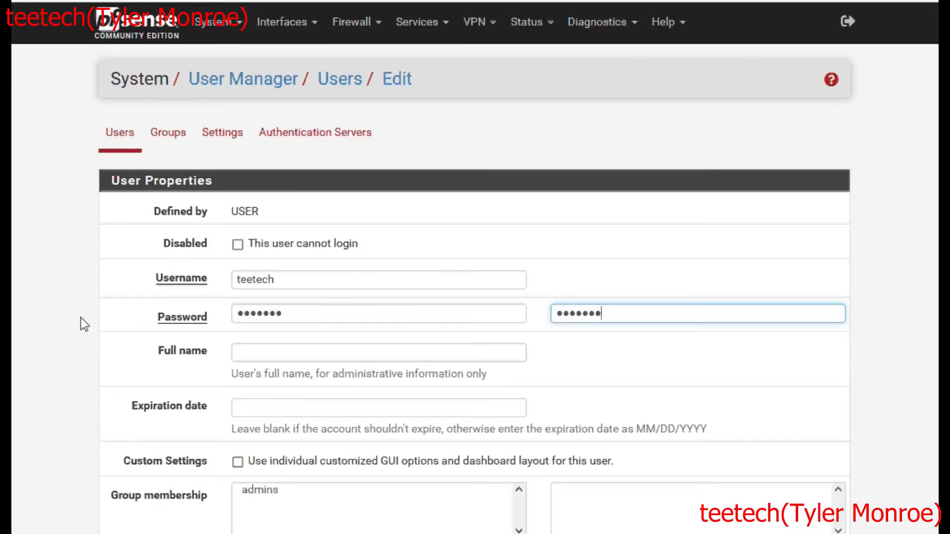
scroll("down", 3)
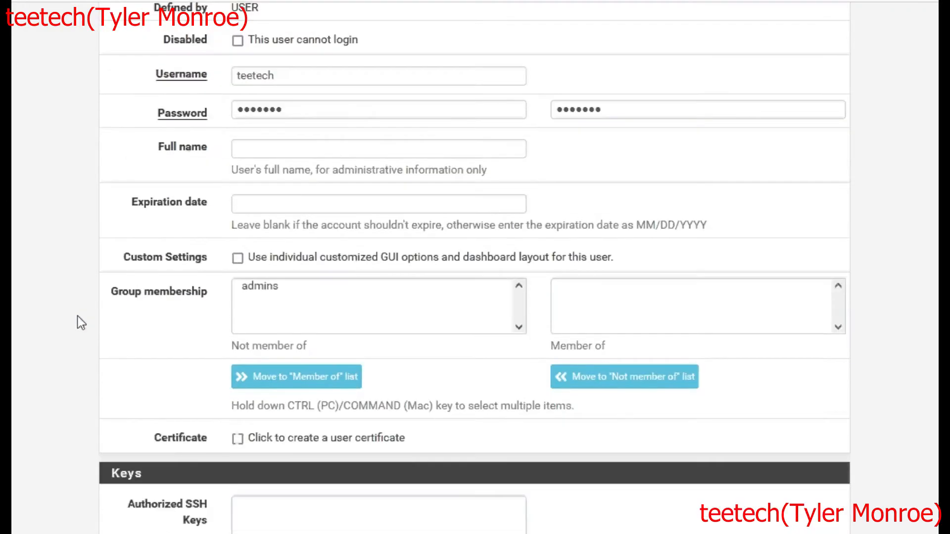
scroll("down", 3)
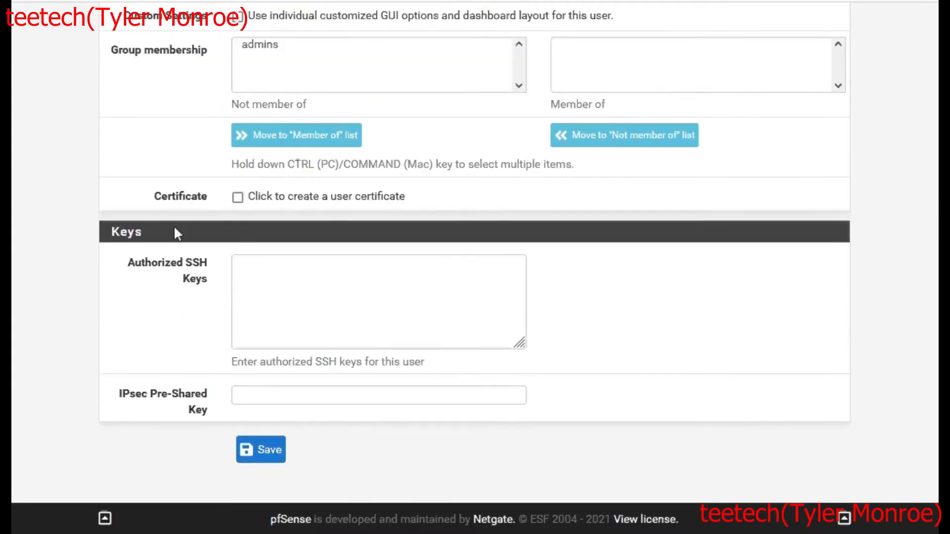
mouse_move(223, 195)
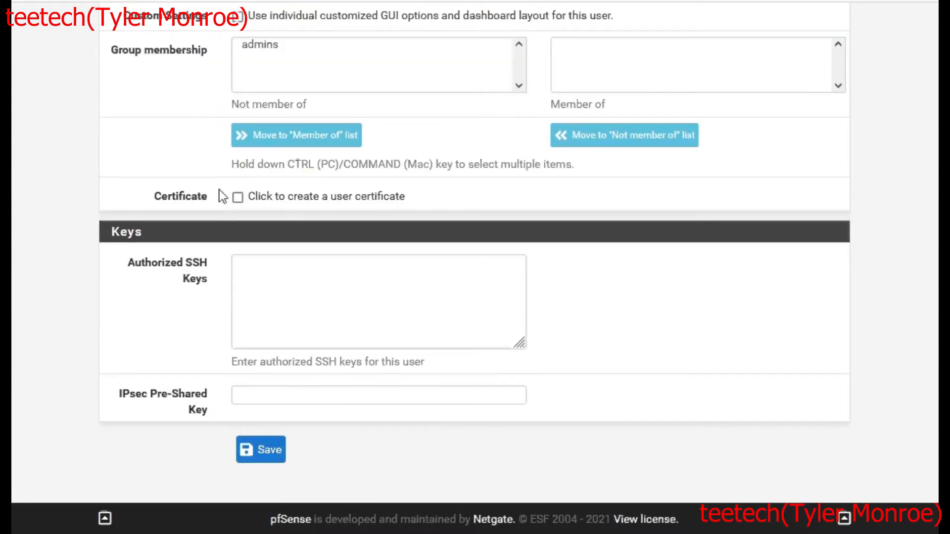
left_click(237, 197)
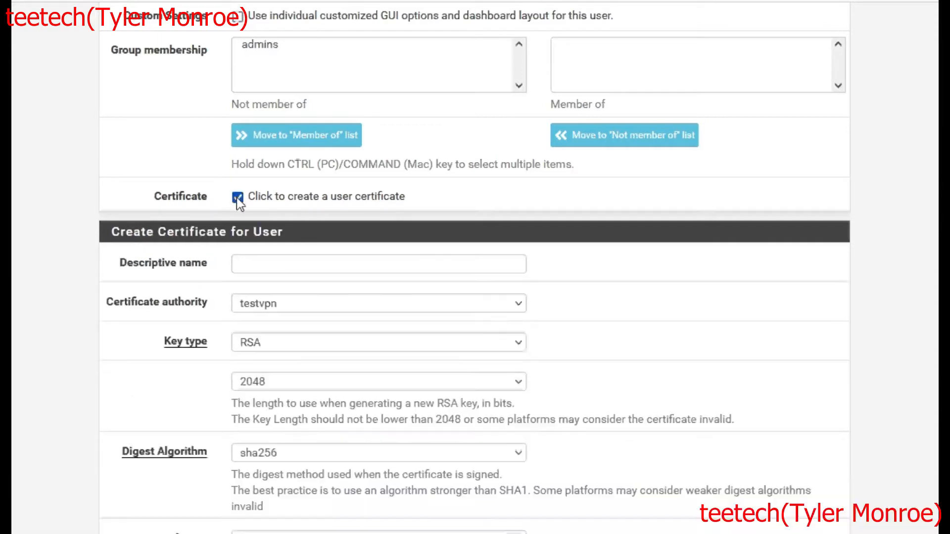
left_click(378, 263)
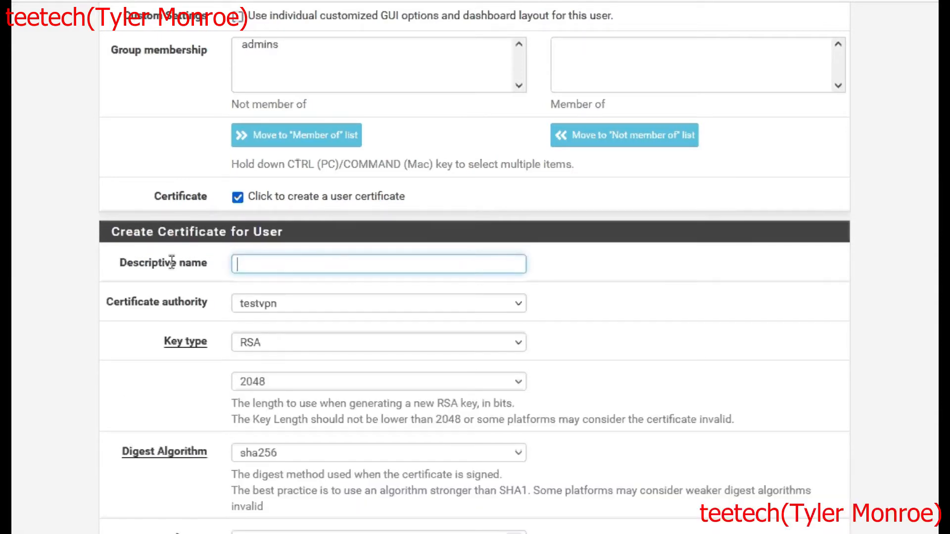
type("teetech")
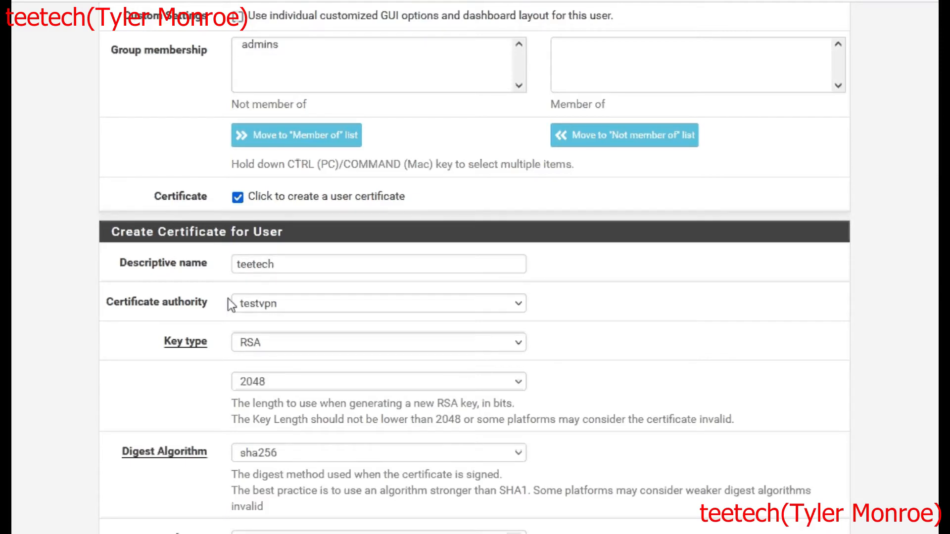
mouse_move(81, 316)
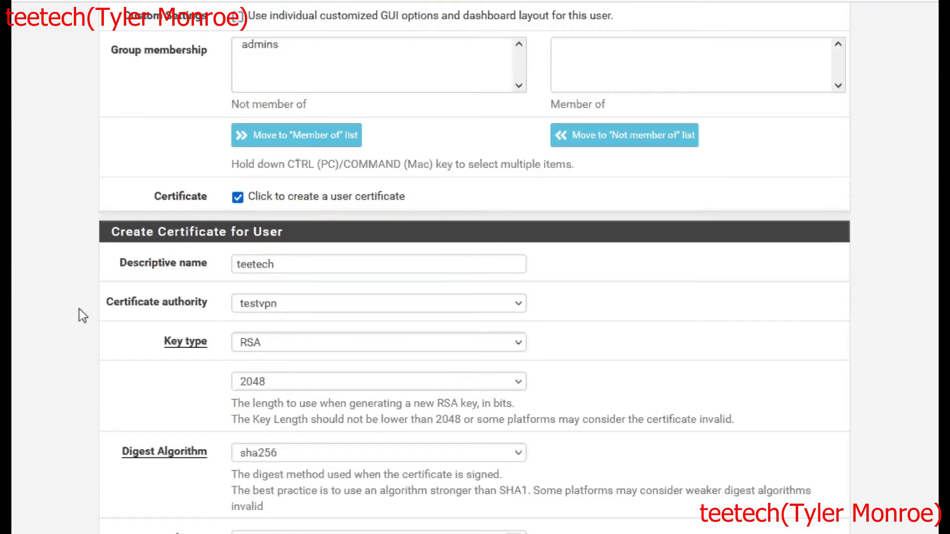
scroll("down", 3)
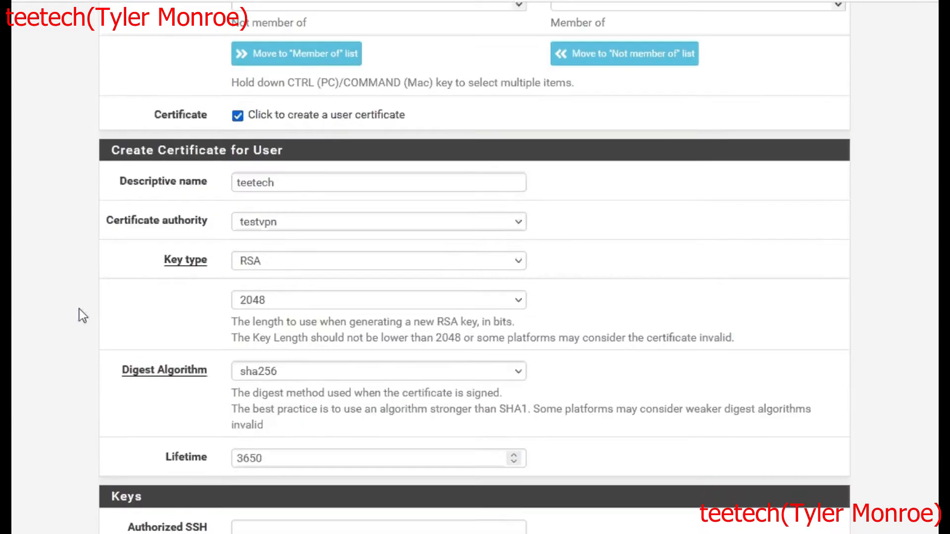
scroll("down", 3)
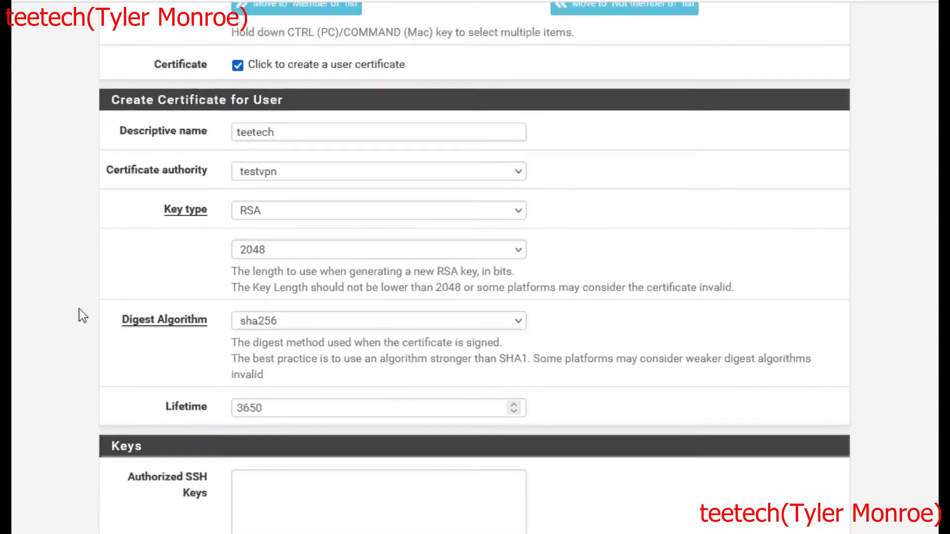
scroll("down", 3)
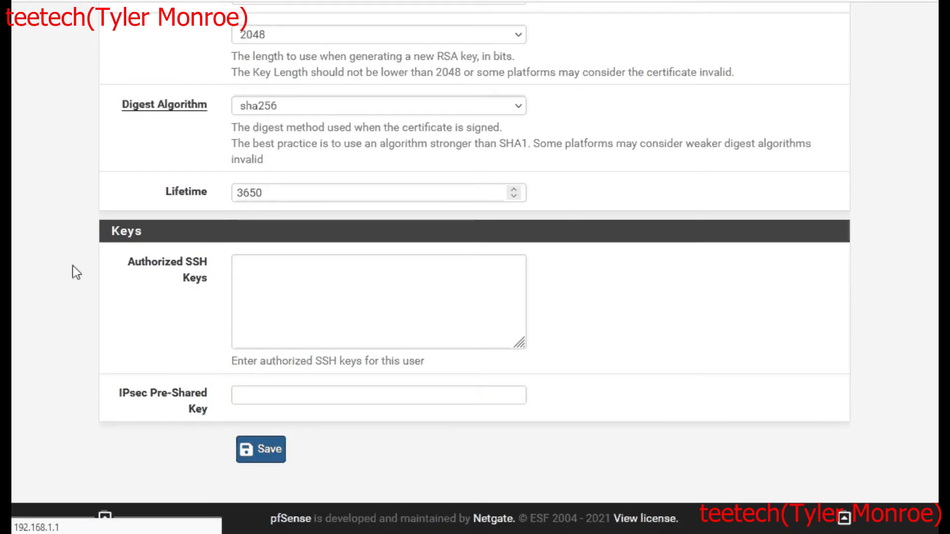
mouse_move(51, 181)
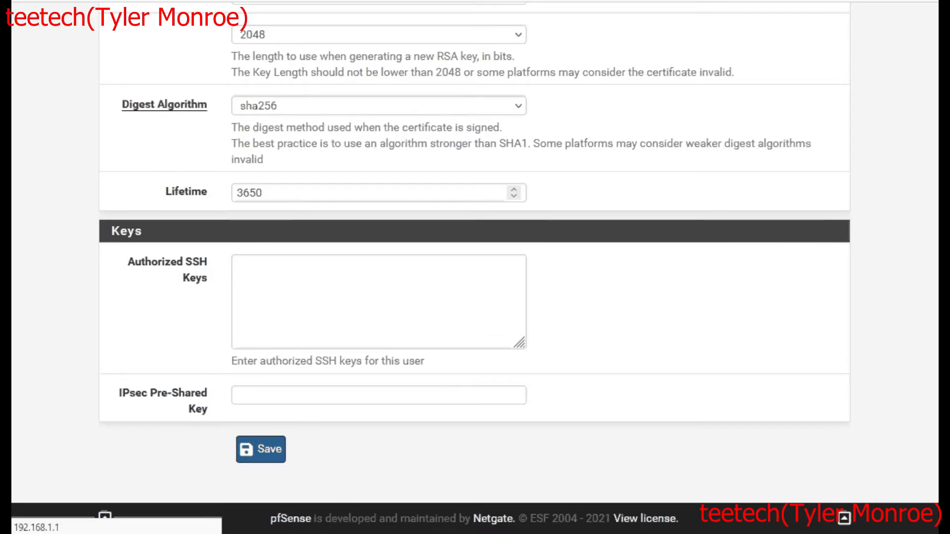
left_click(261, 450)
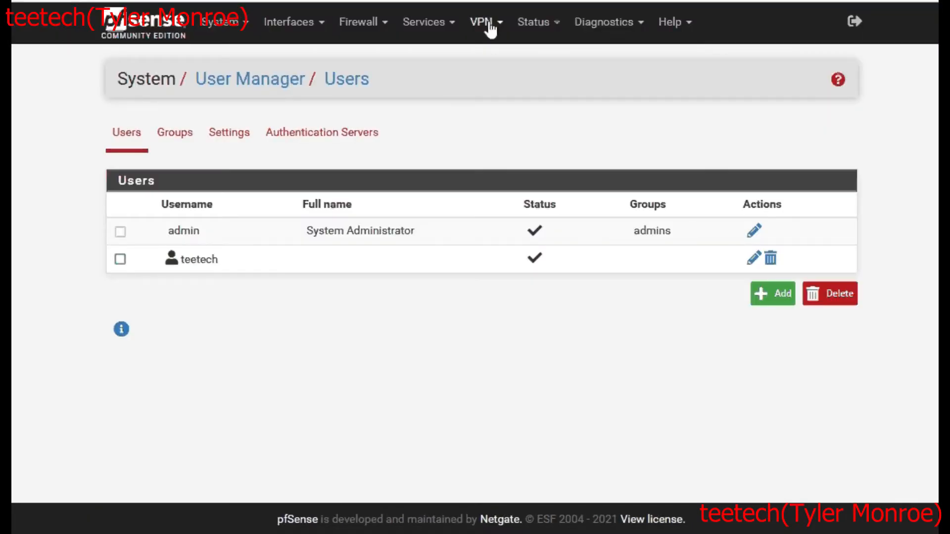
Add an OpenVPN server with mode Remote Access (SSL/TLS + User Auth).
left_click(482, 22)
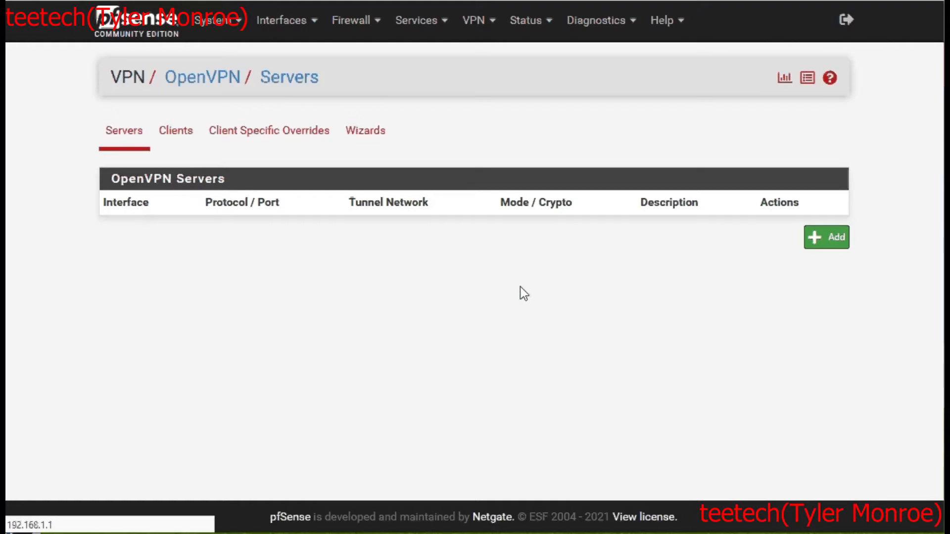
left_click(826, 237)
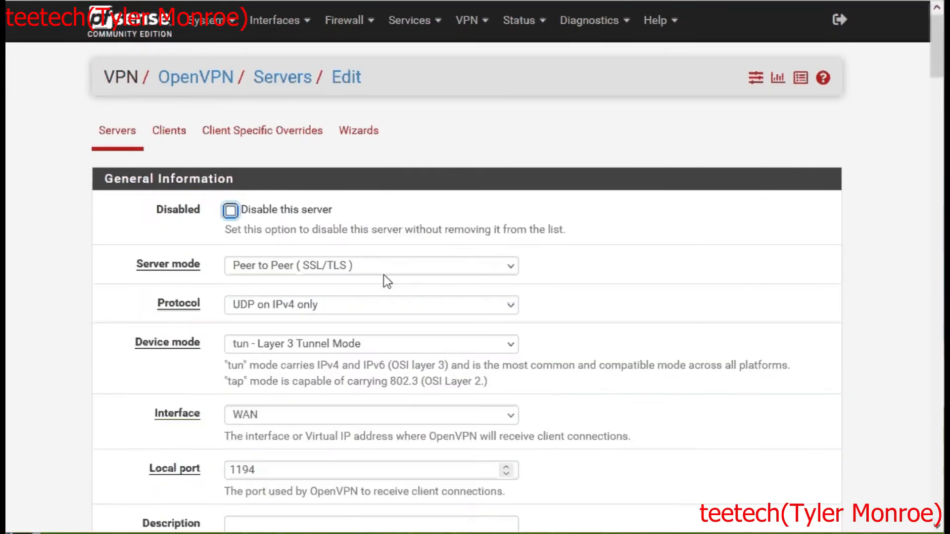
scroll("down", 3)
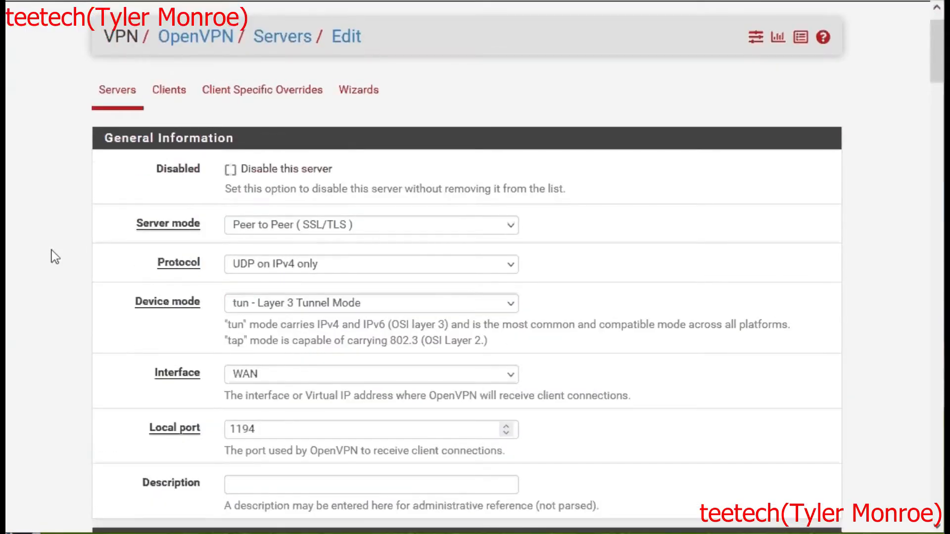
scroll("down", 3)
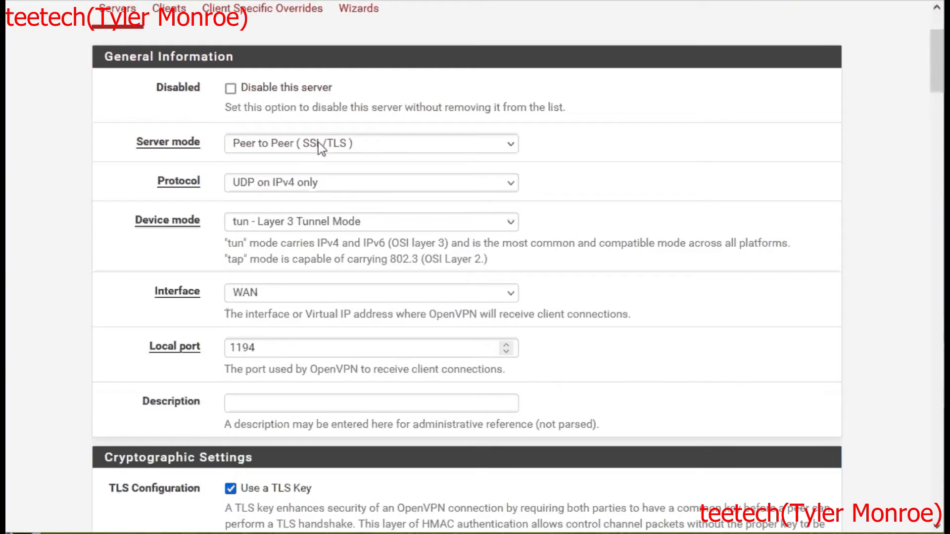
left_click(370, 144)
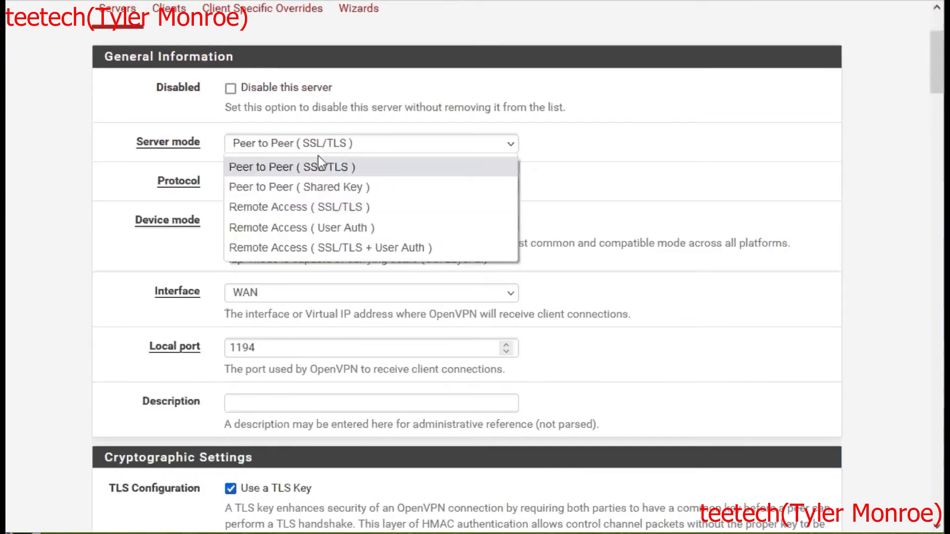
mouse_move(332, 247)
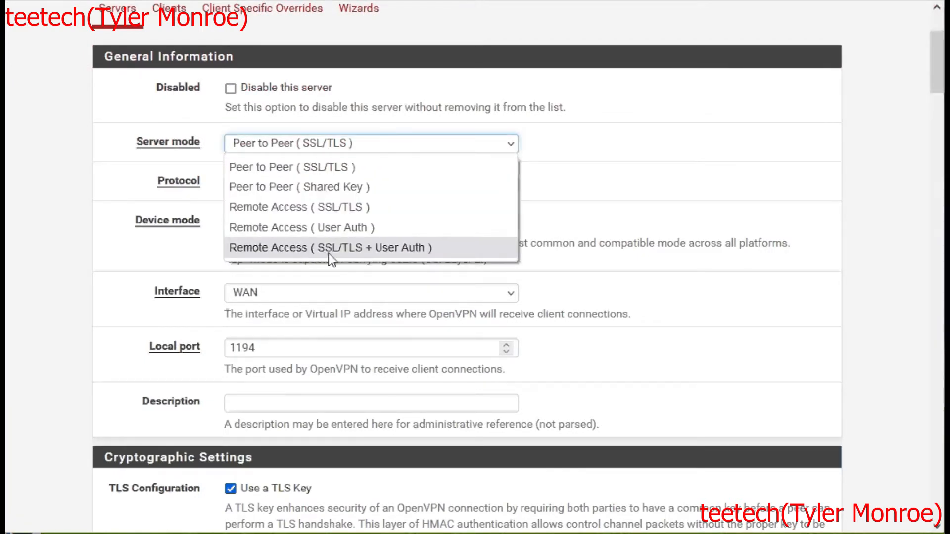
mouse_move(355, 258)
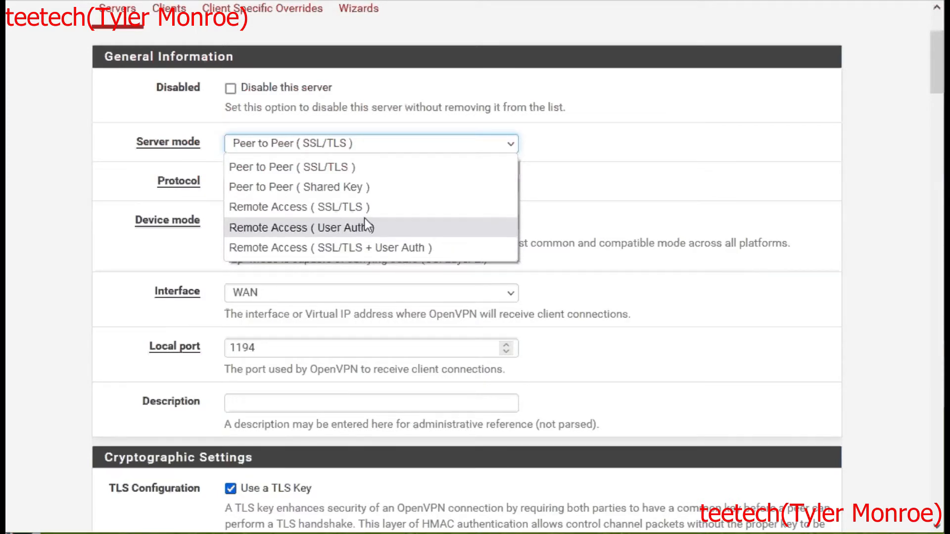
mouse_move(297, 207)
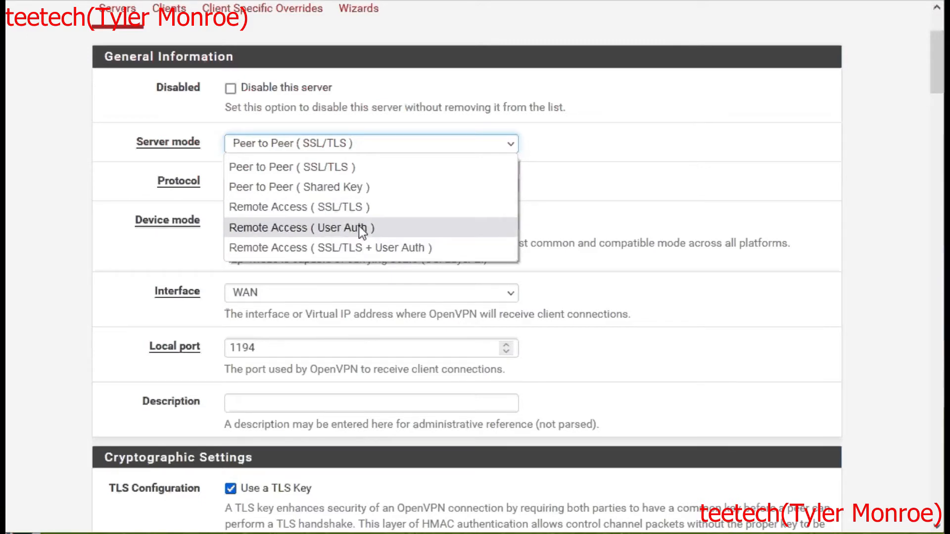
mouse_move(361, 247)
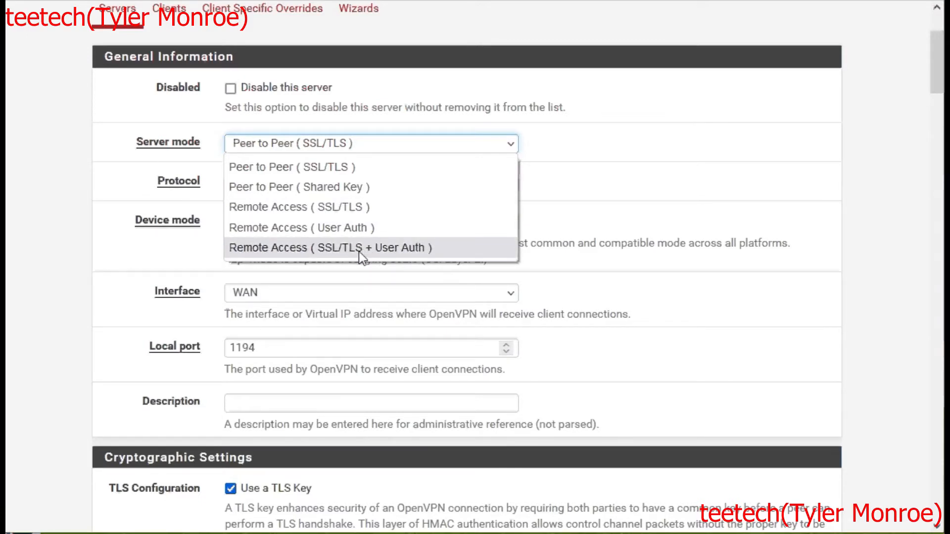
left_click(302, 248)
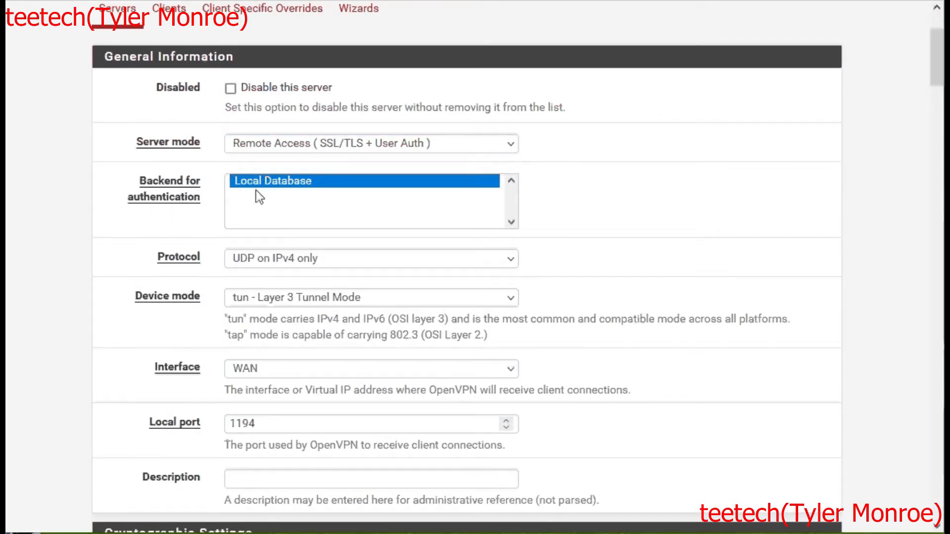
mouse_move(158, 202)
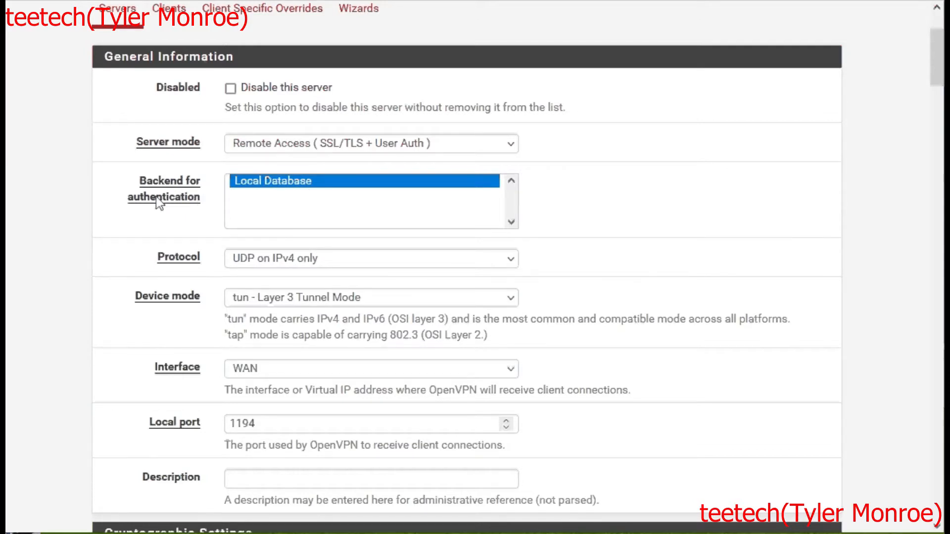
mouse_move(47, 204)
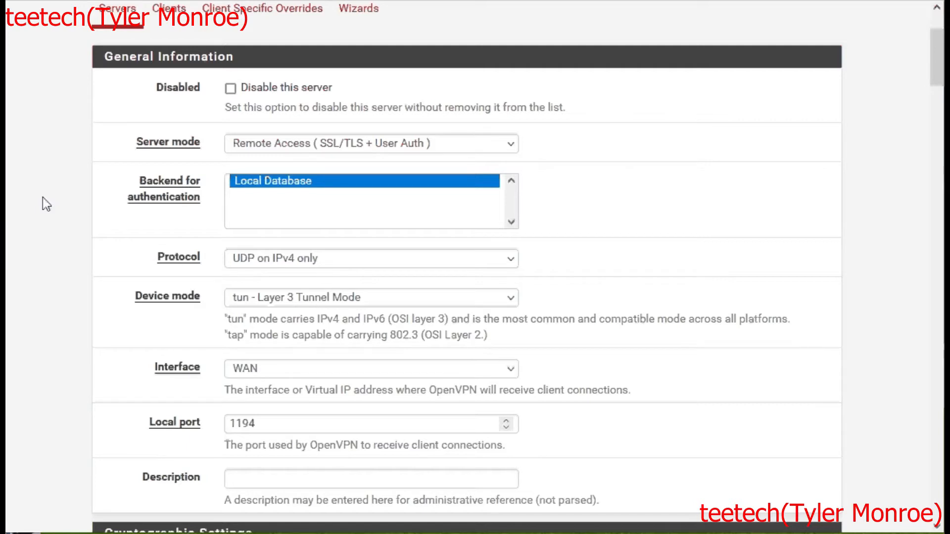
scroll("down", 3)
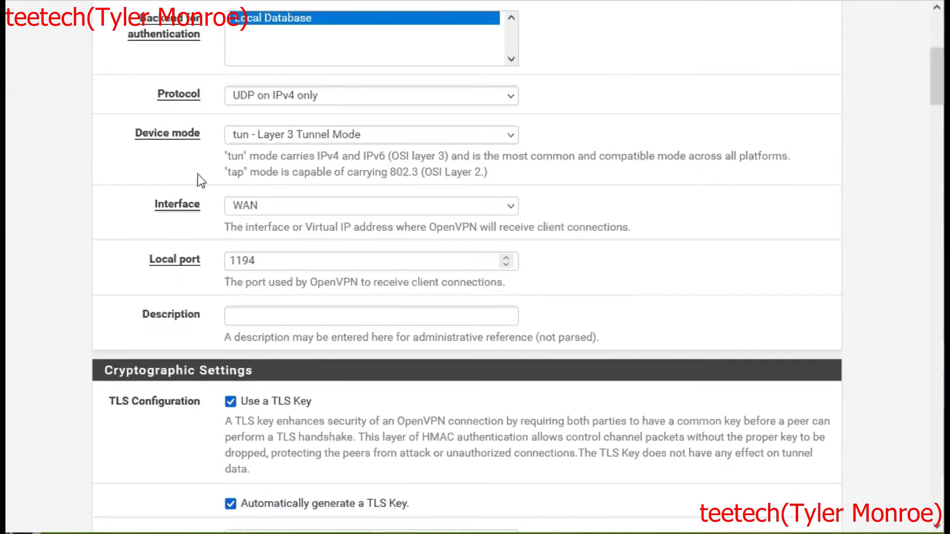
mouse_move(273, 100)
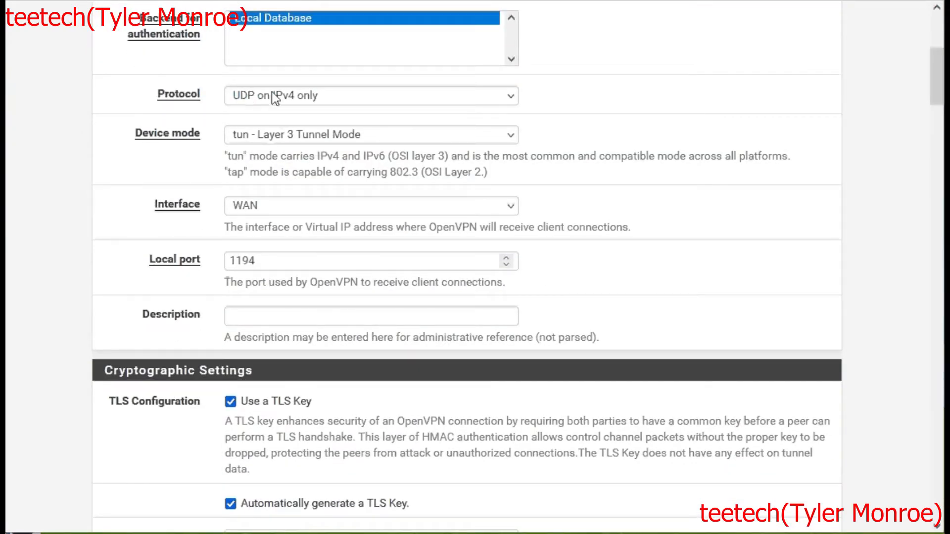
mouse_move(325, 99)
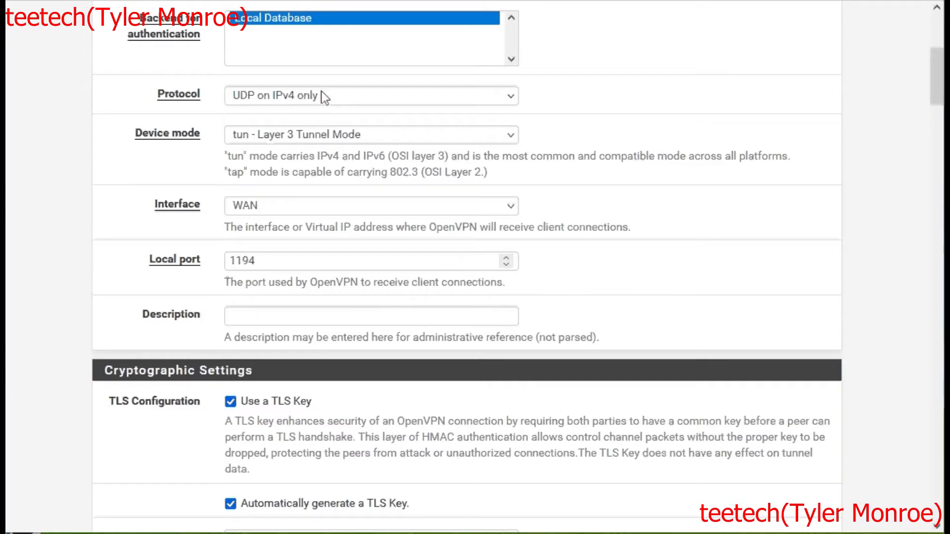
left_click(370, 96)
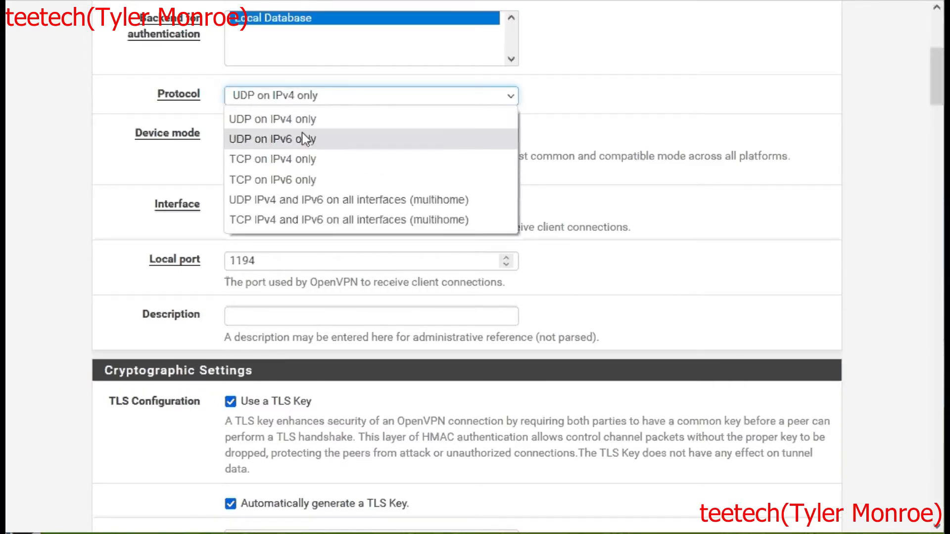
mouse_move(290, 179)
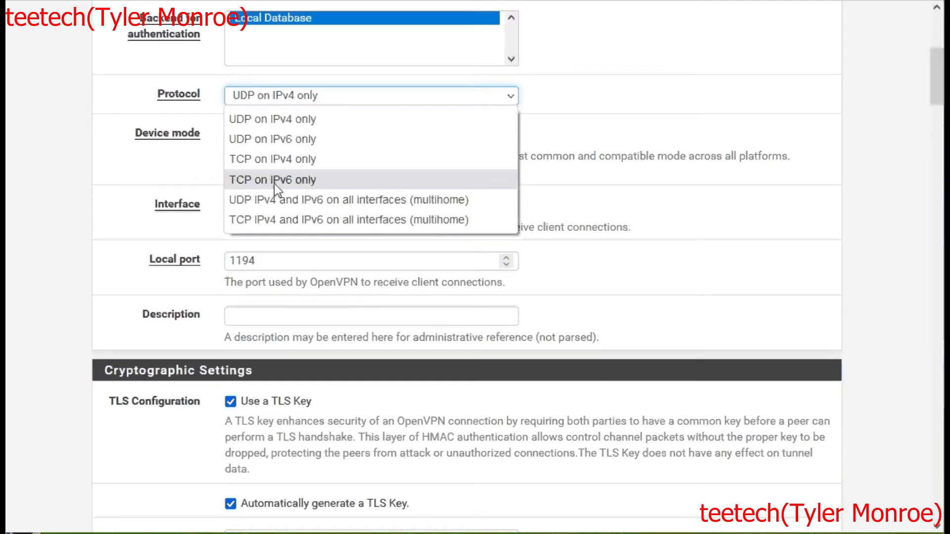
mouse_move(272, 159)
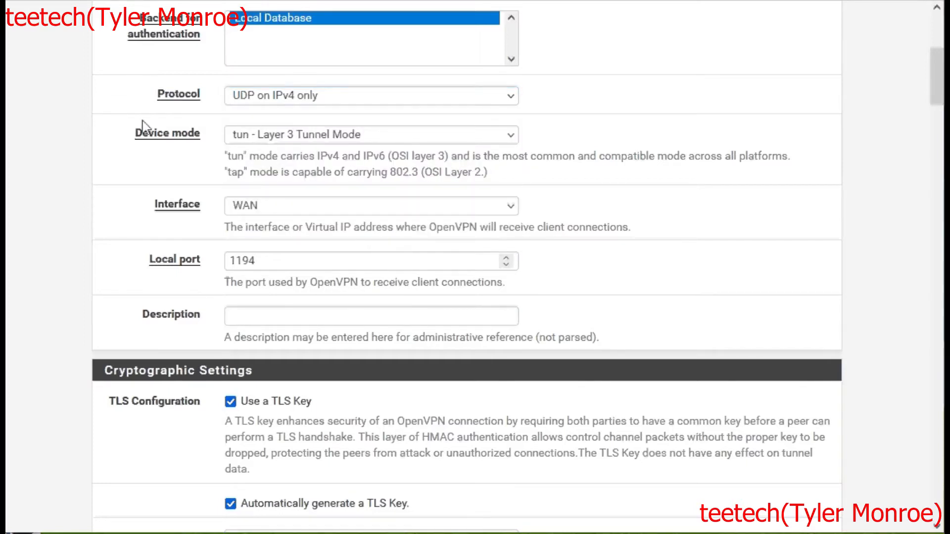
mouse_move(54, 147)
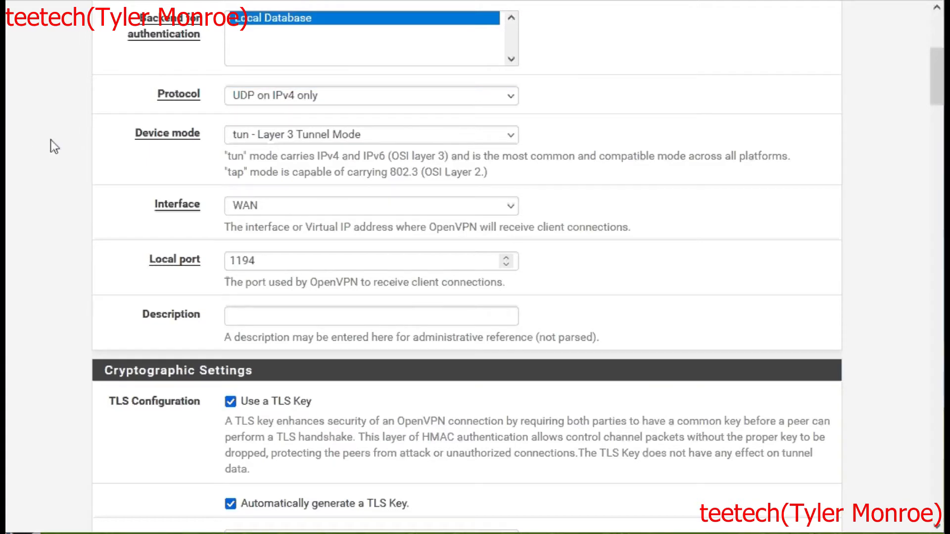
scroll("down", 3)
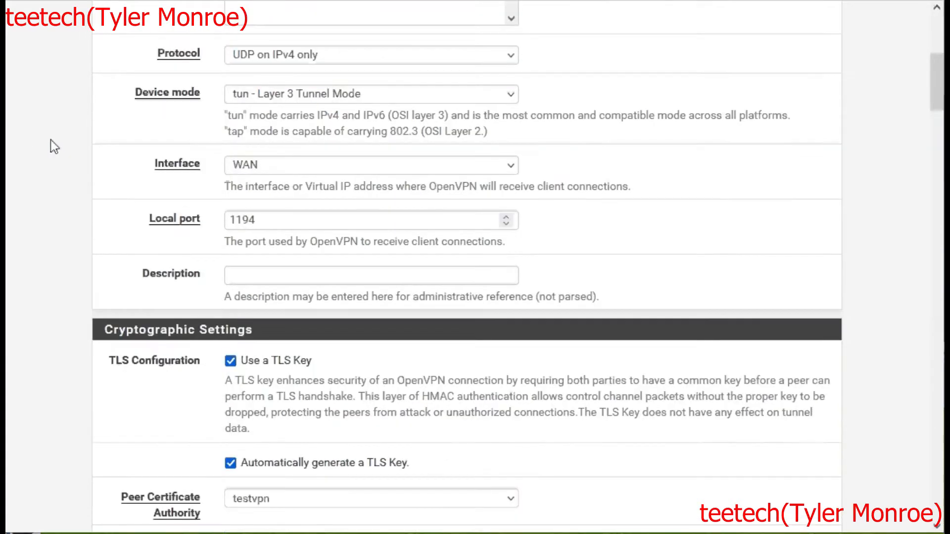
scroll("down", 3)
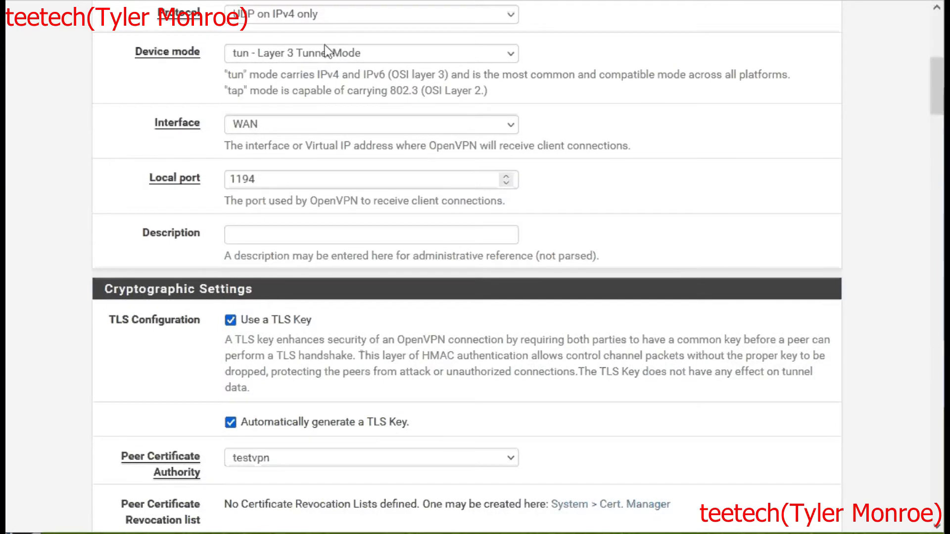
mouse_move(314, 63)
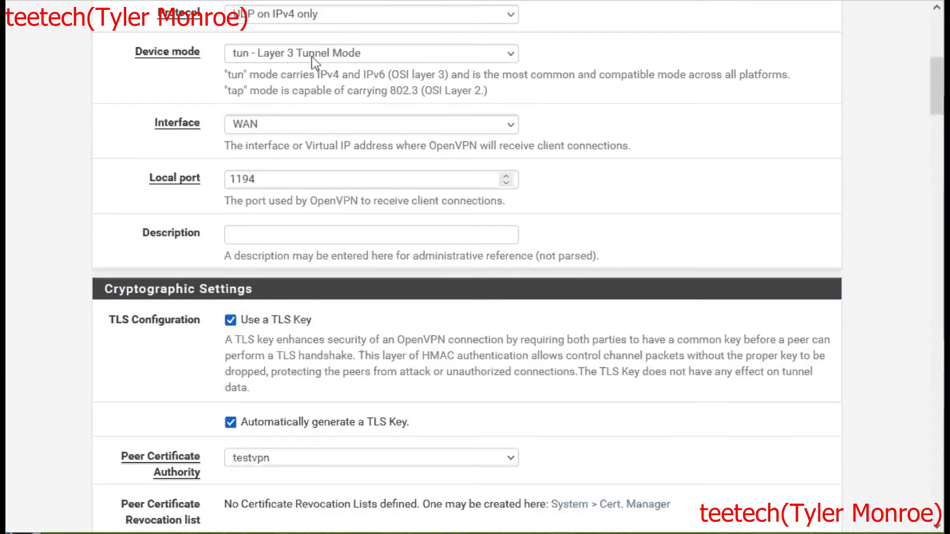
left_click(370, 53)
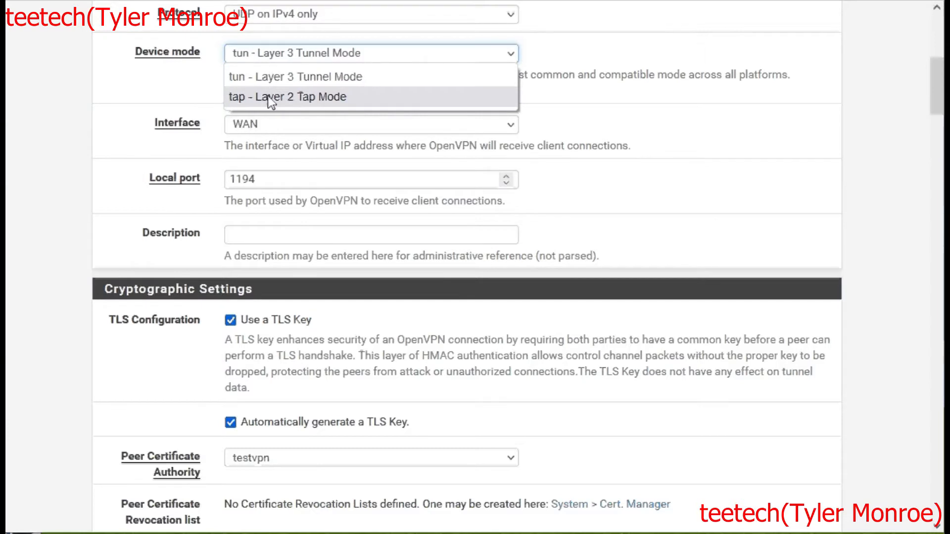
mouse_move(303, 77)
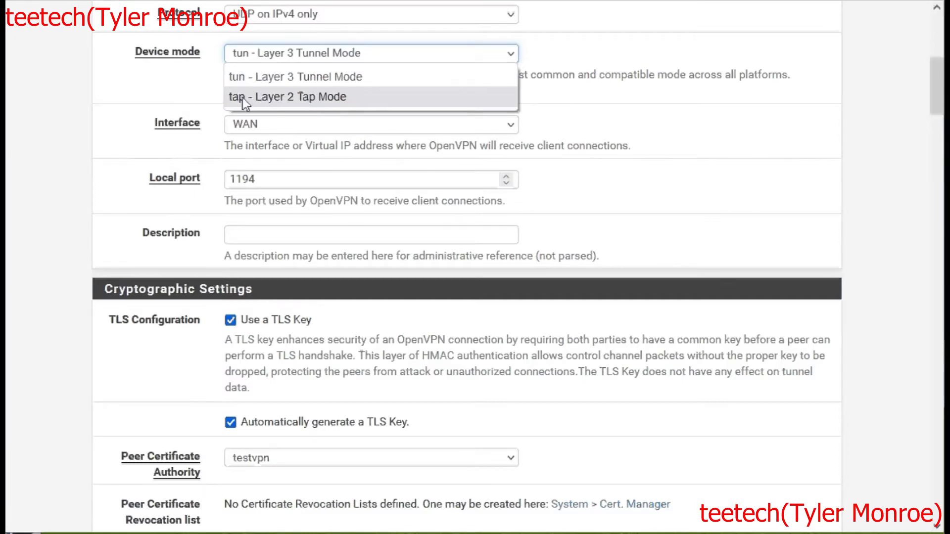
left_click(369, 53)
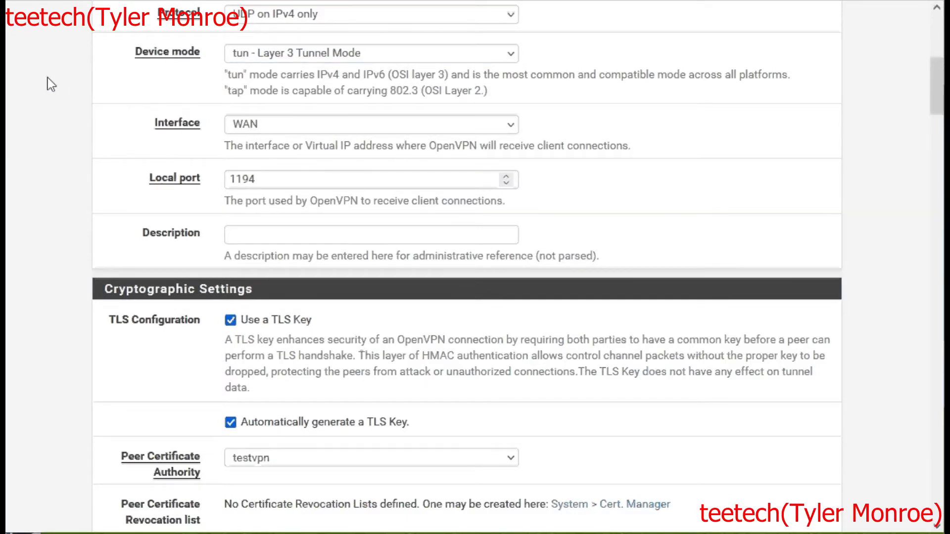
Keep the server interface on WAN and move into the Description field.
scroll("down", 3)
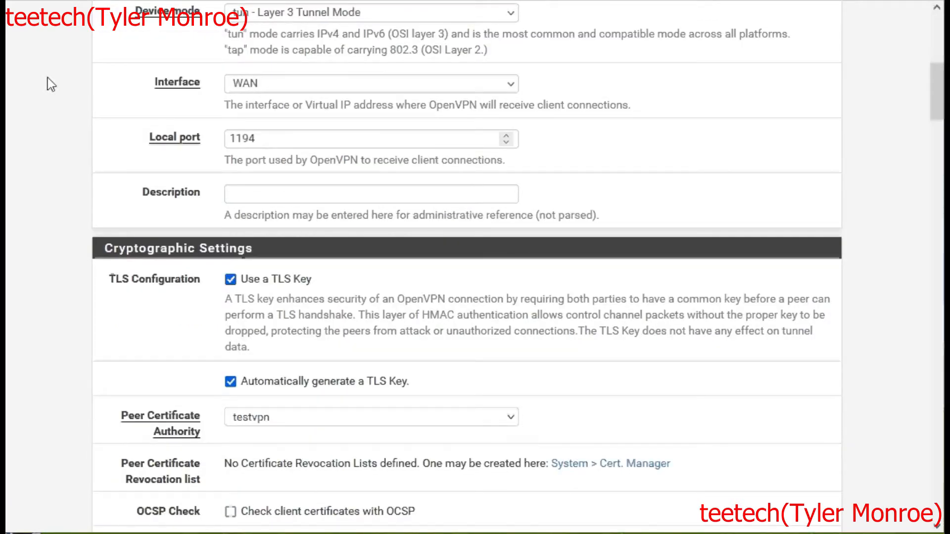
scroll("down", 3)
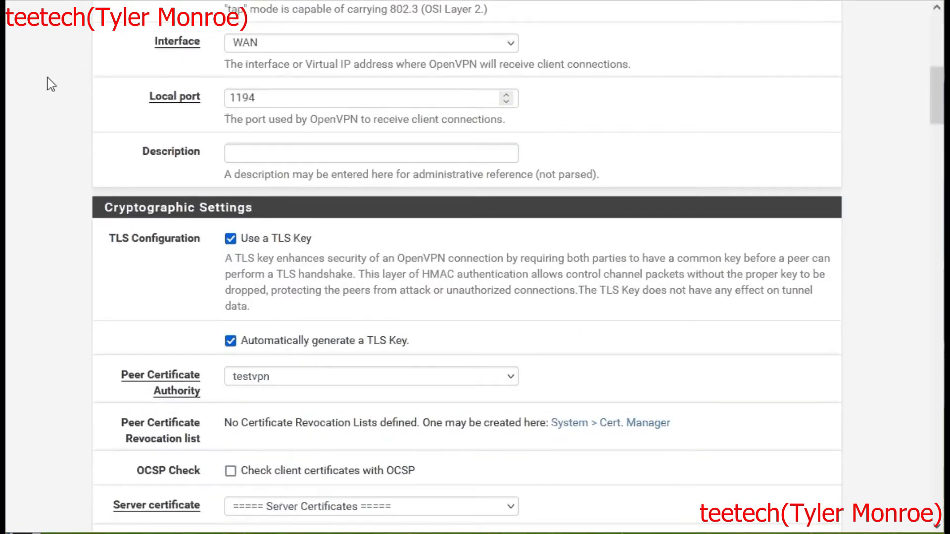
mouse_move(281, 51)
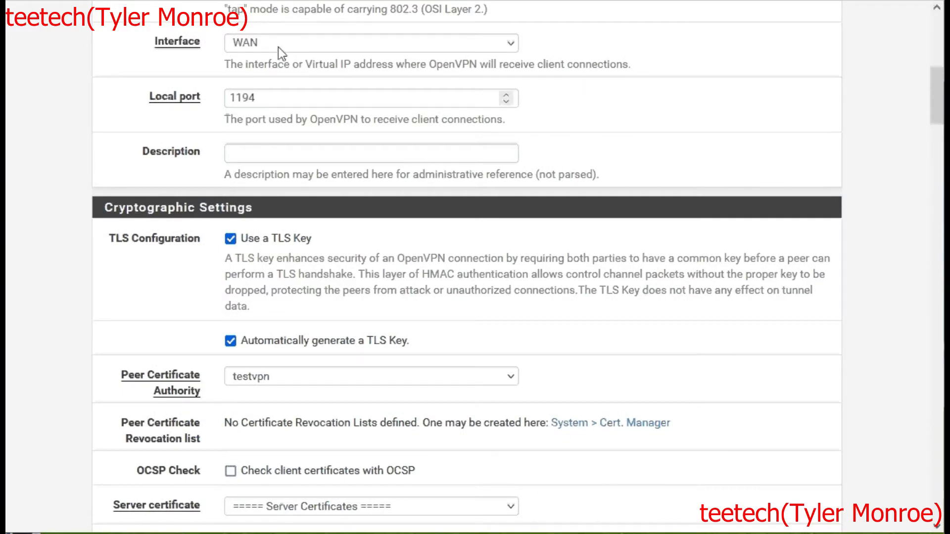
left_click(370, 43)
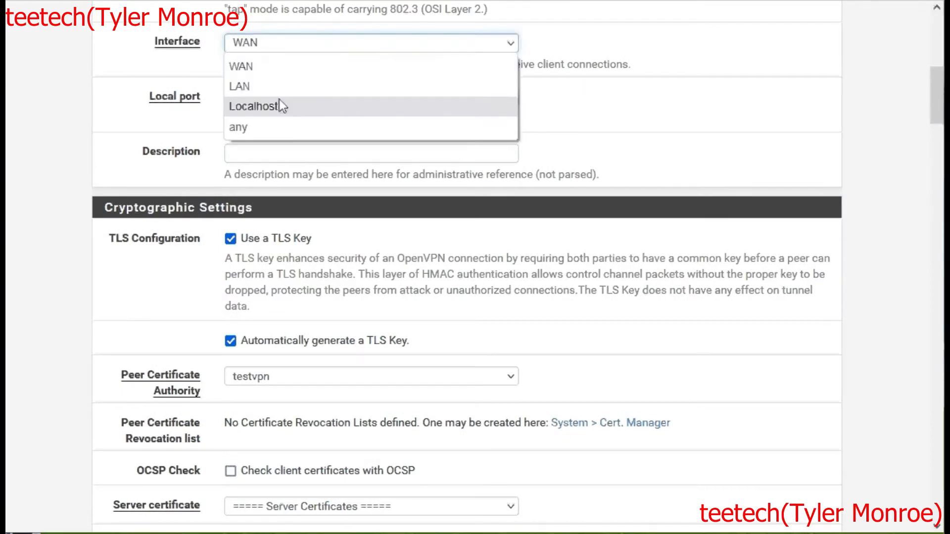
mouse_move(240, 86)
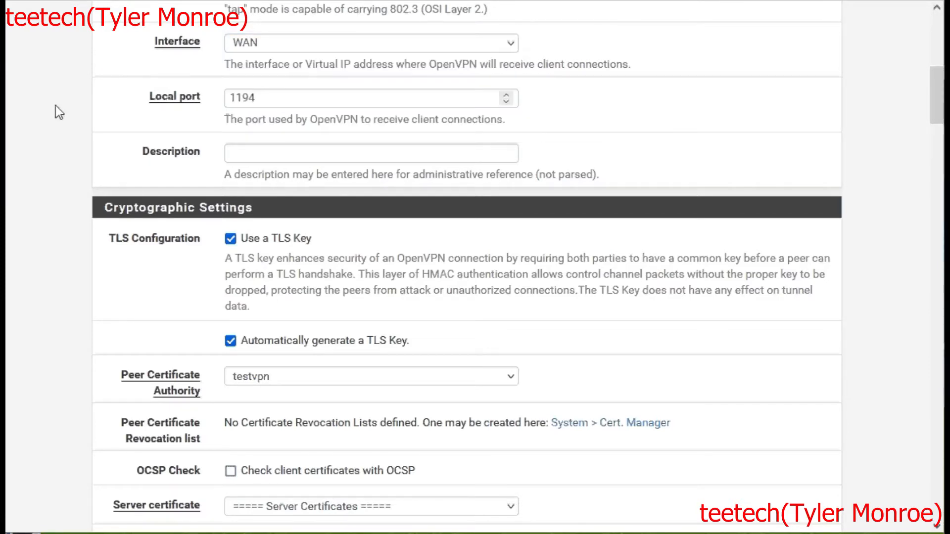
left_click(370, 153)
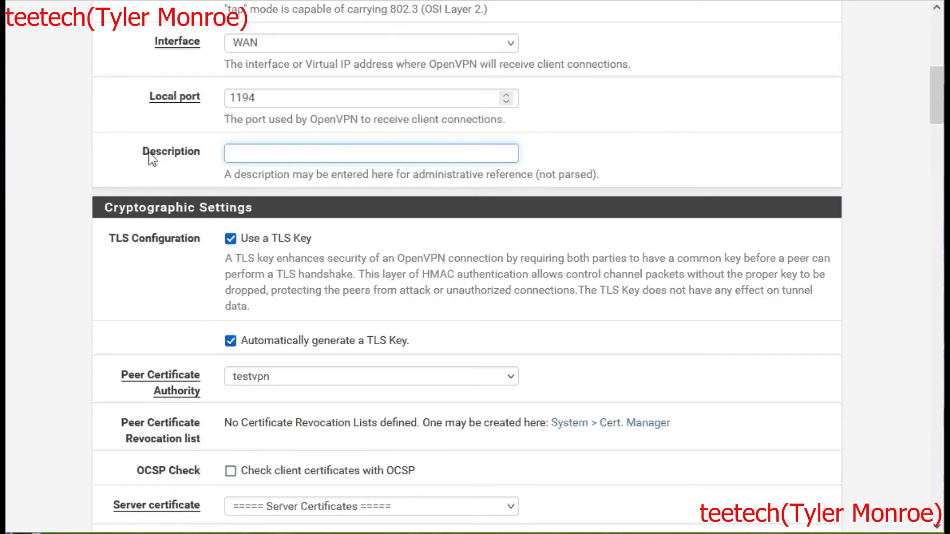
Enter description testvpn and list the server certificate choices, including testvpn.
type("testvpn")
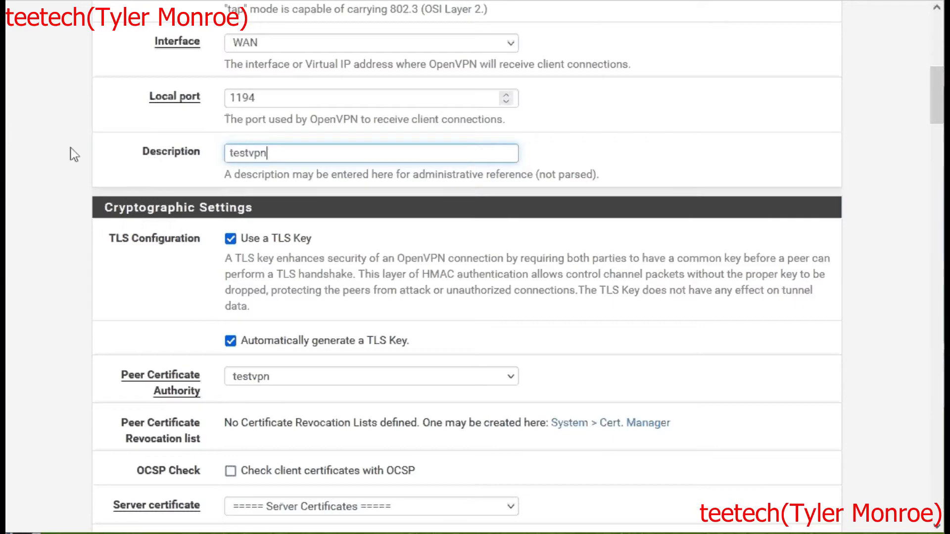
scroll("down", 3)
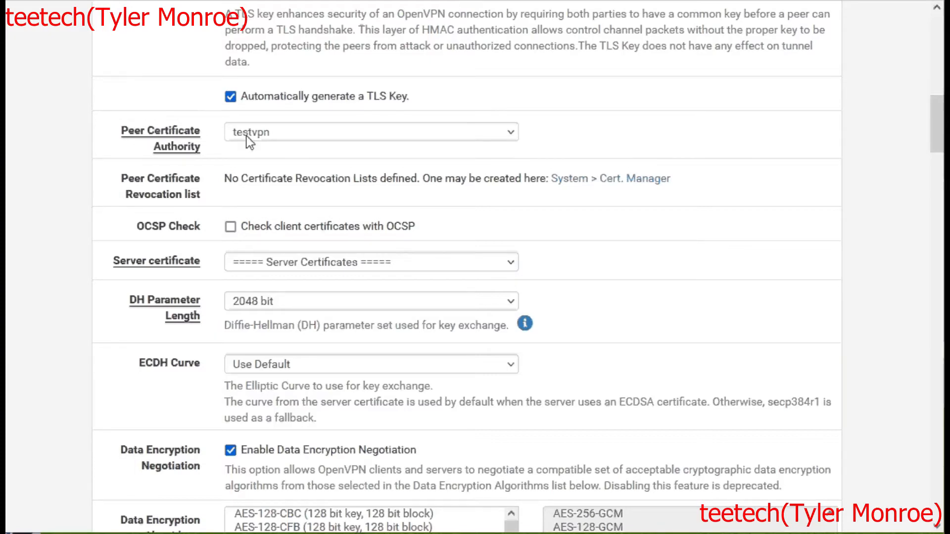
mouse_move(68, 162)
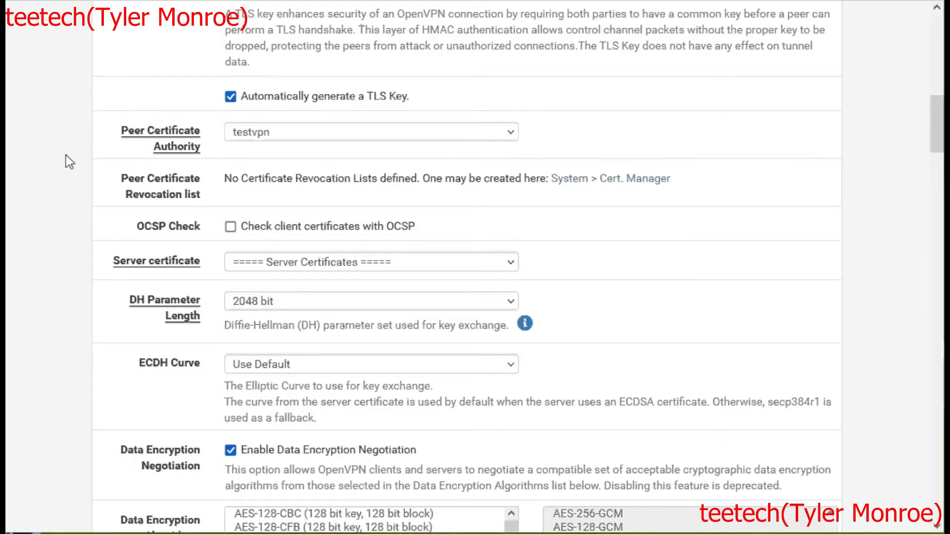
scroll("down", 3)
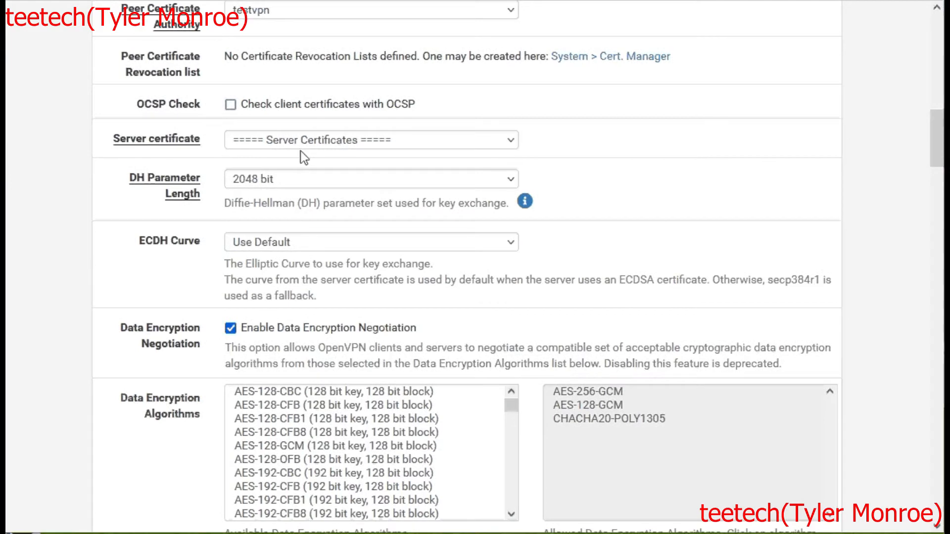
left_click(370, 140)
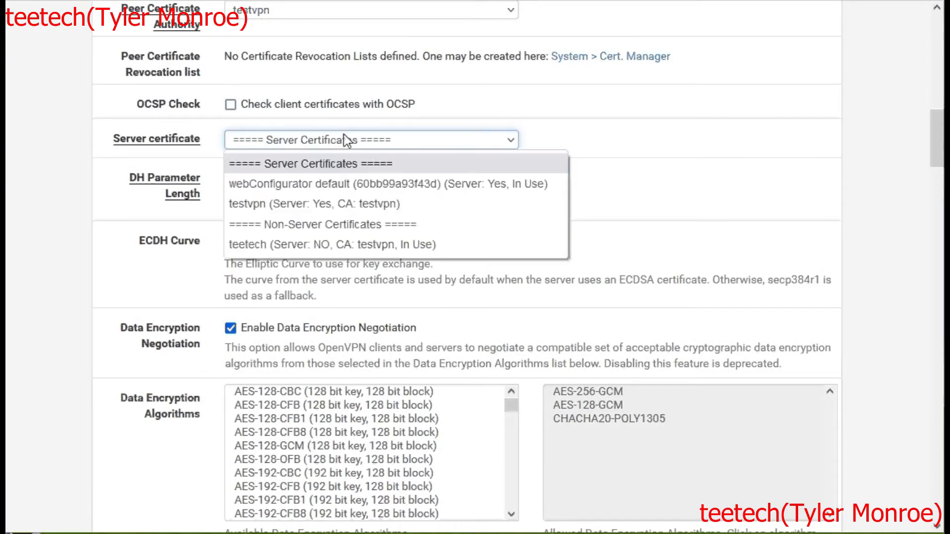
mouse_move(301, 205)
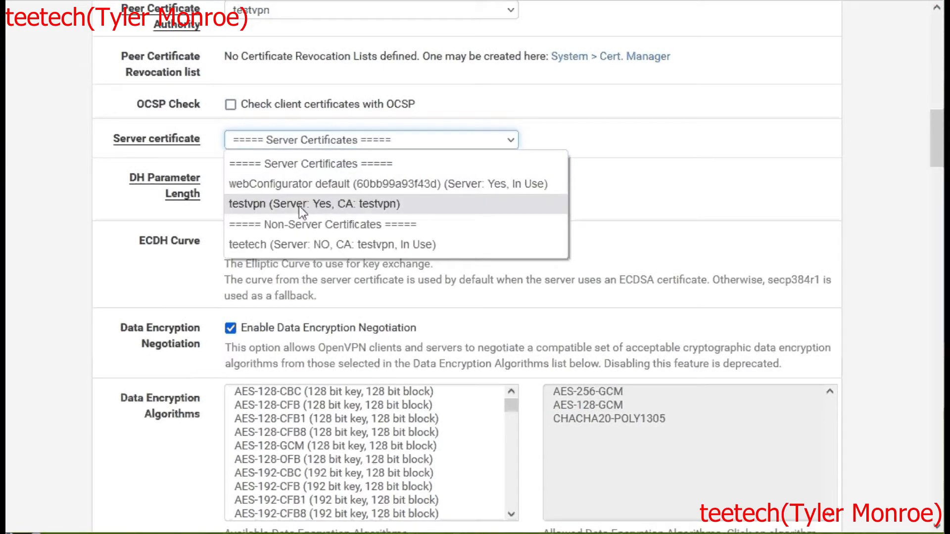
mouse_move(319, 210)
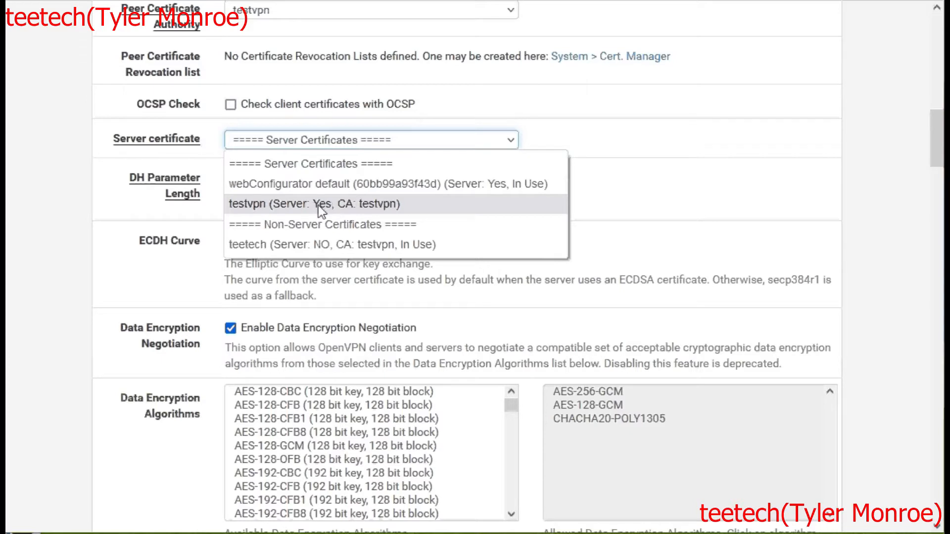
mouse_move(330, 245)
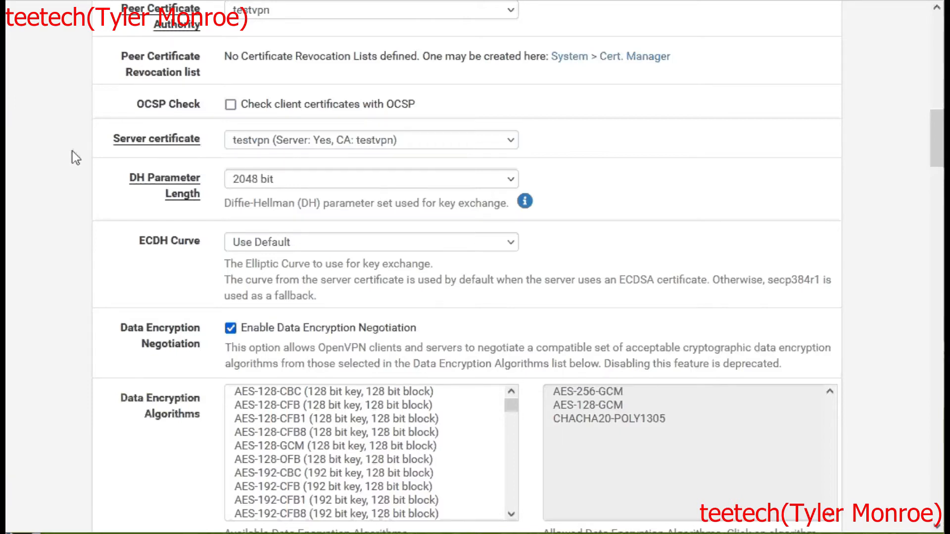
scroll("down", 3)
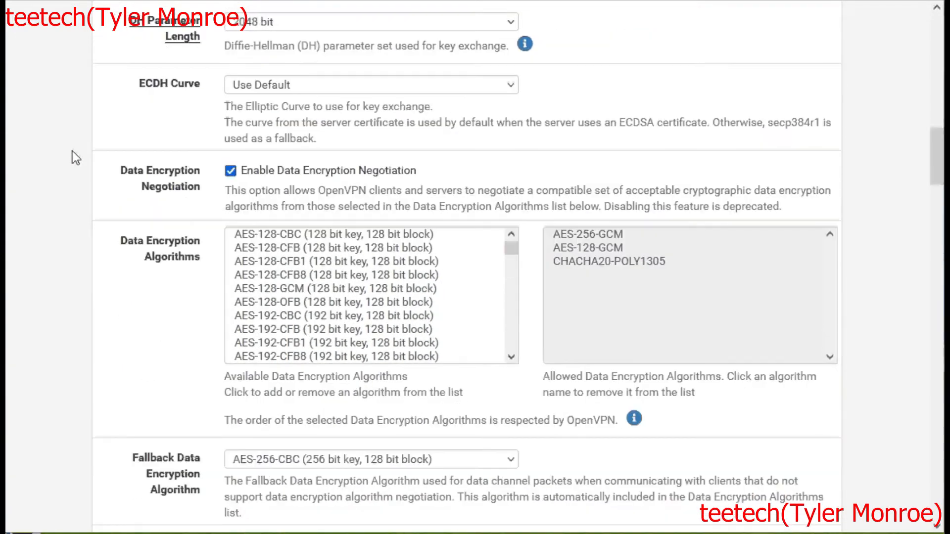
scroll("down", 3)
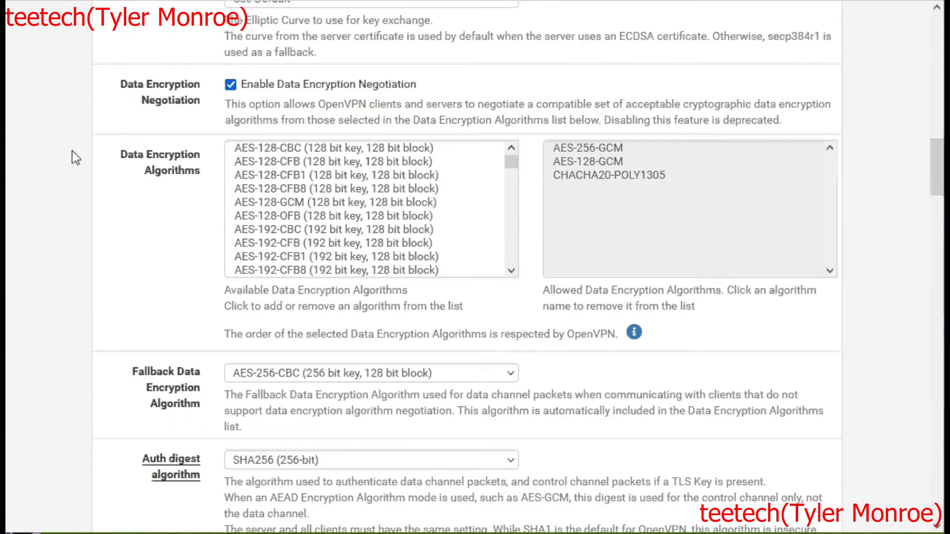
scroll("up", 3)
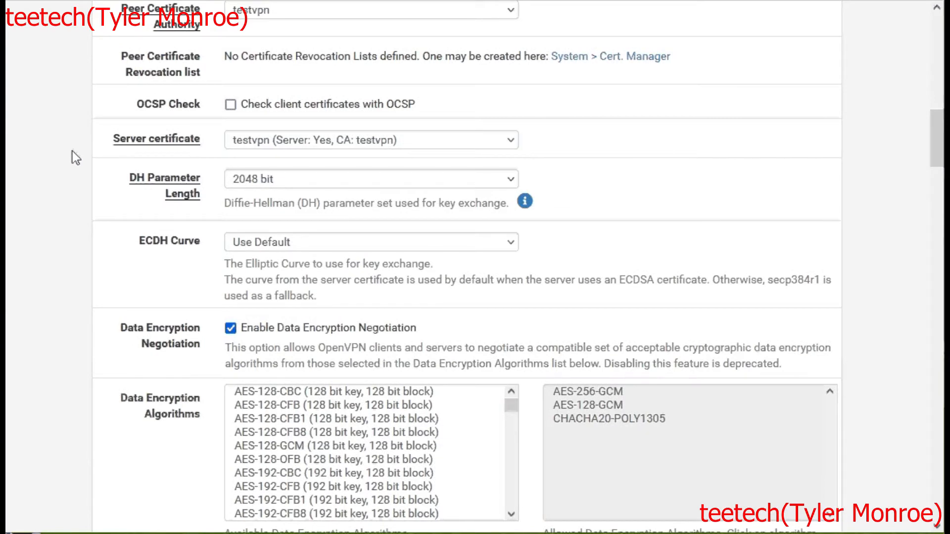
scroll("down", 3)
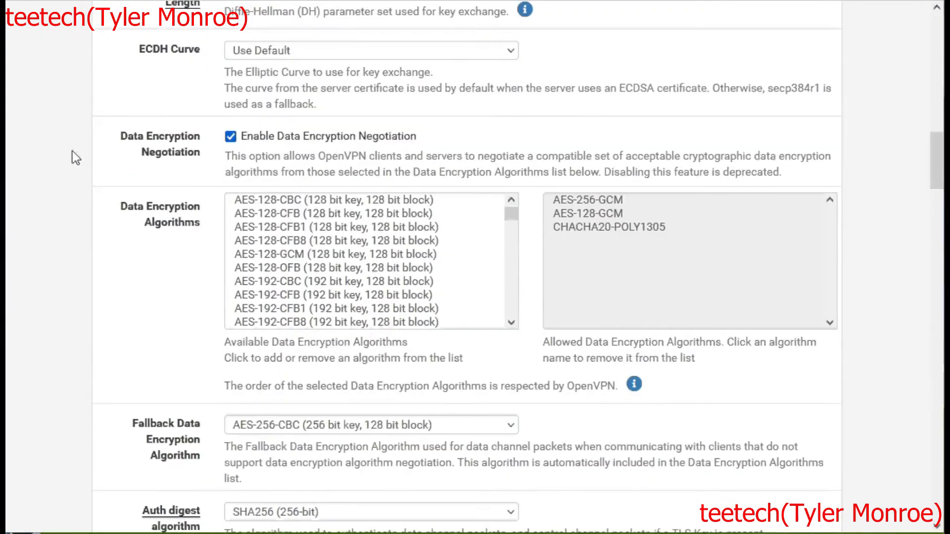
scroll("down", 3)
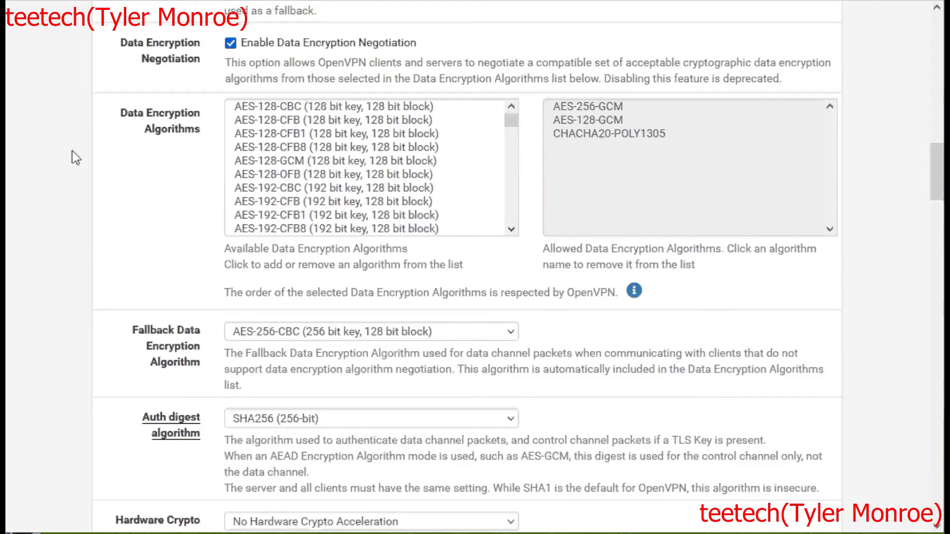
scroll("down", 3)
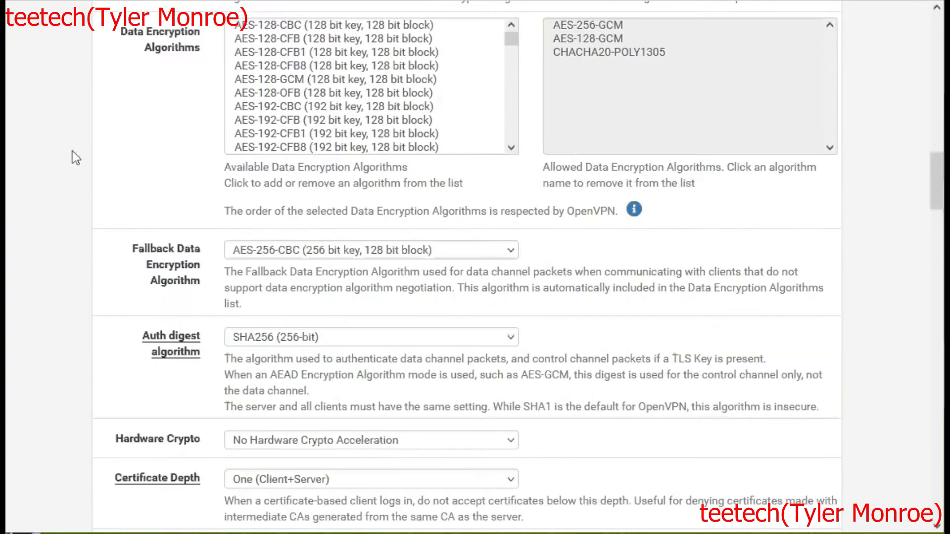
scroll("down", 3)
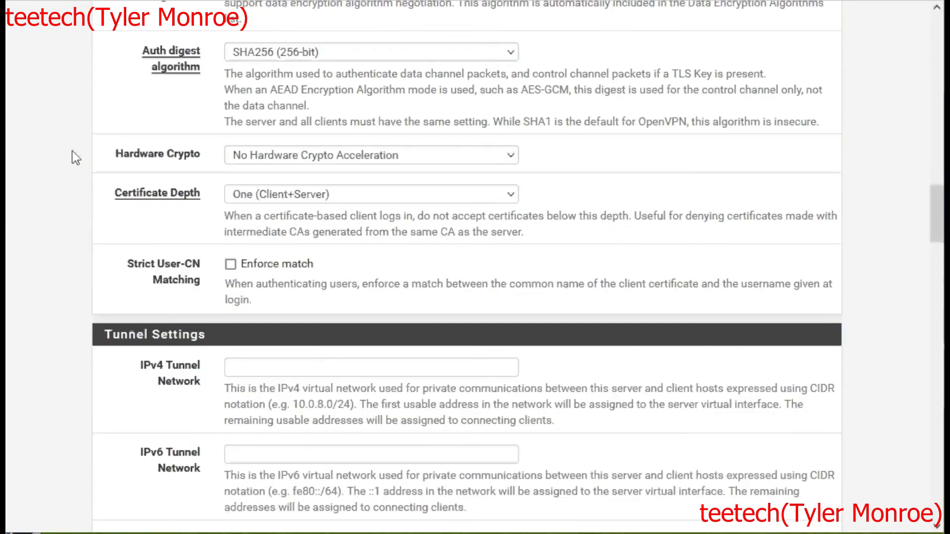
scroll("down", 3)
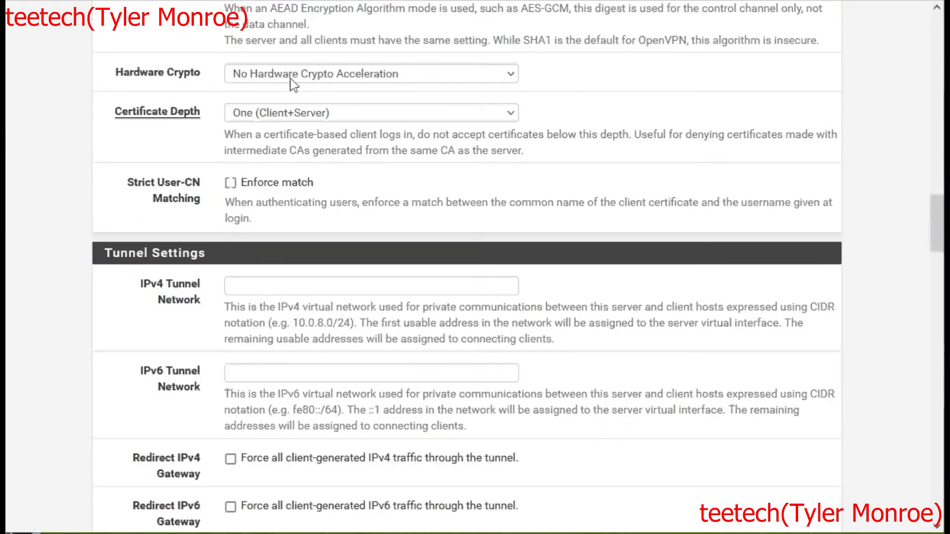
mouse_move(88, 98)
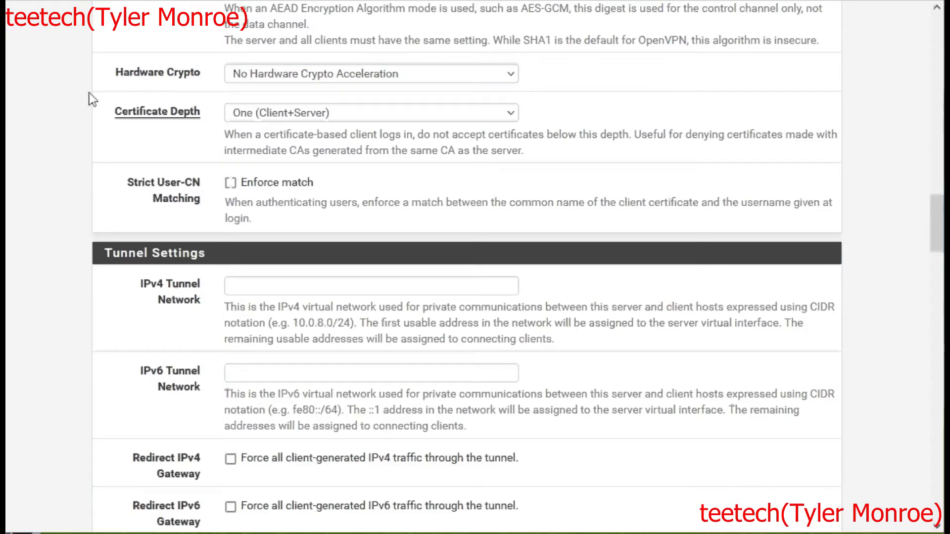
scroll("down", 3)
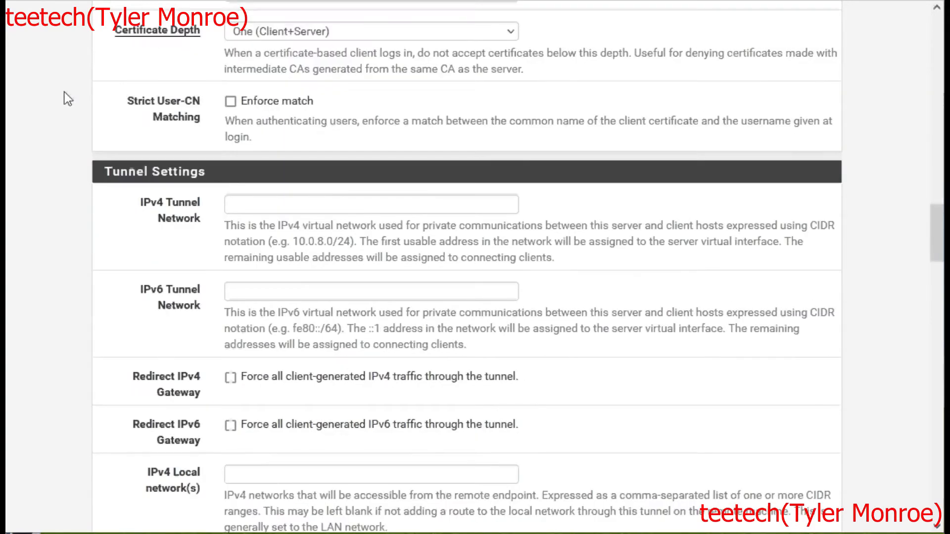
scroll("down", 3)
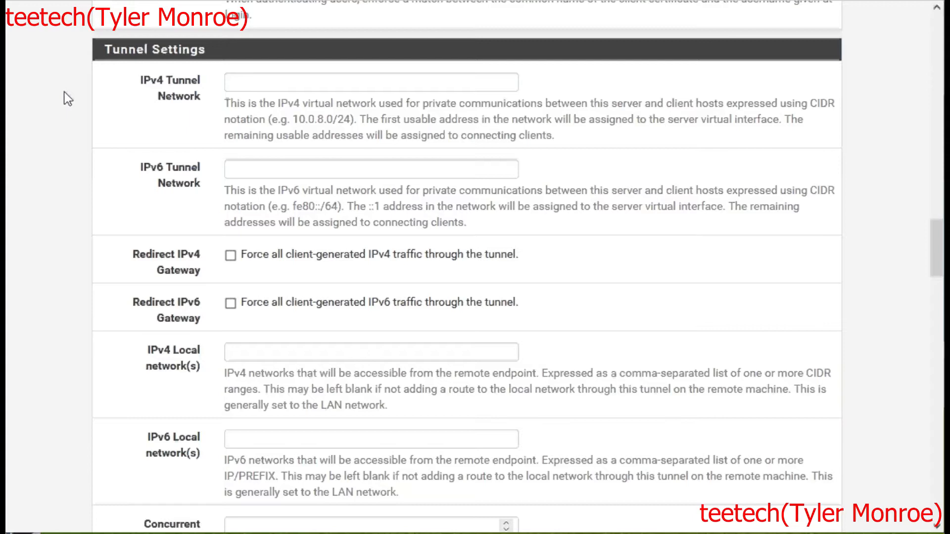
mouse_move(337, 75)
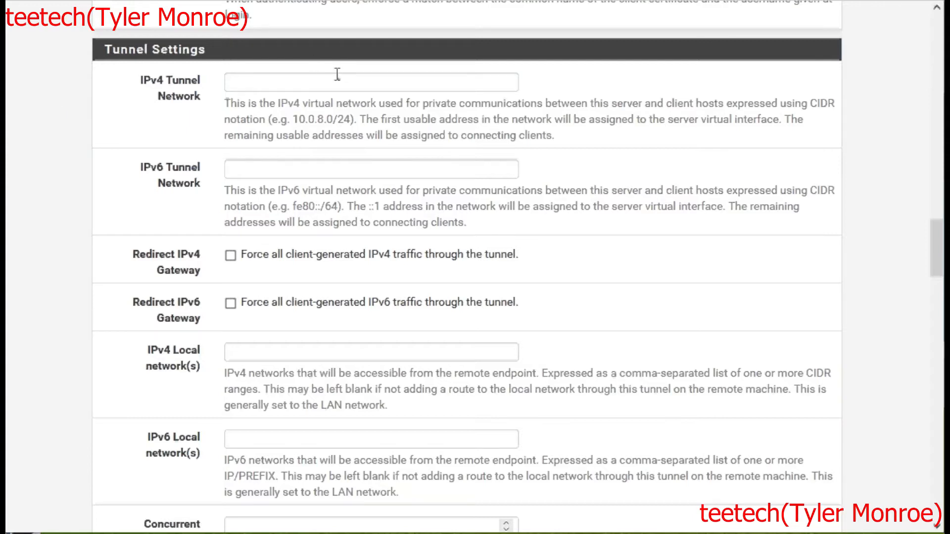
Enter 10.255.255.0/24 as the IPv4 tunnel network.
type("1")
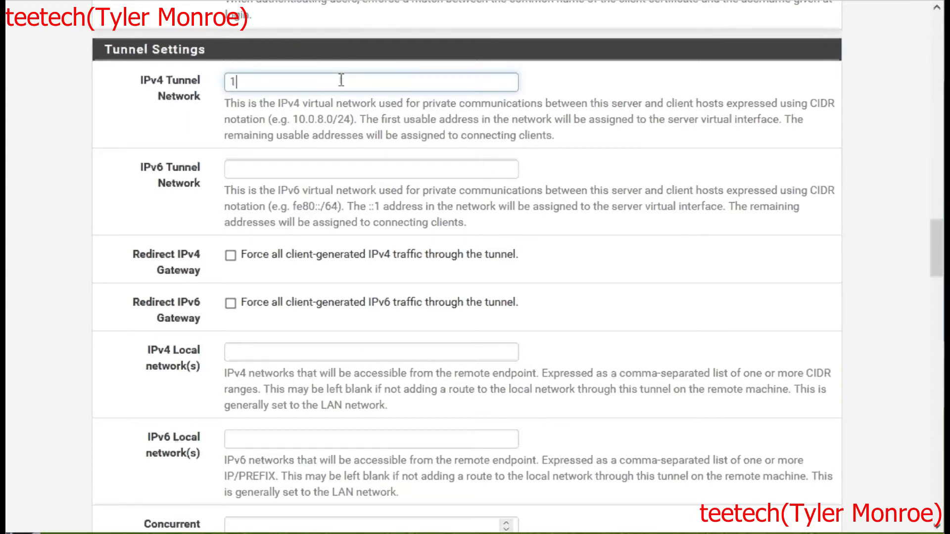
type("0.255.255.")
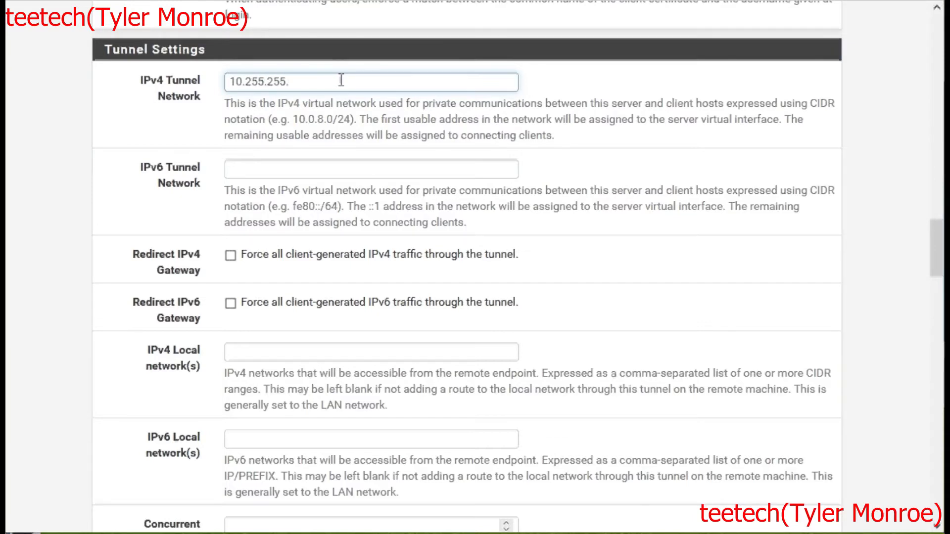
type("0/24")
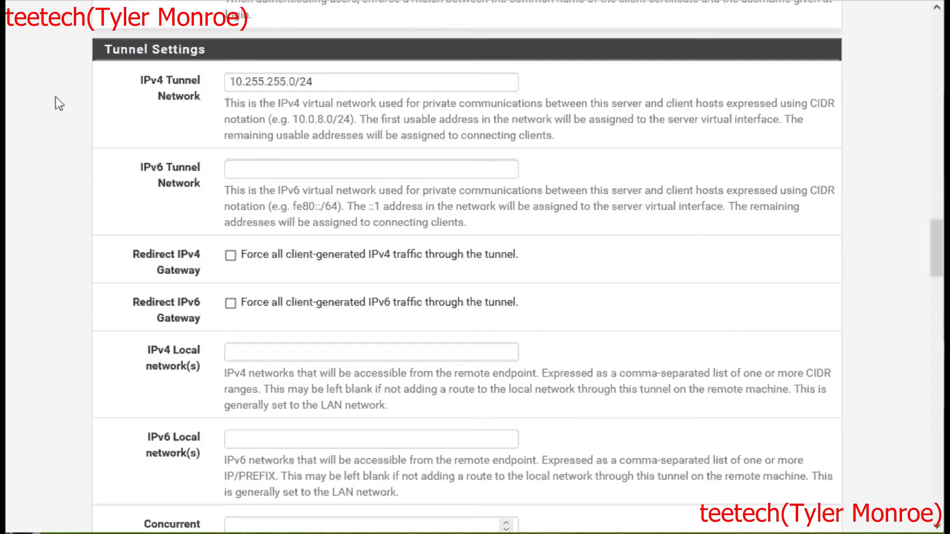
mouse_move(68, 134)
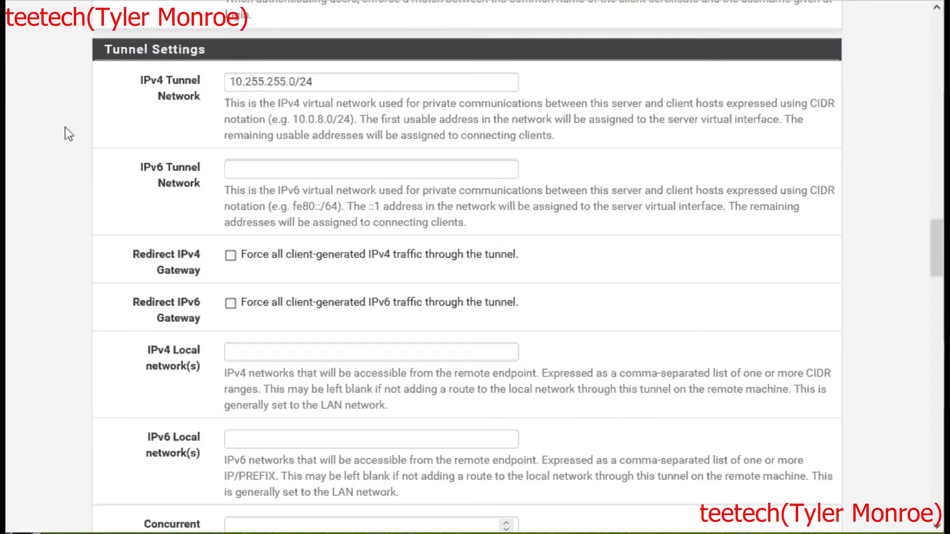
mouse_move(59, 137)
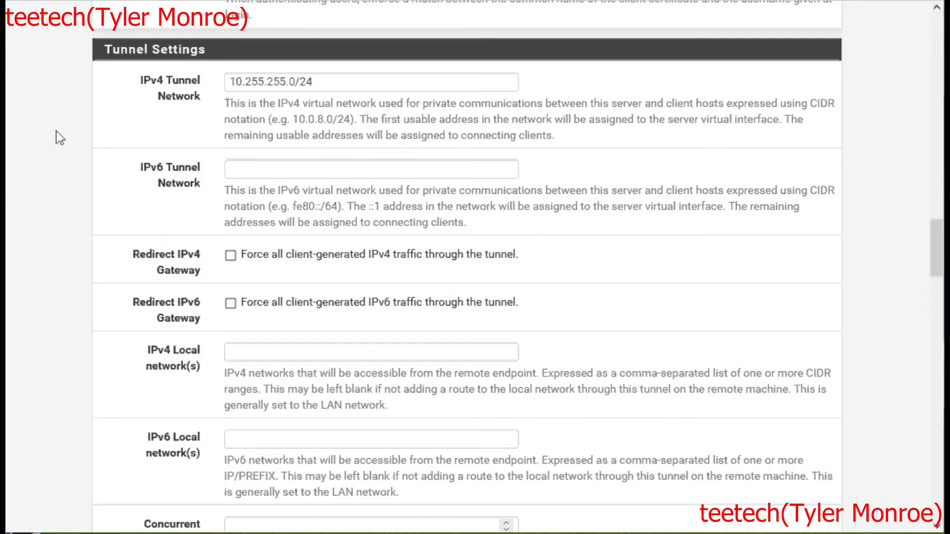
Enable Redirect IPv4 Gateway so all client IPv4 traffic uses the tunnel.
scroll("down", 3)
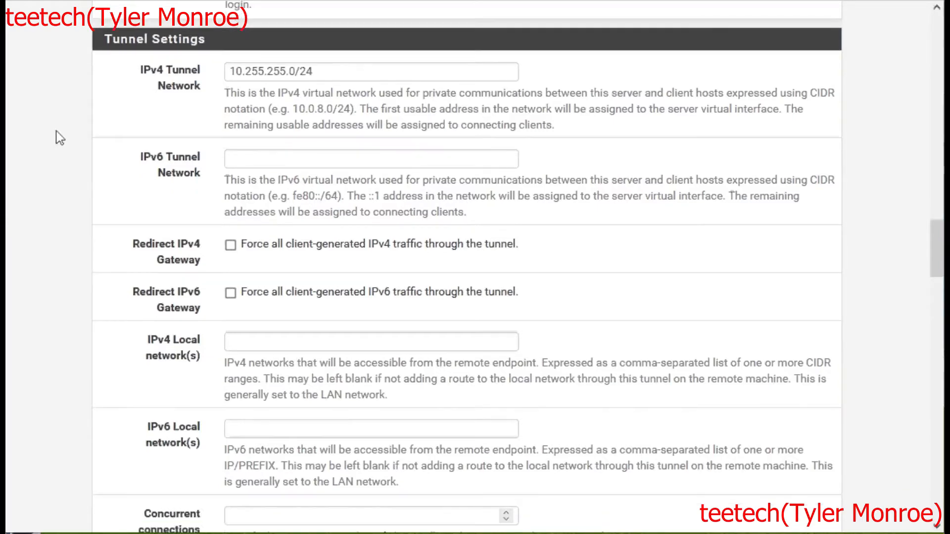
scroll("down", 3)
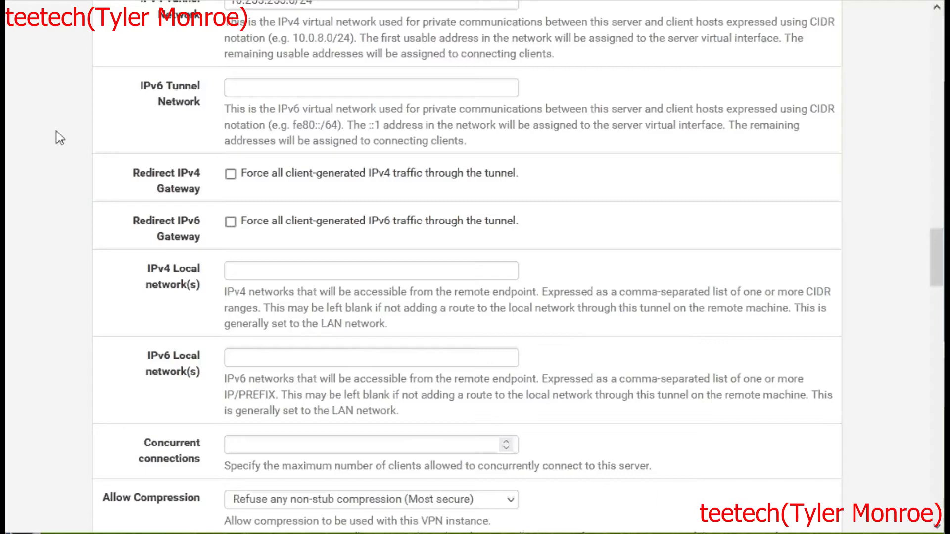
scroll("down", 3)
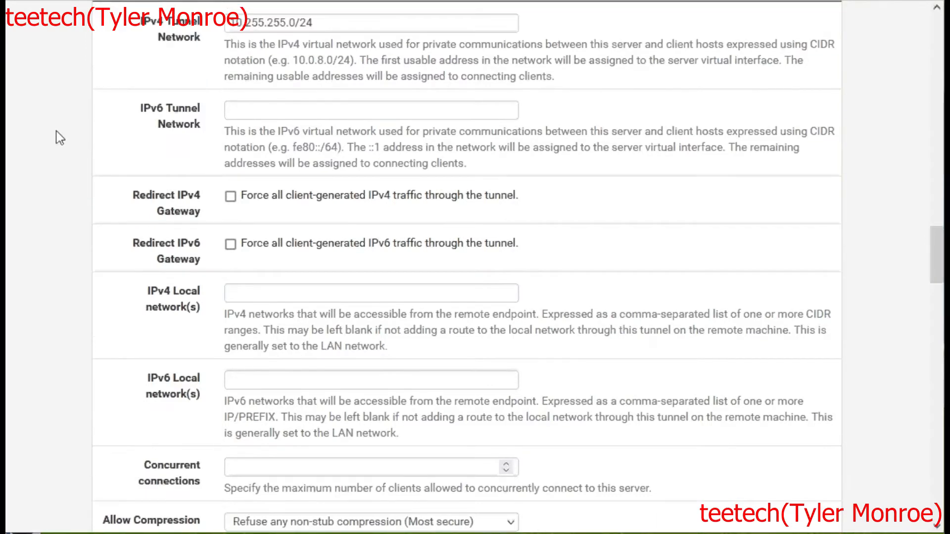
scroll("down", 3)
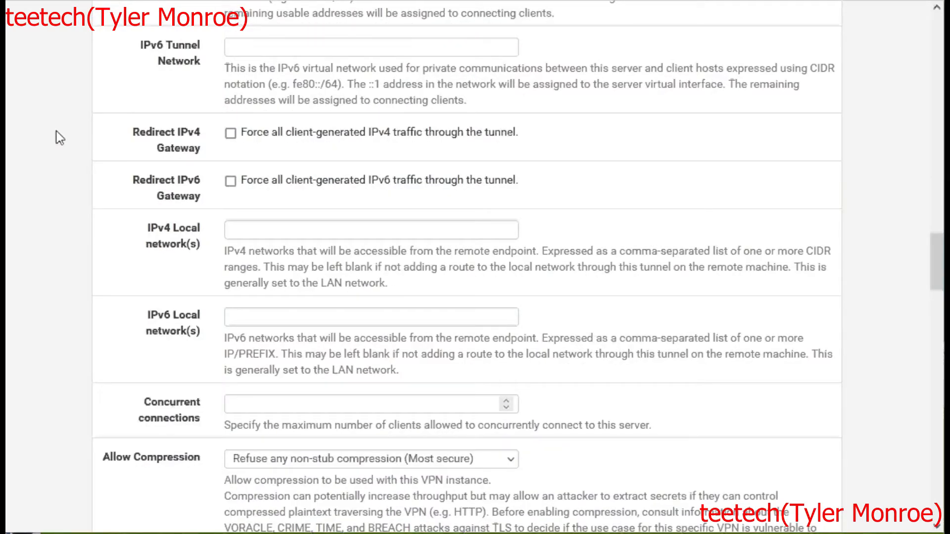
scroll("down", 3)
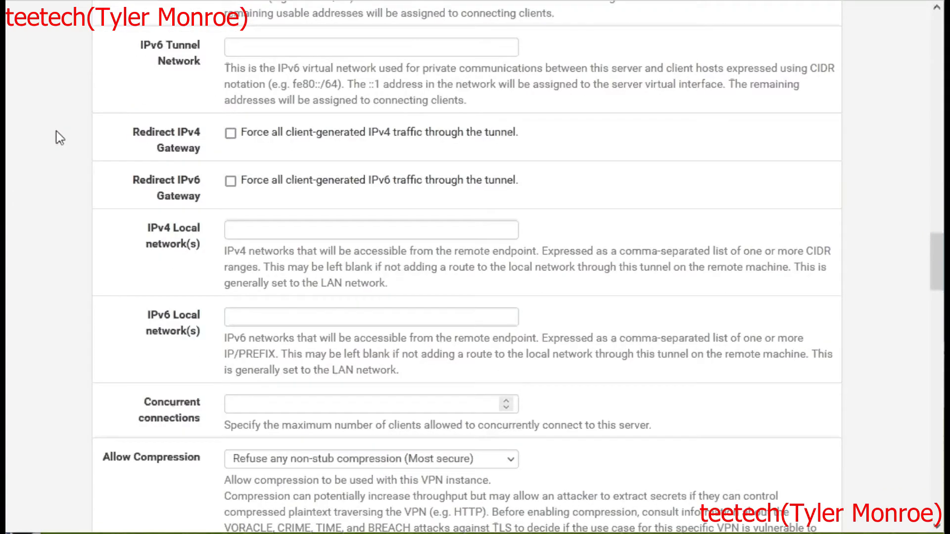
scroll("down", 3)
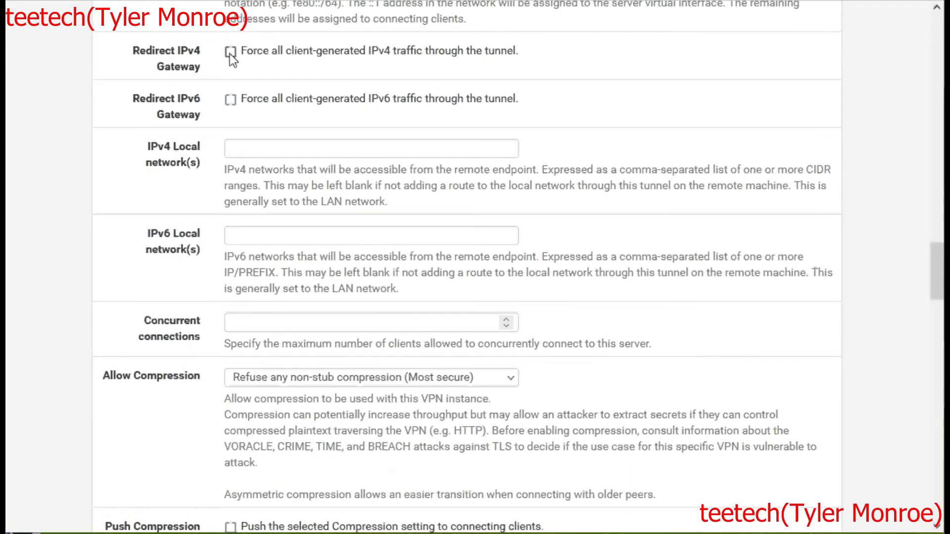
left_click(230, 51)
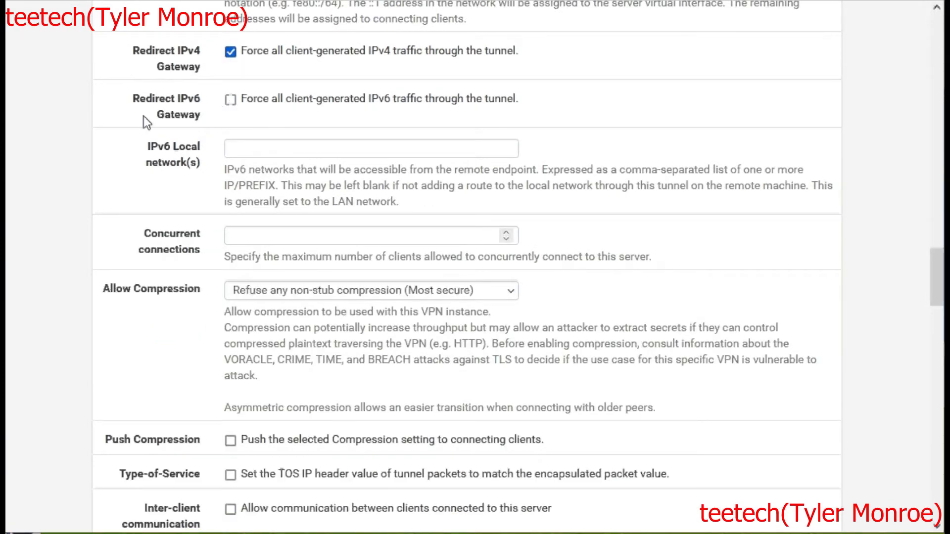
scroll("down", 3)
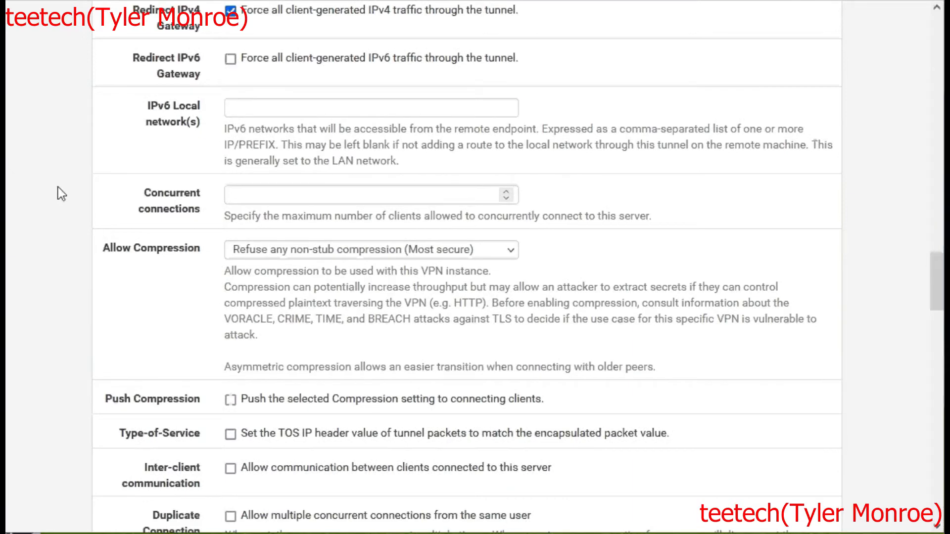
scroll("down", 3)
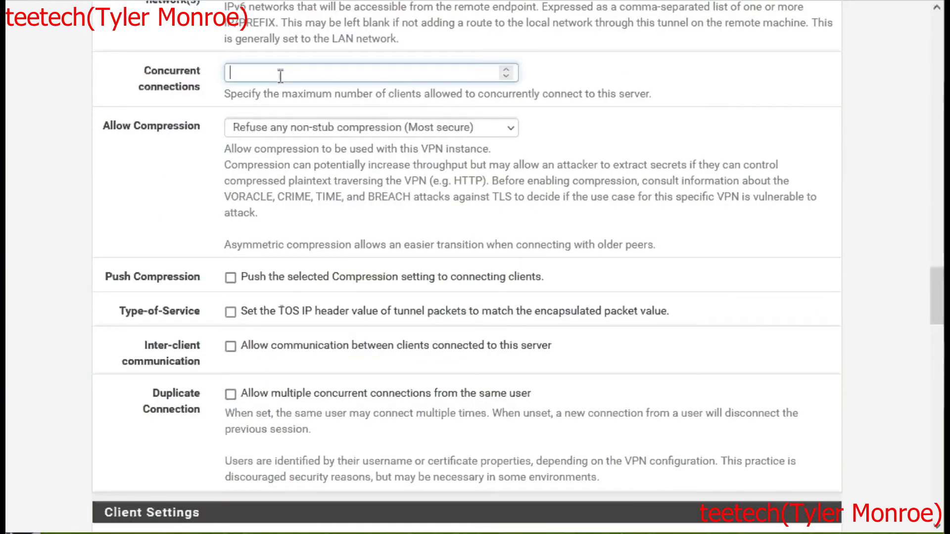
Set concurrent connections to 5, then review the client and ping settings.
type("5")
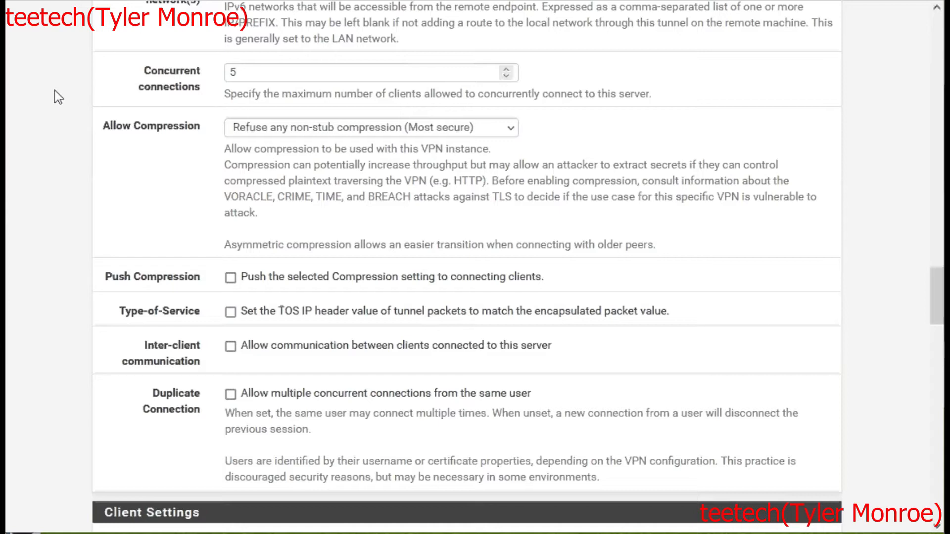
scroll("down", 3)
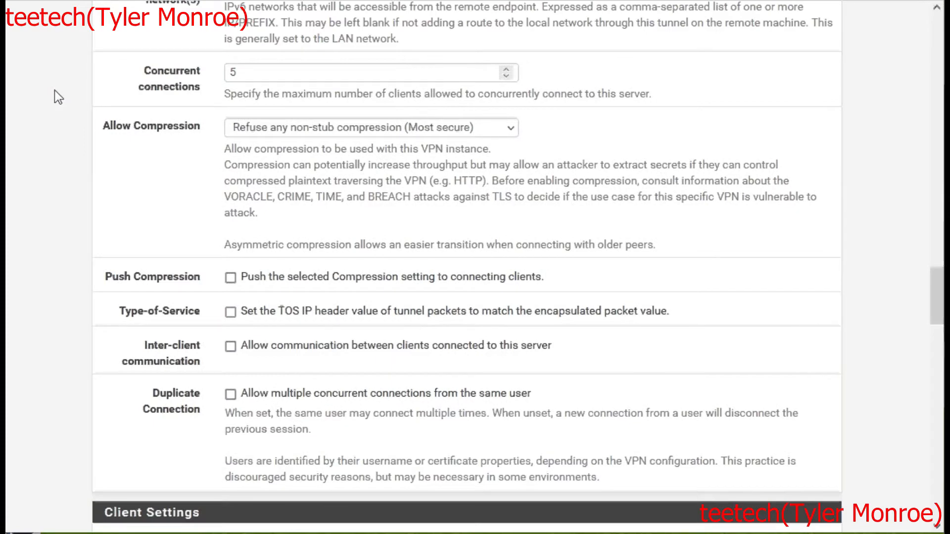
scroll("down", 3)
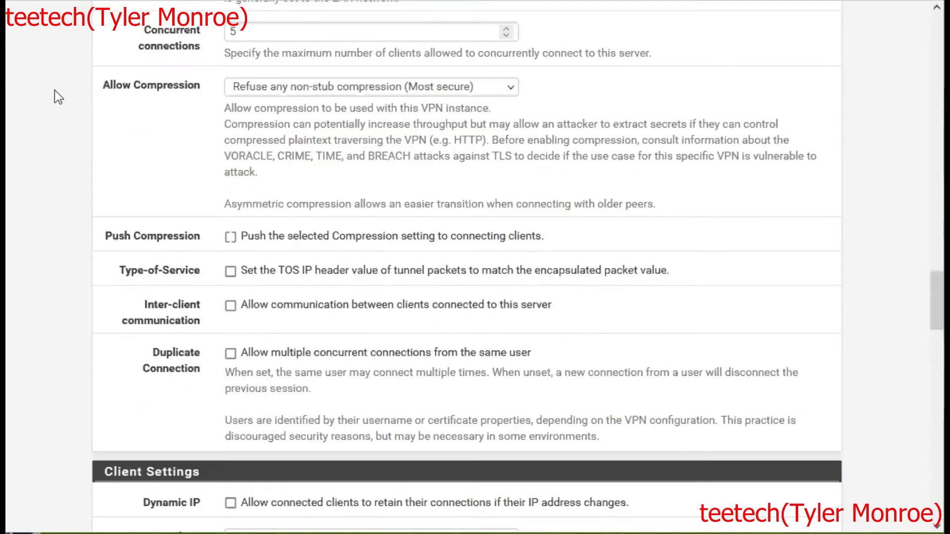
scroll("down", 3)
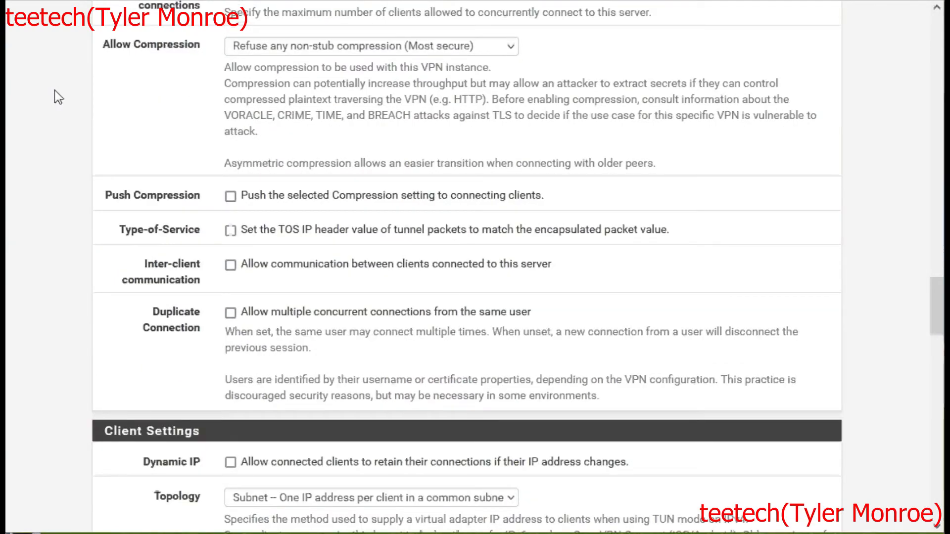
scroll("down", 3)
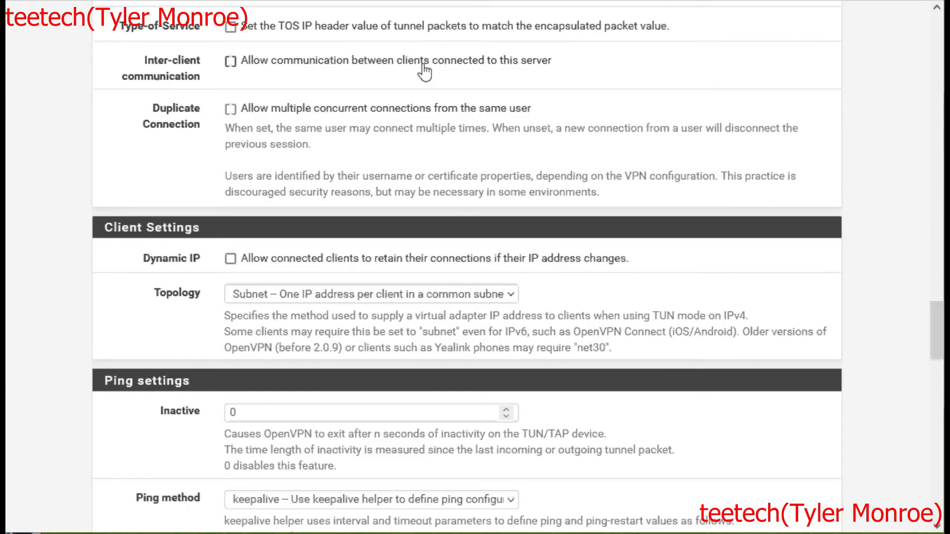
mouse_move(342, 66)
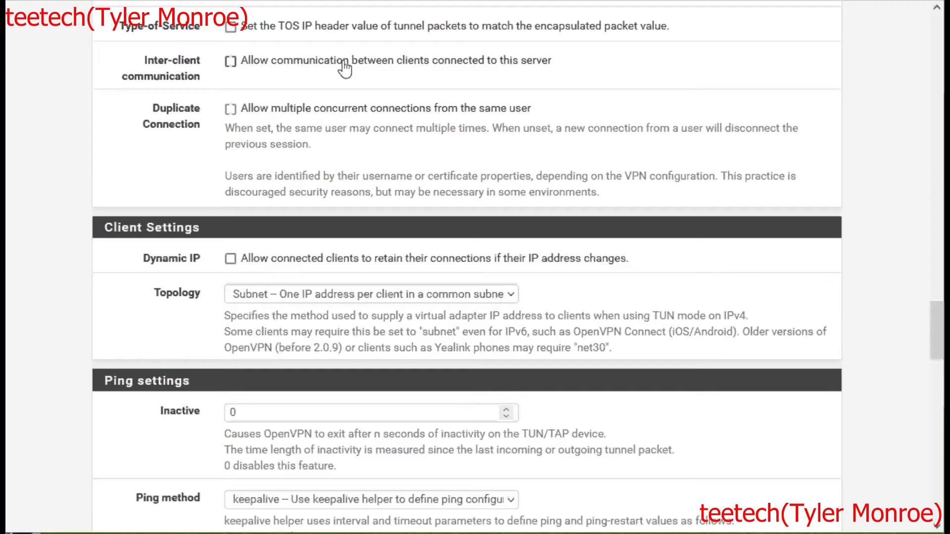
mouse_move(69, 95)
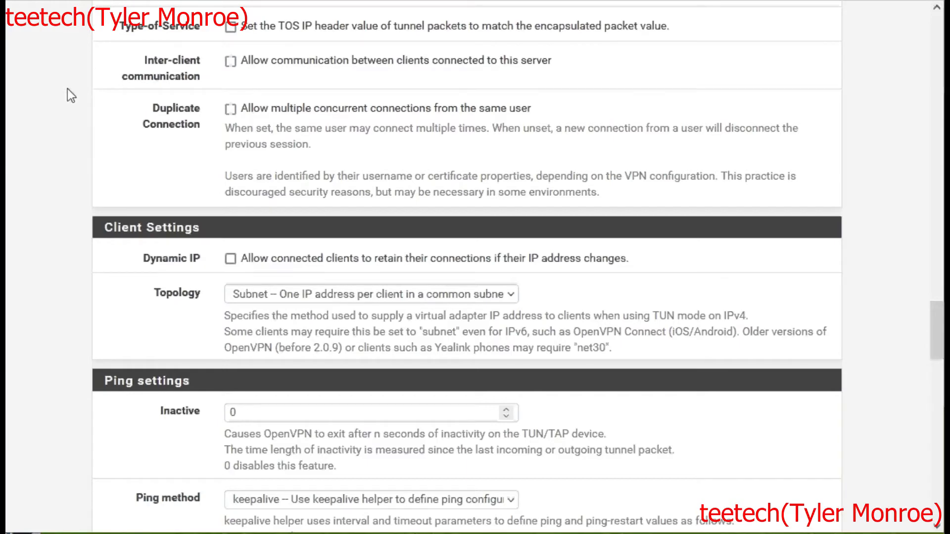
scroll("down", 3)
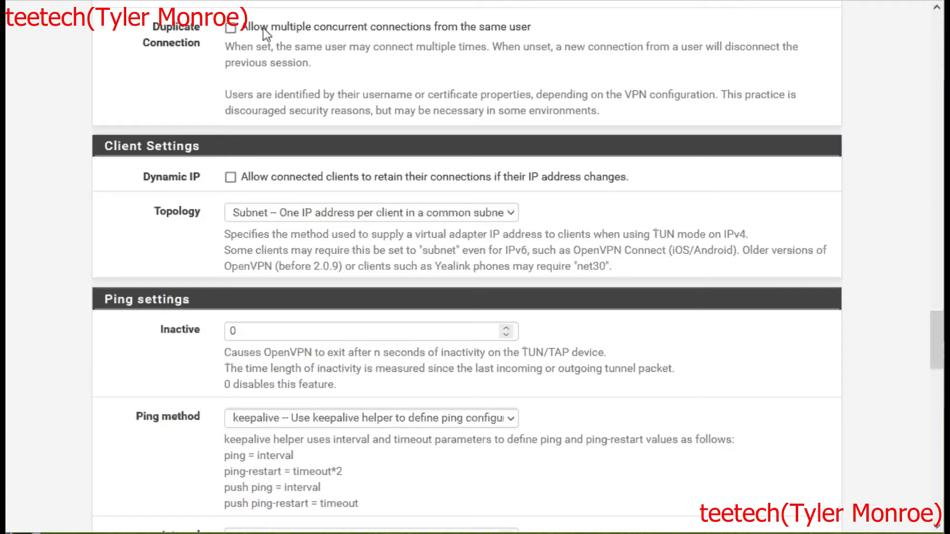
mouse_move(485, 30)
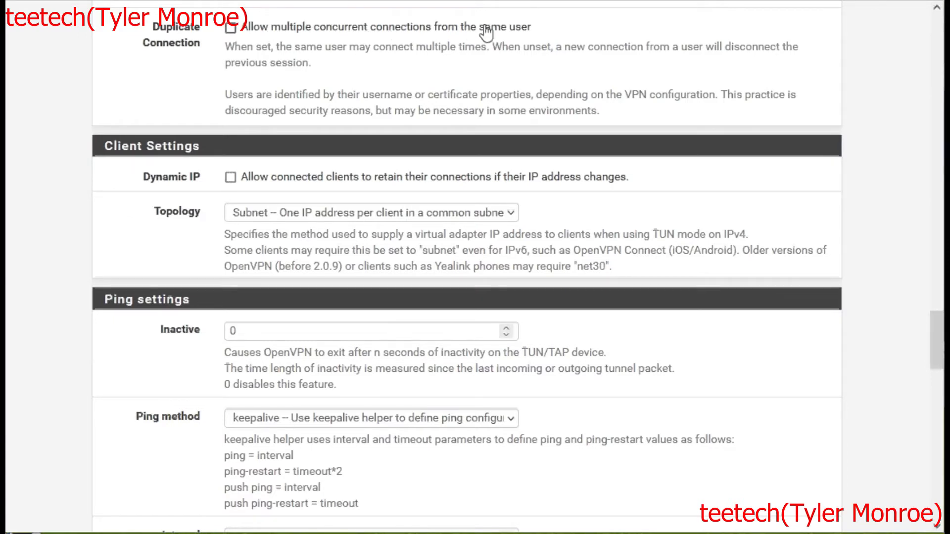
mouse_move(406, 29)
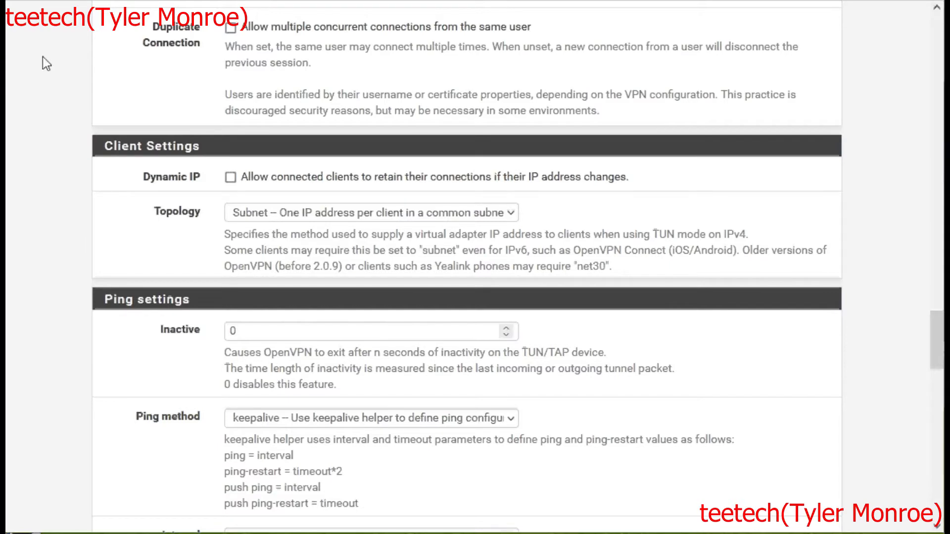
Enable Dynamic IP in the OpenVPN server's Client Settings, then scroll to Advanced Client Settings.
scroll("down", 3)
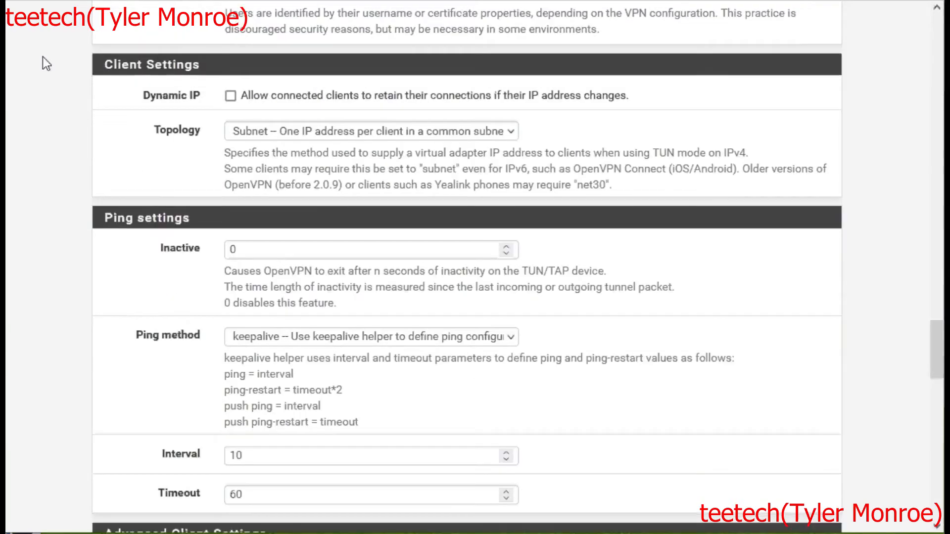
scroll("down", 3)
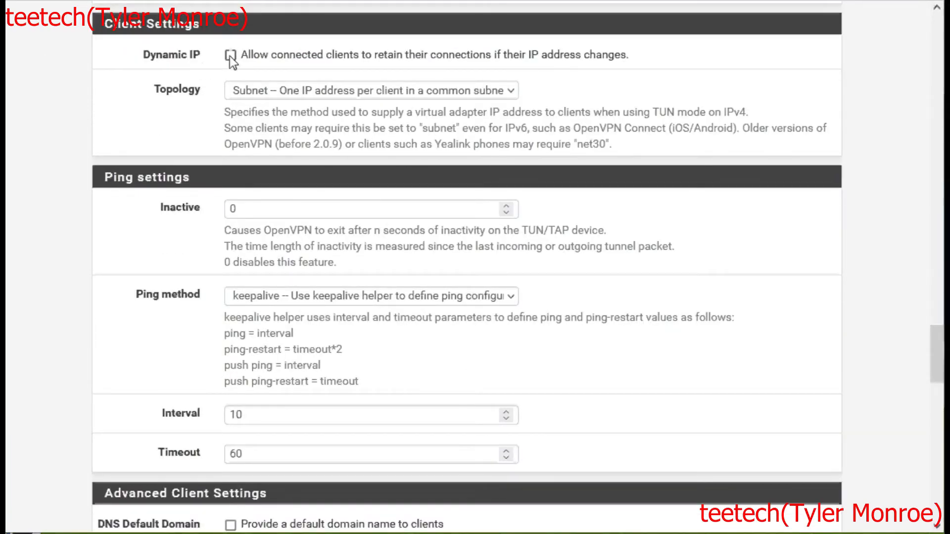
left_click(229, 55)
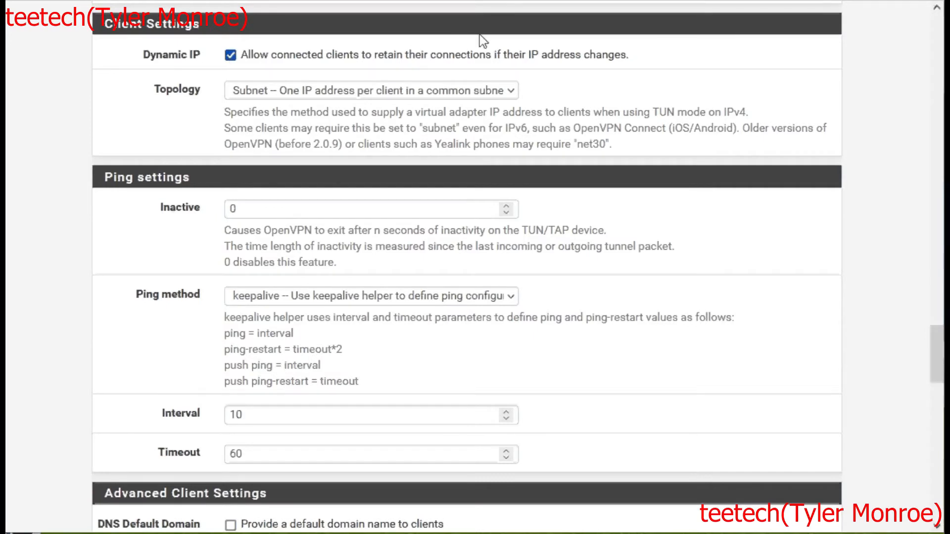
mouse_move(83, 132)
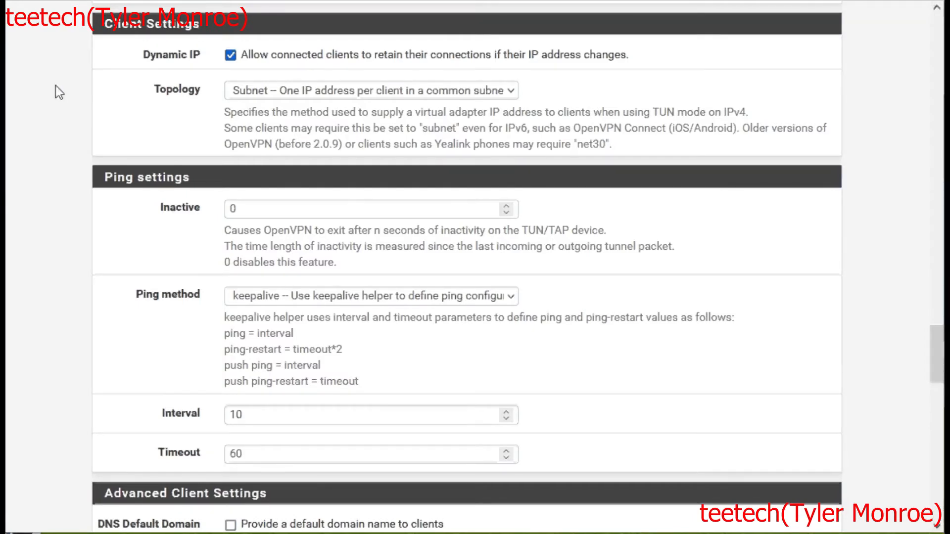
scroll("down", 3)
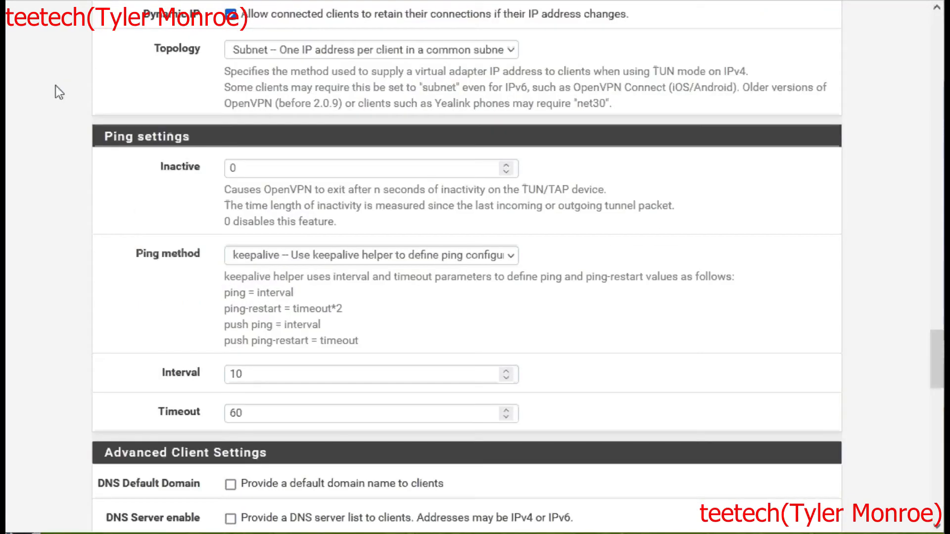
scroll("down", 3)
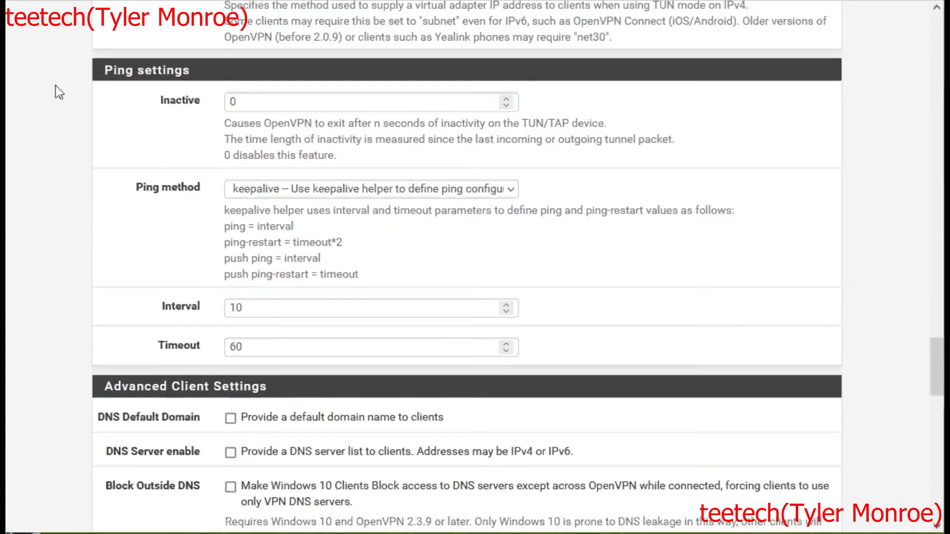
scroll("down", 3)
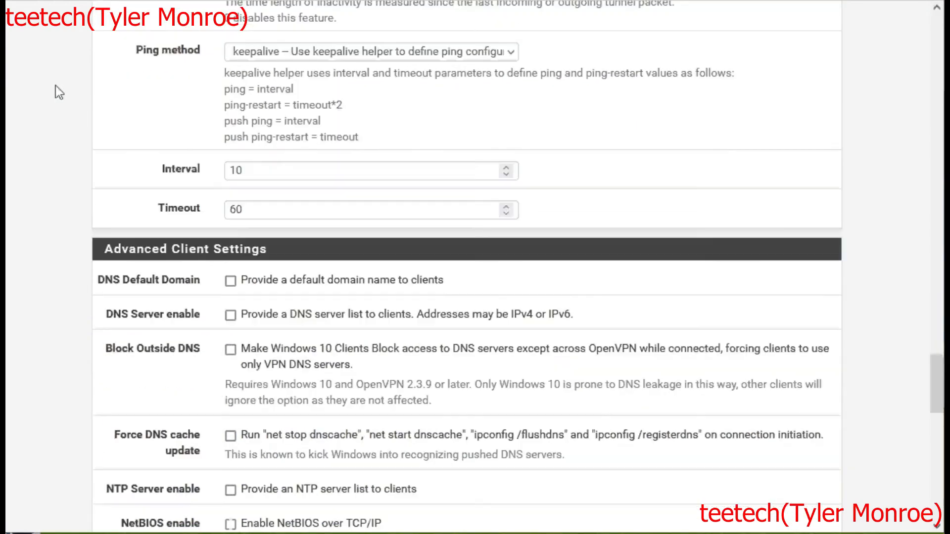
Enable DNS Default Domain and set it to testvpn.
scroll("down", 3)
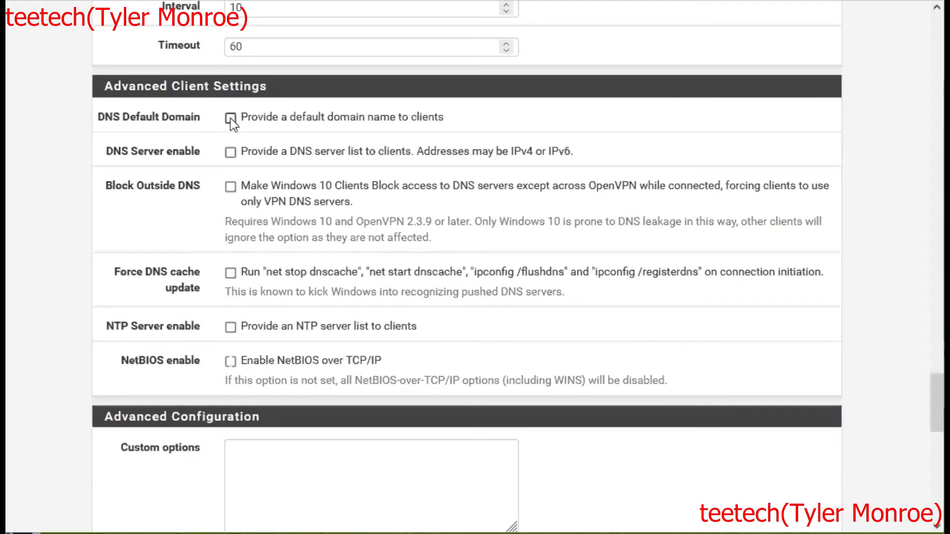
left_click(230, 117)
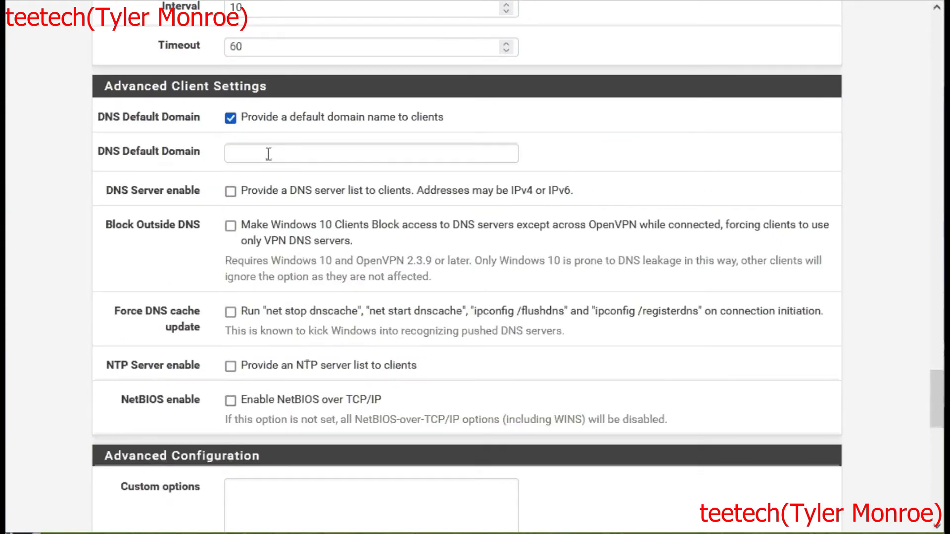
type("testvpn")
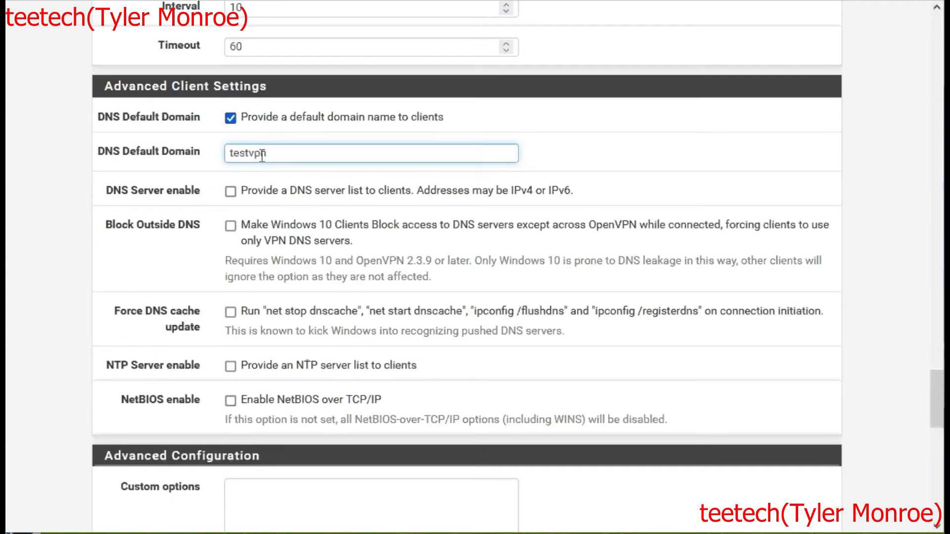
Enable the DNS server list with 4.2.2.2 and 4.2.2.1 as DNS Servers 1 and 2.
left_click(230, 190)
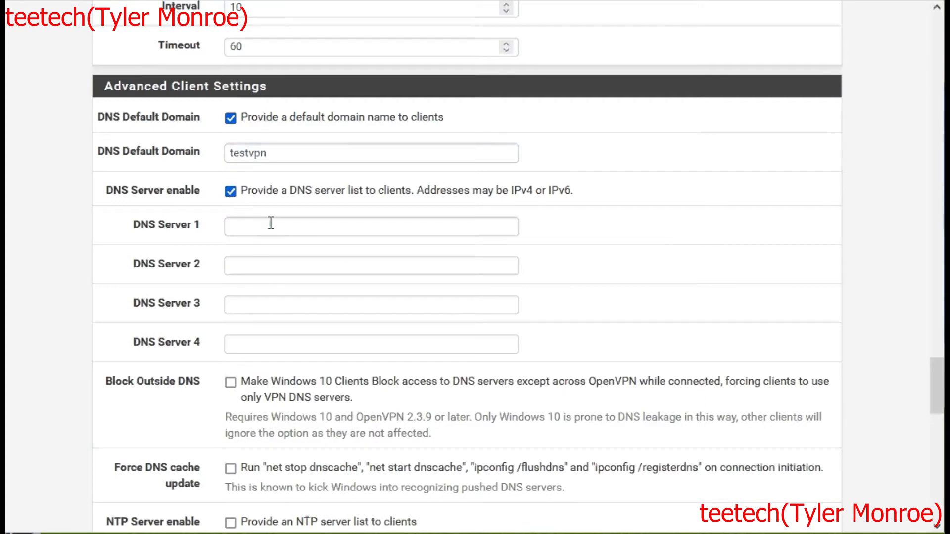
type("4")
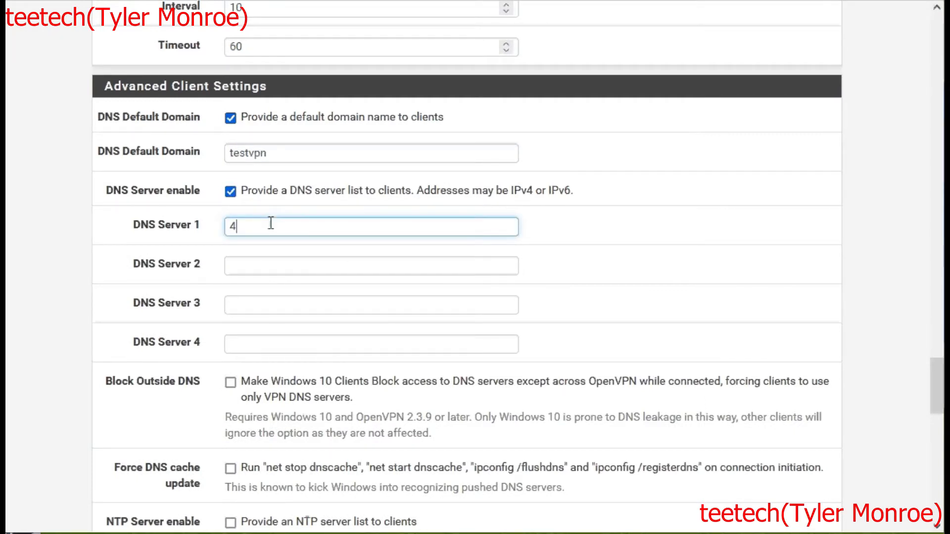
type(".2.2.2")
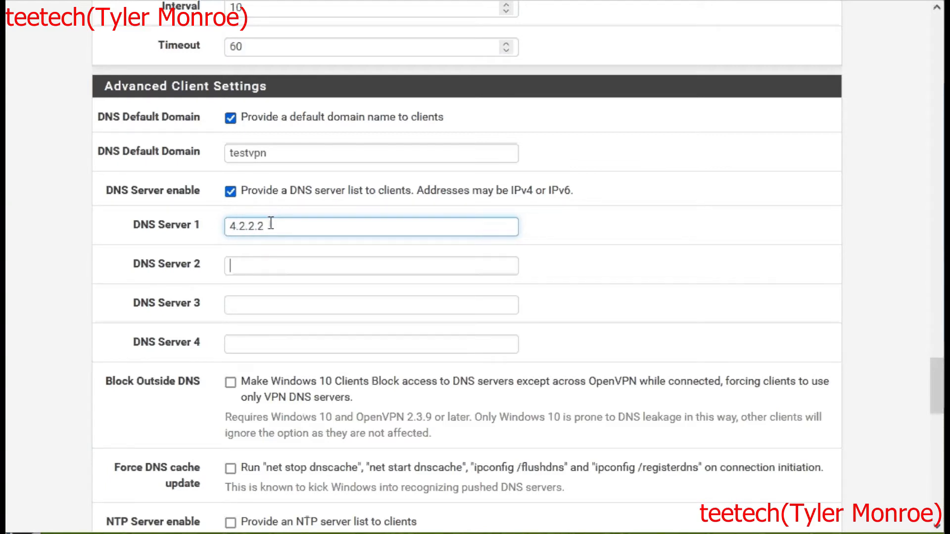
type("4.2.2.1")
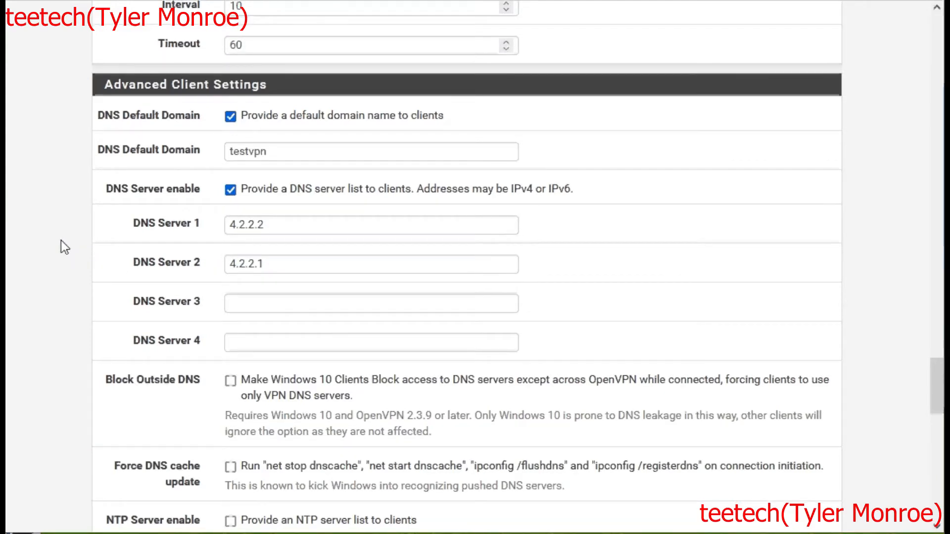
scroll("down", 3)
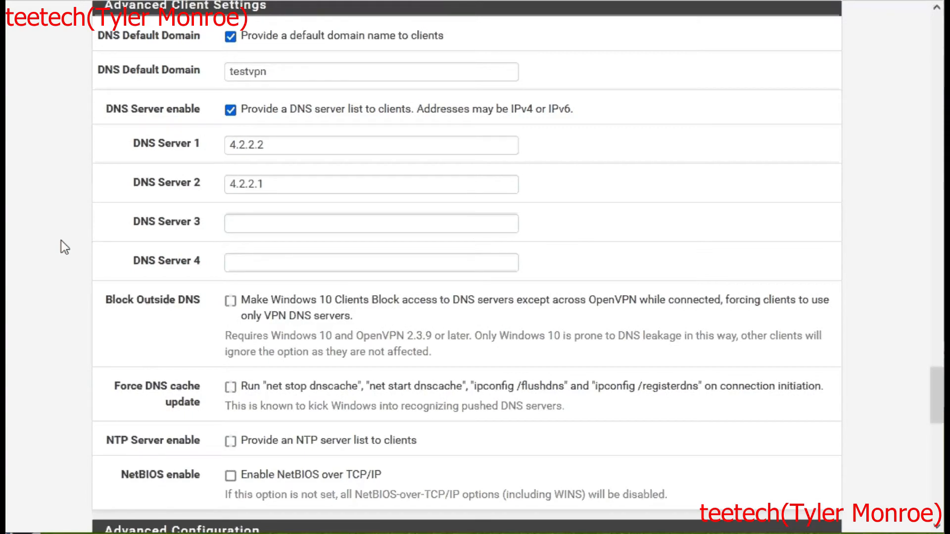
scroll("down", 3)
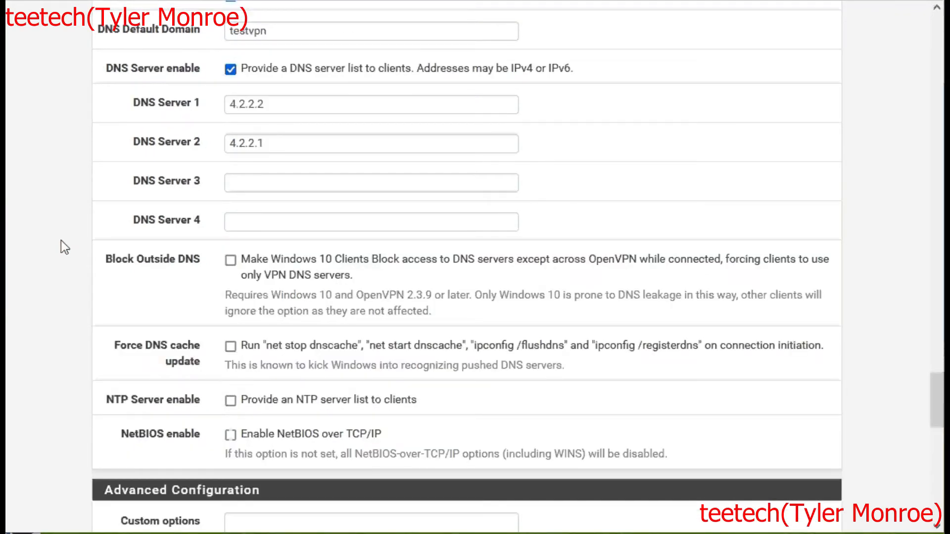
scroll("down", 3)
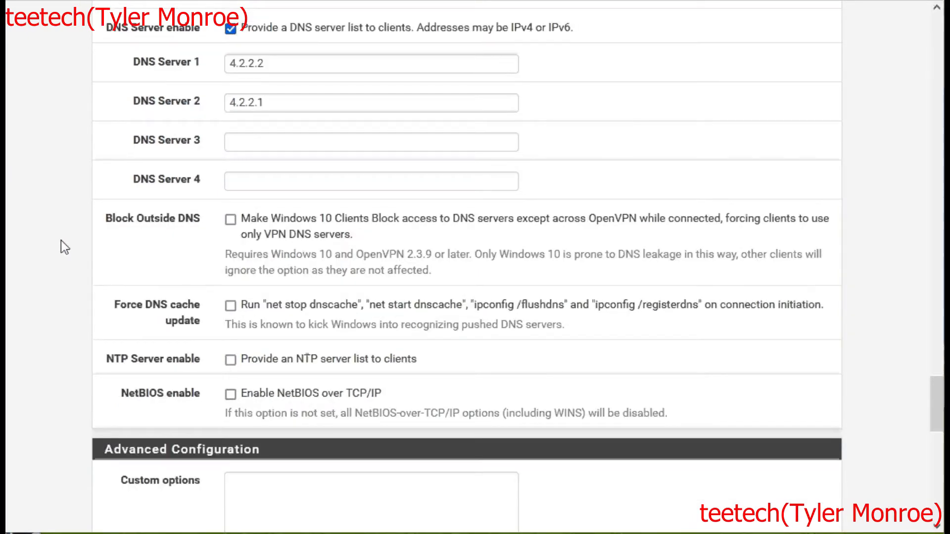
scroll("down", 3)
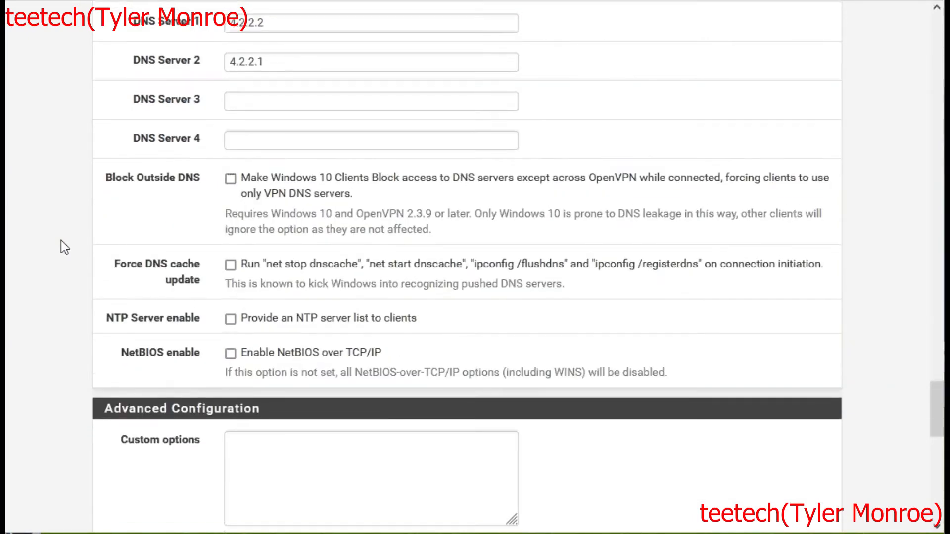
scroll("down", 3)
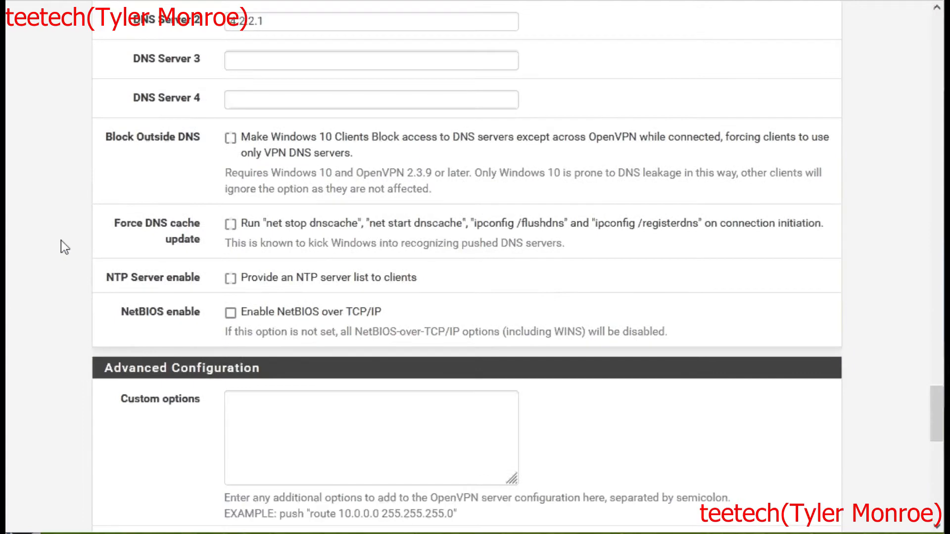
scroll("down", 3)
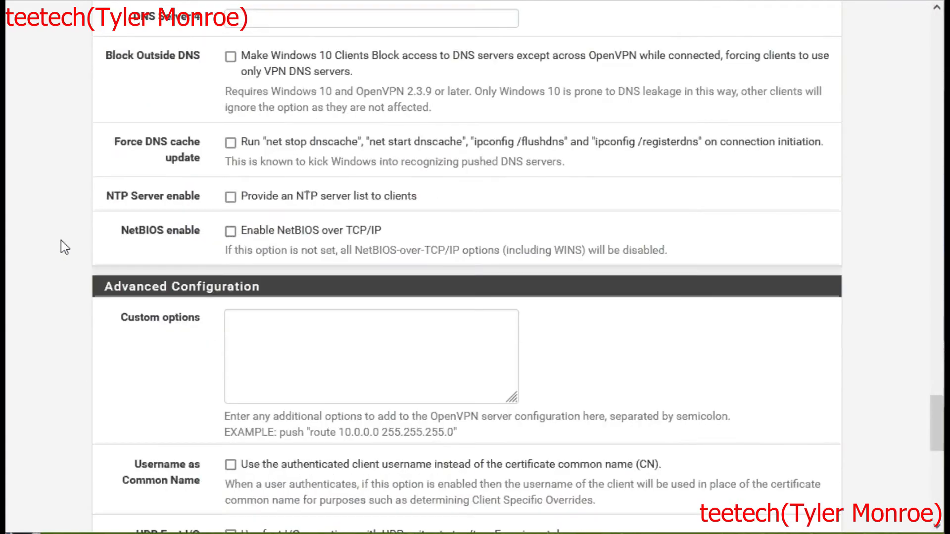
scroll("down", 3)
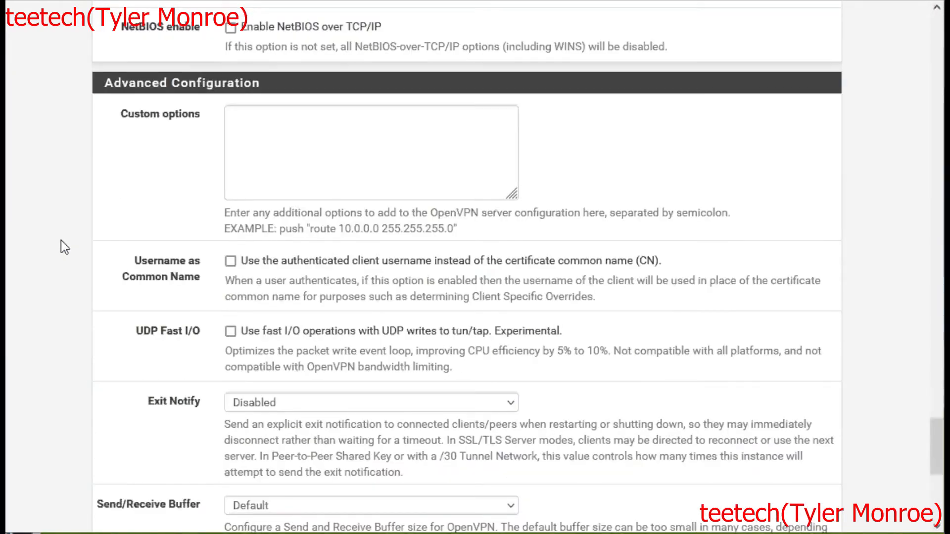
scroll("down", 3)
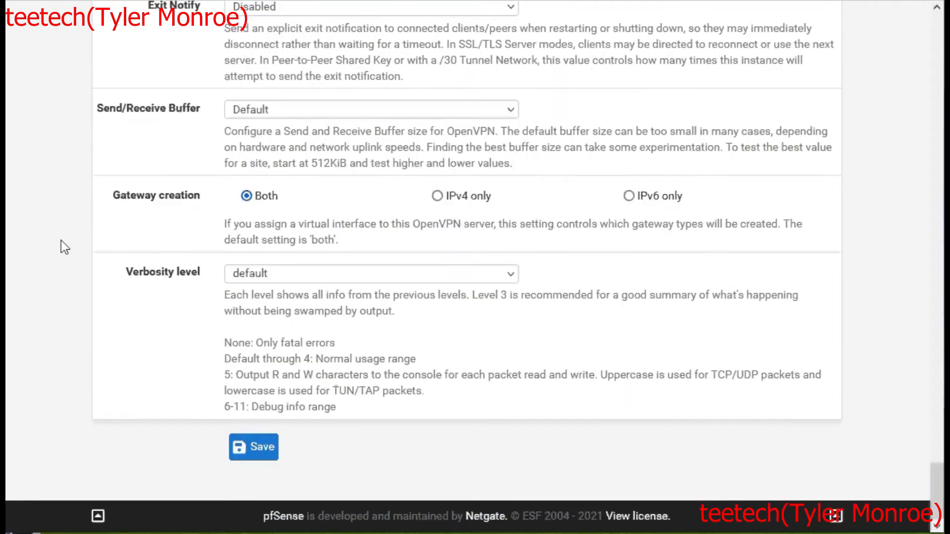
Save the testvpn OpenVPN server configuration and view the servers list.
left_click(253, 447)
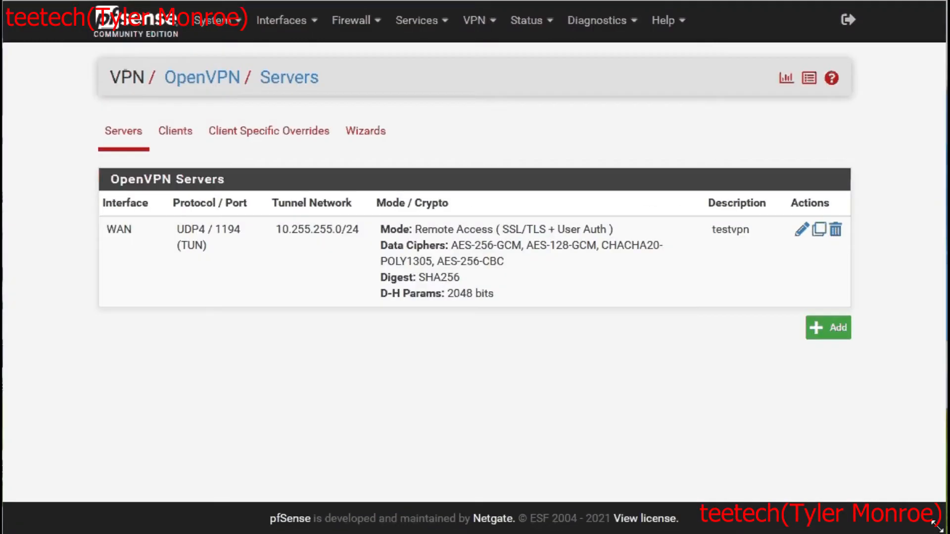
mouse_move(356, 336)
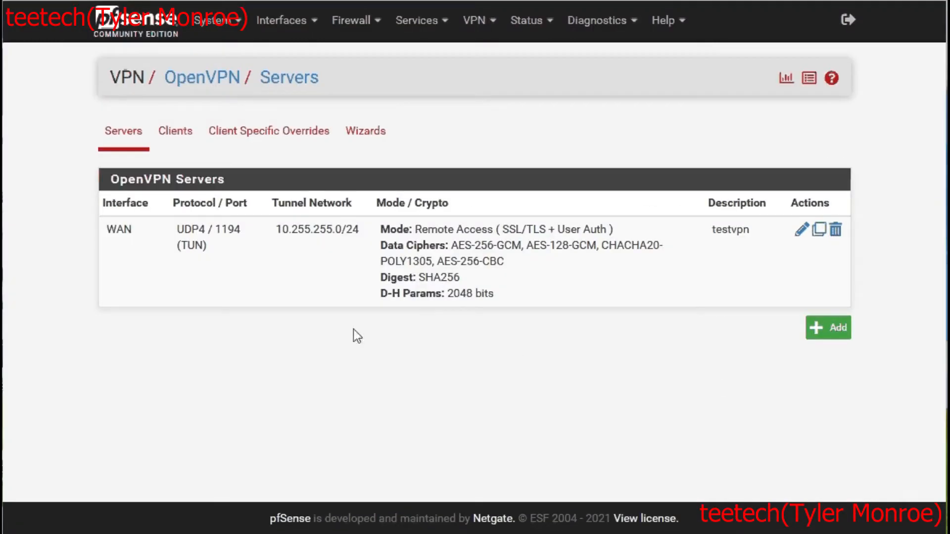
mouse_move(306, 249)
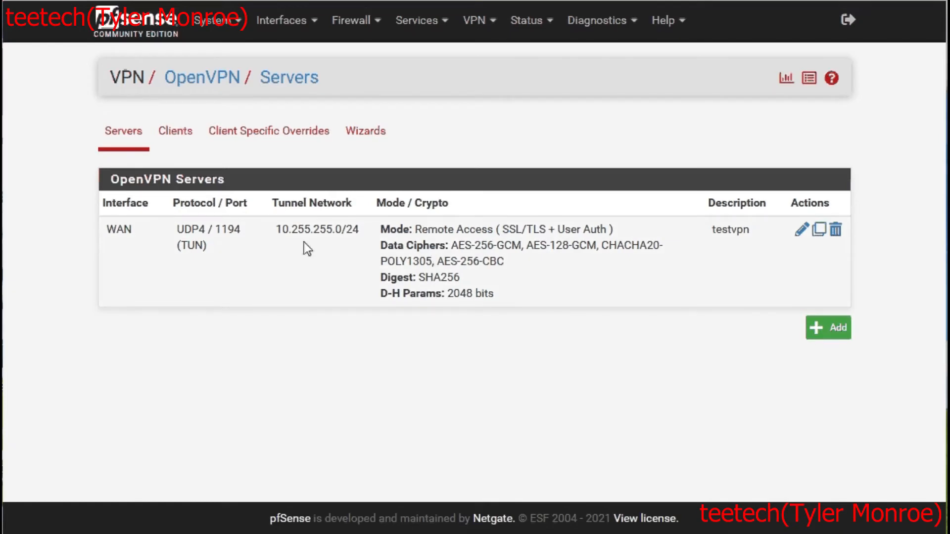
mouse_move(327, 205)
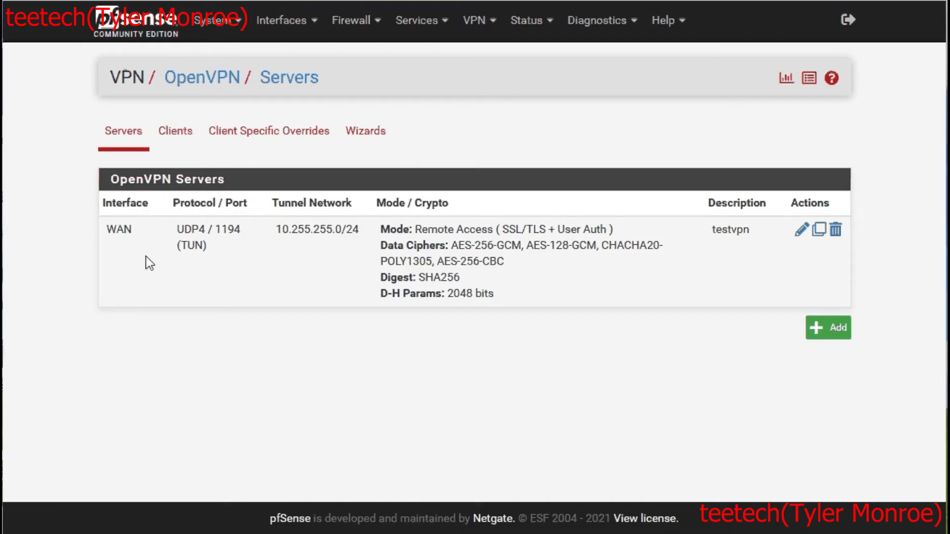
mouse_move(254, 340)
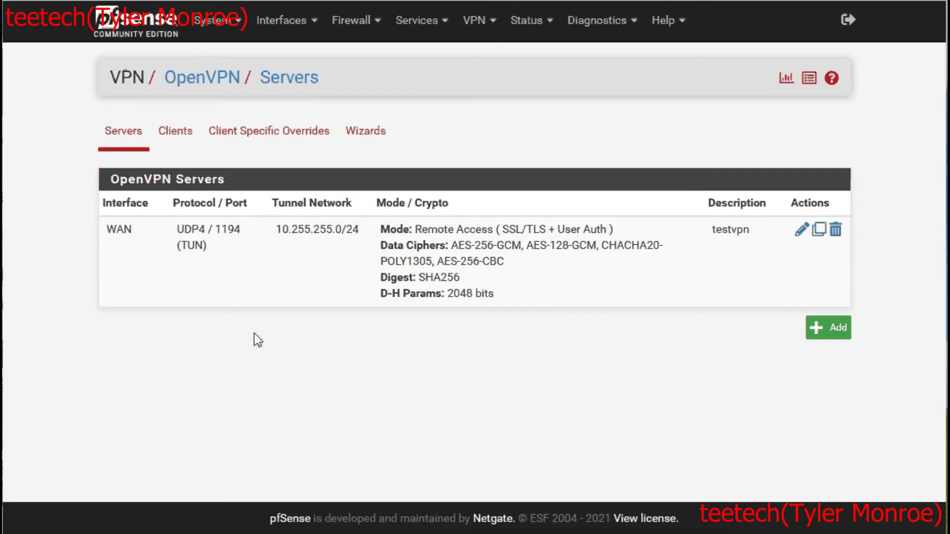
mouse_move(472, 370)
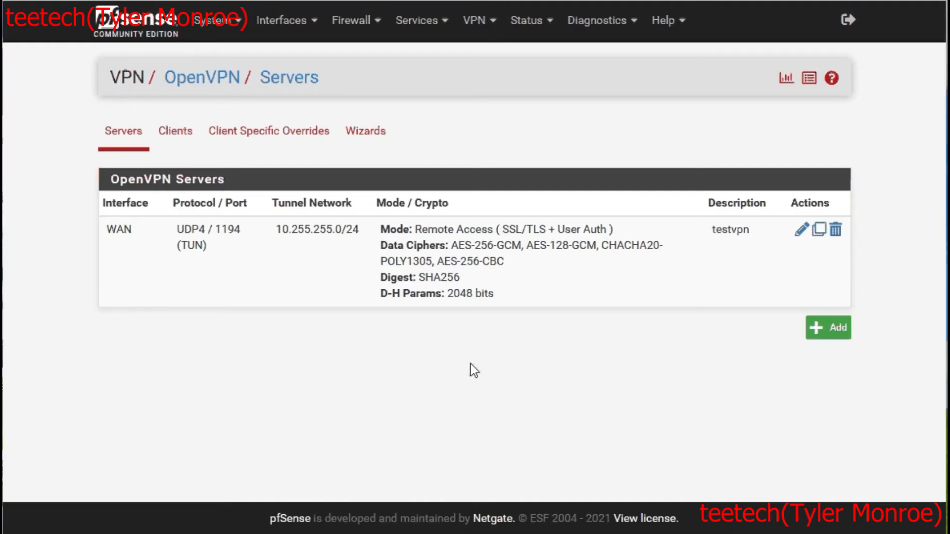
mouse_move(515, 455)
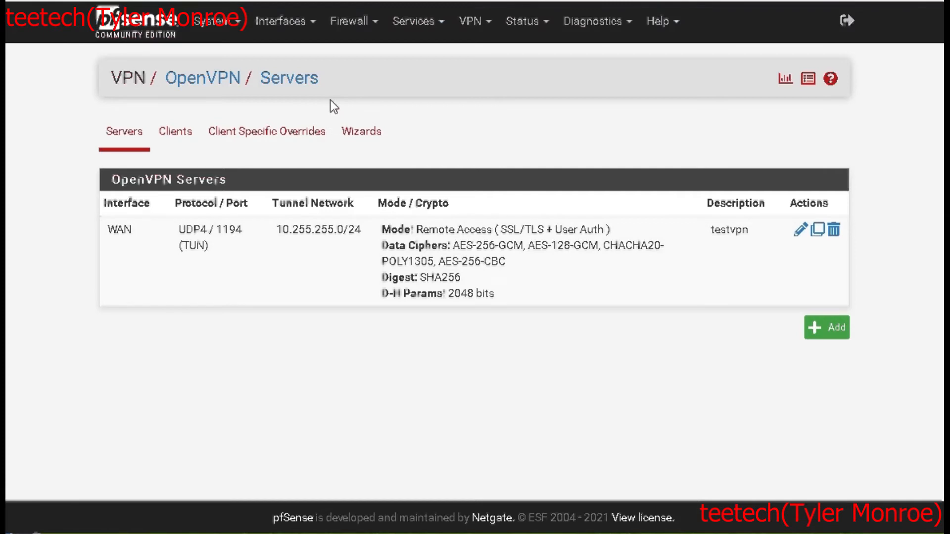
left_click(350, 20)
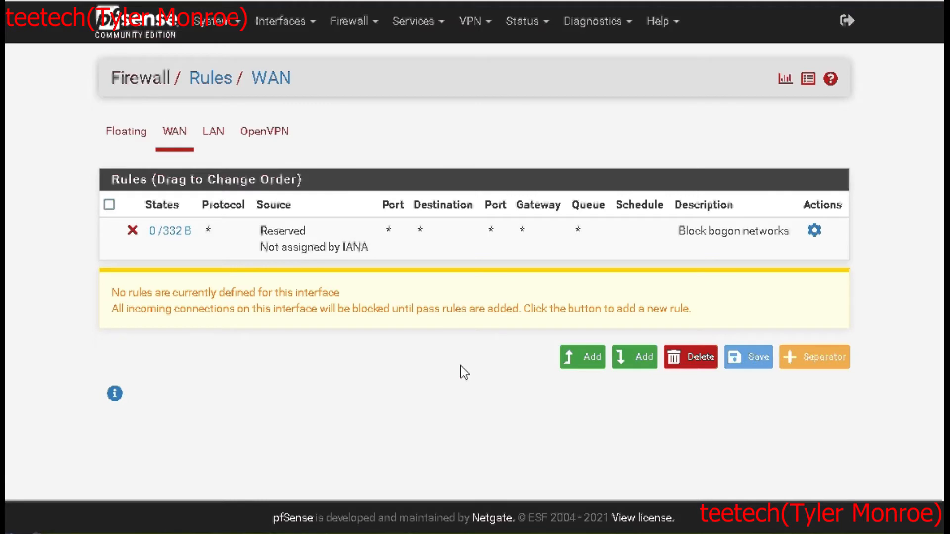
mouse_move(546, 393)
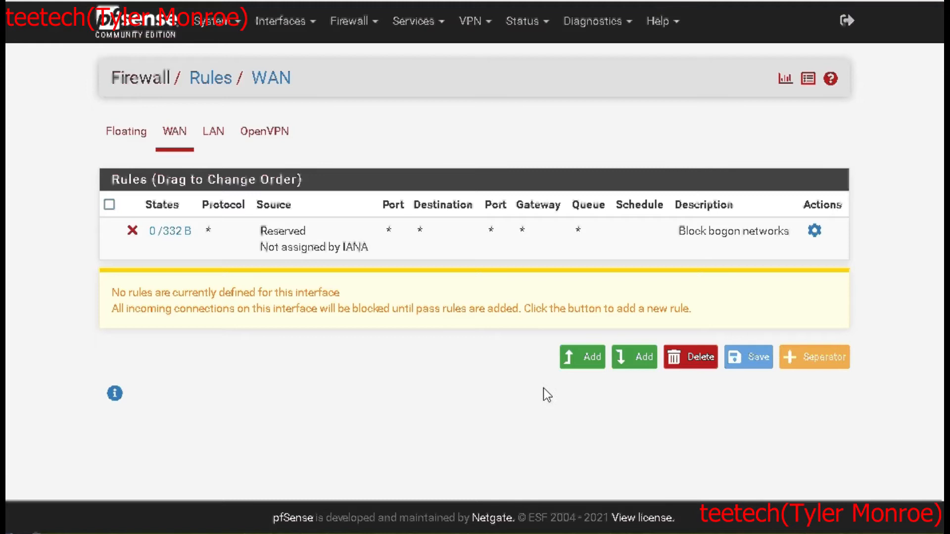
mouse_move(607, 386)
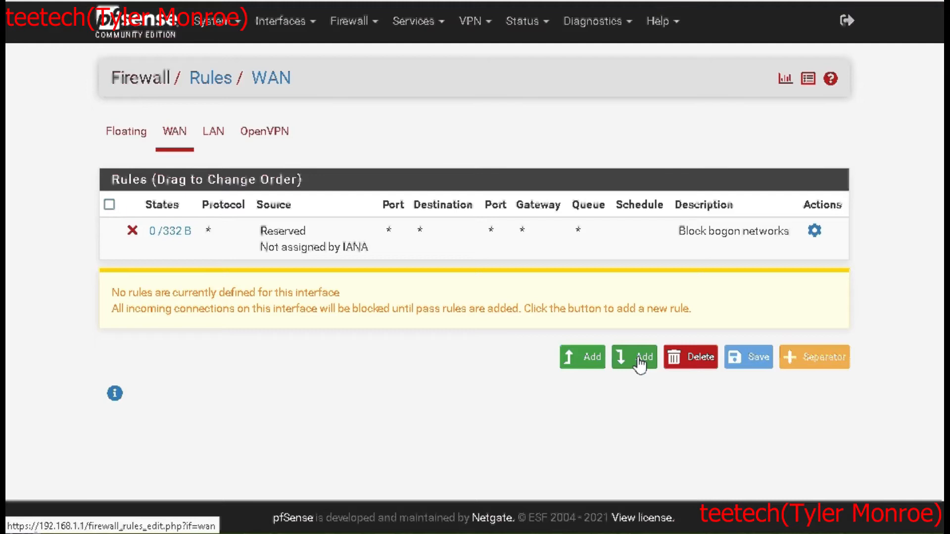
Add a new WAN pass rule for IPv4 with protocol UDP.
left_click(634, 357)
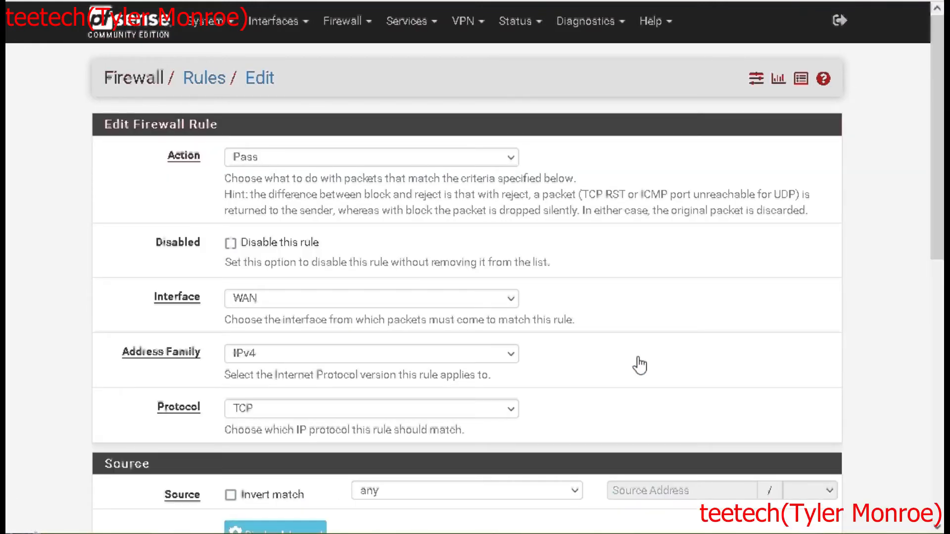
mouse_move(154, 193)
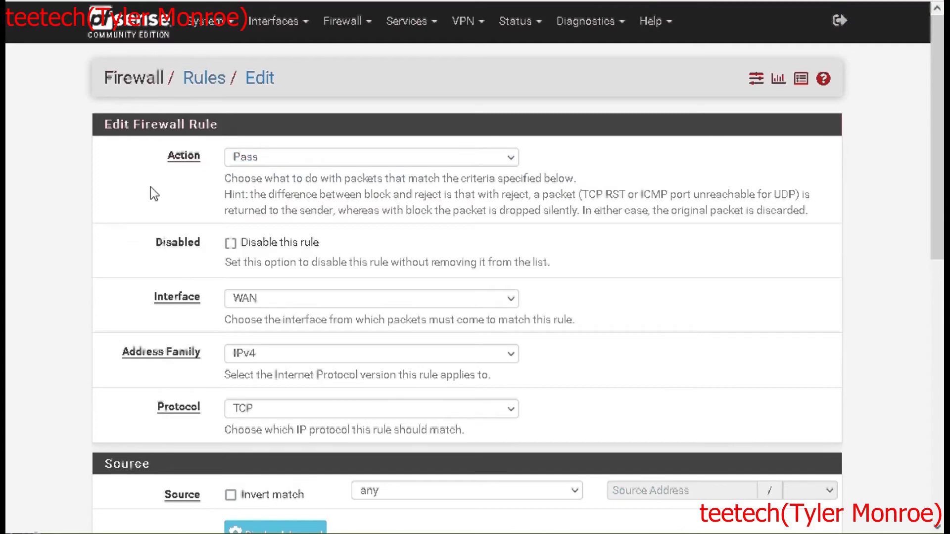
scroll("down", 3)
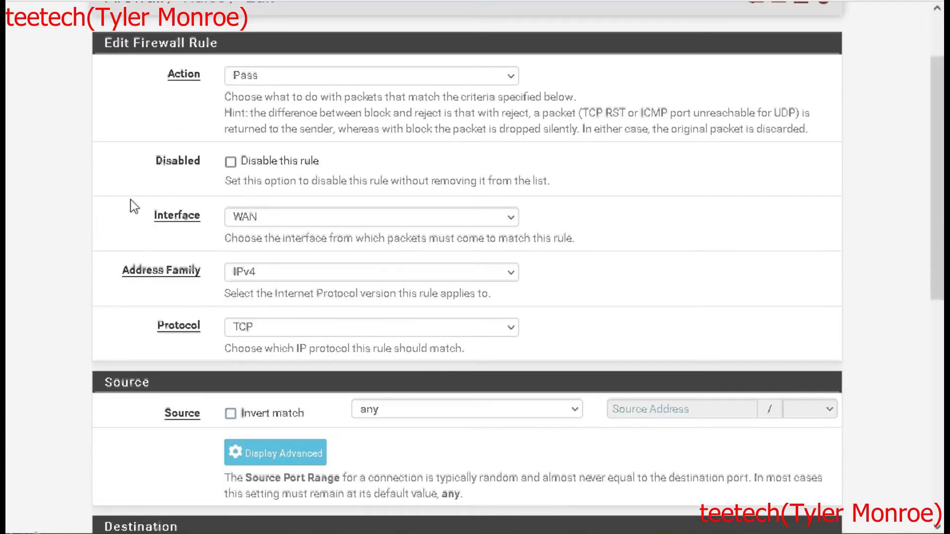
scroll("down", 3)
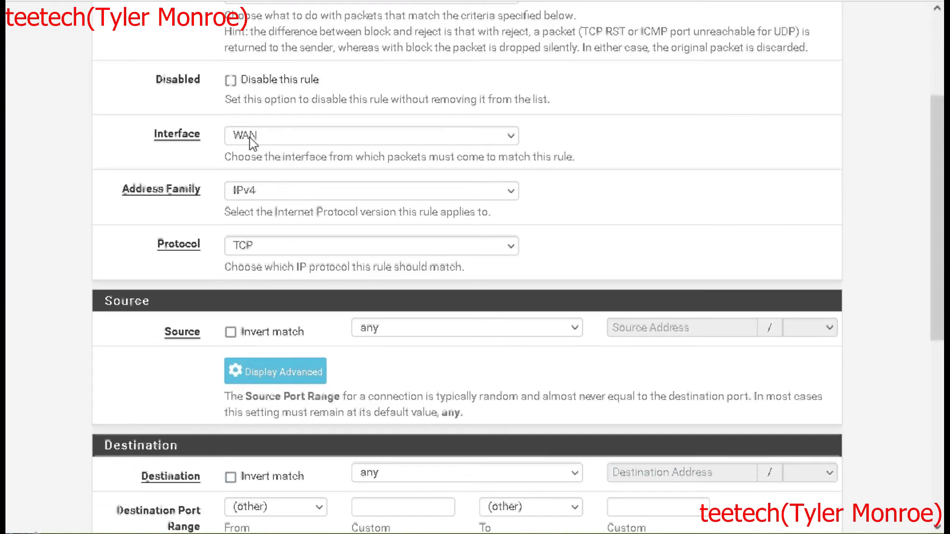
left_click(370, 246)
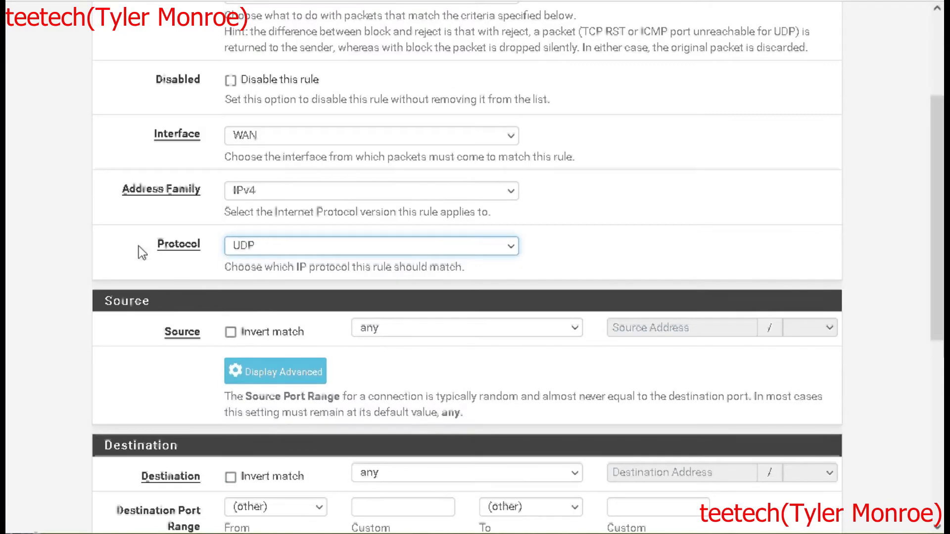
scroll("down", 3)
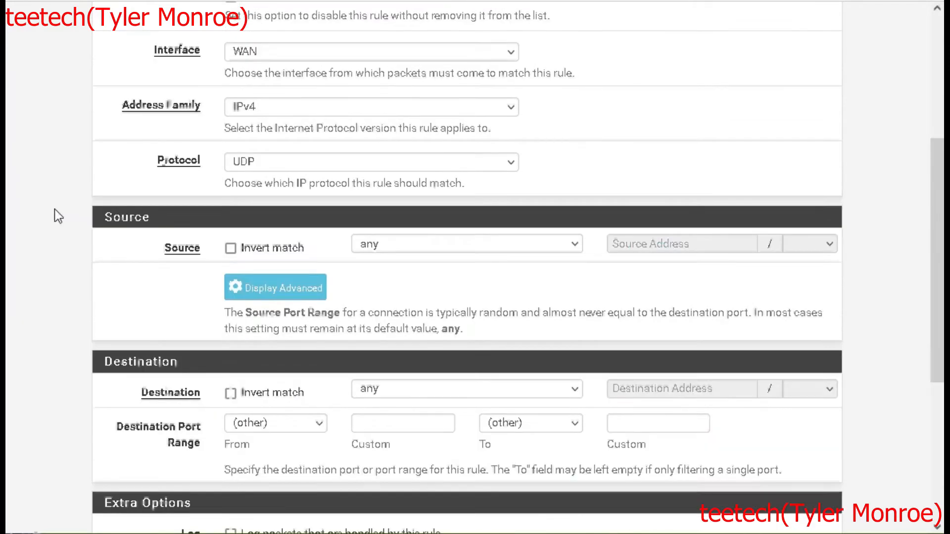
left_click(464, 165)
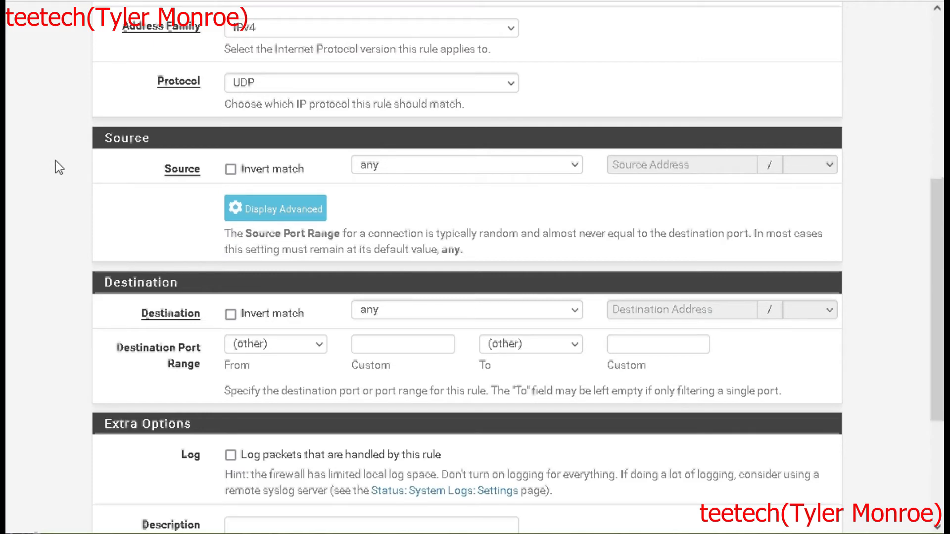
scroll("down", 3)
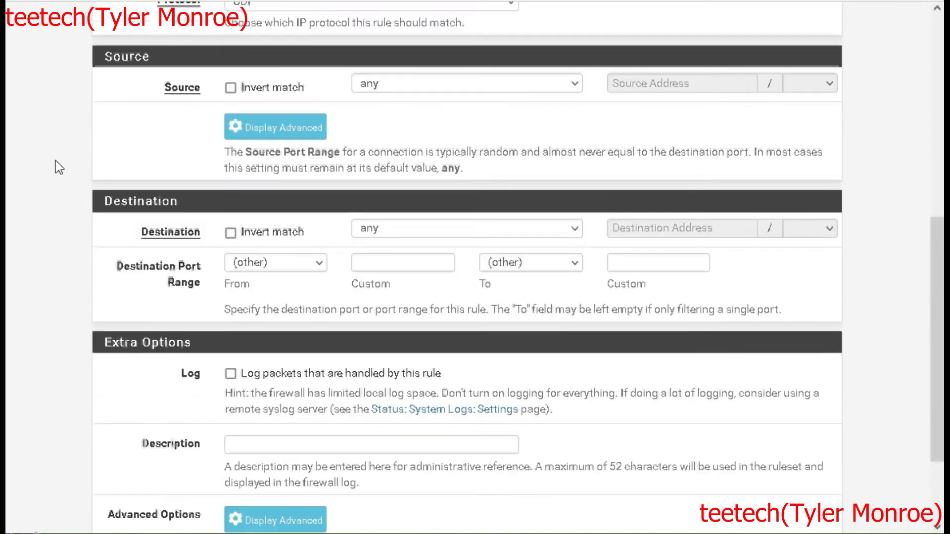
scroll("down", 3)
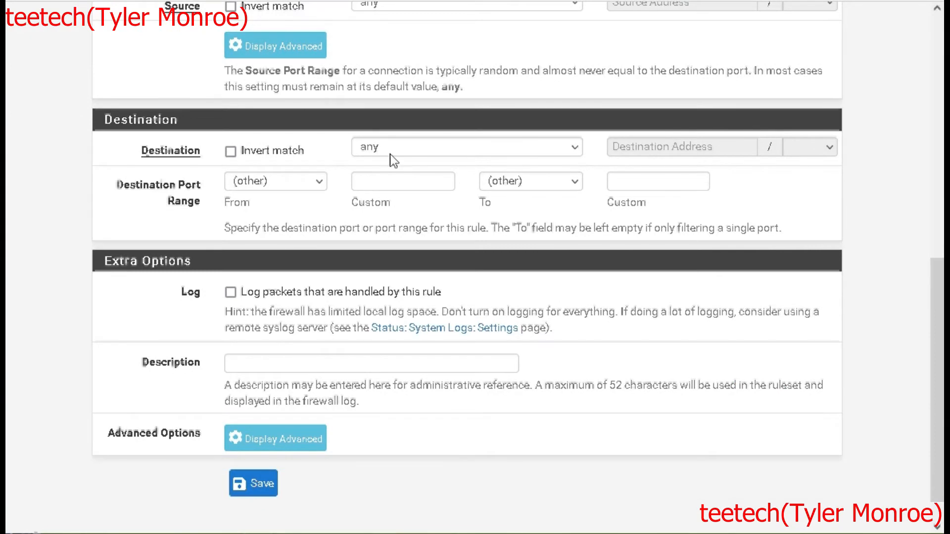
Set destination to WAN address, port range 1194 to 1194, description testvpn_access_rule.
left_click(465, 147)
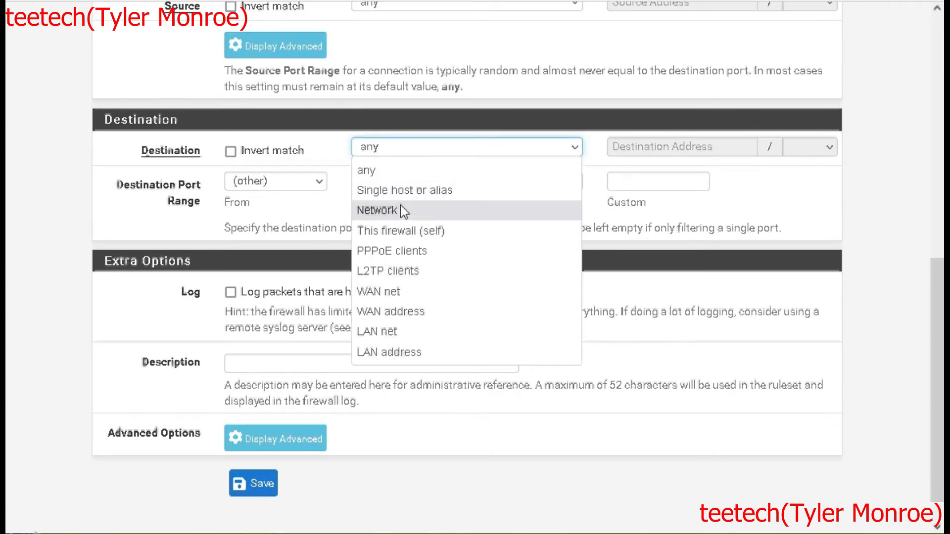
mouse_move(415, 311)
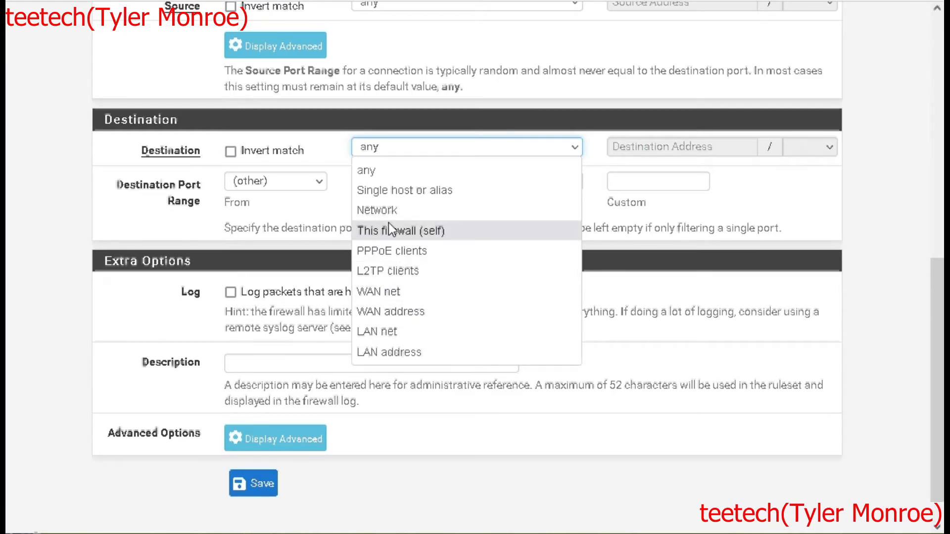
mouse_move(416, 247)
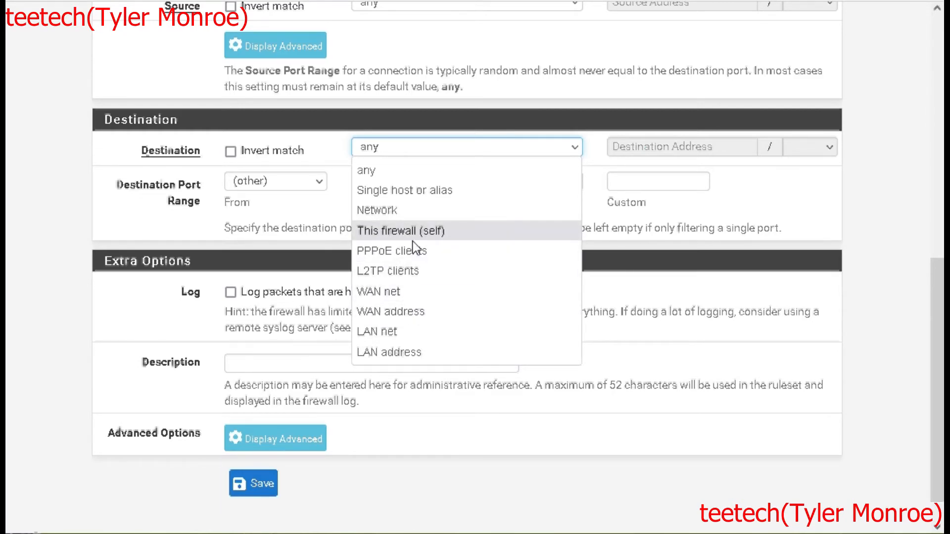
mouse_move(405, 251)
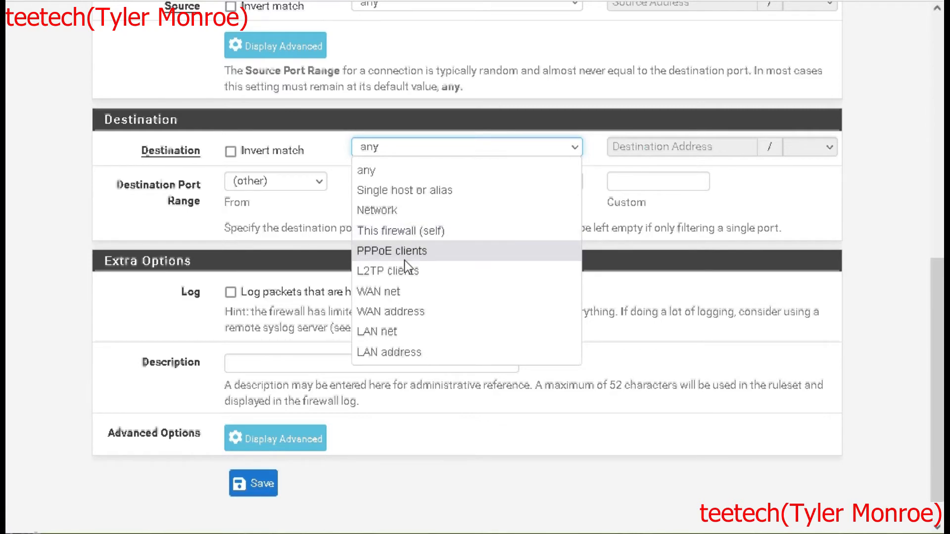
mouse_move(392, 311)
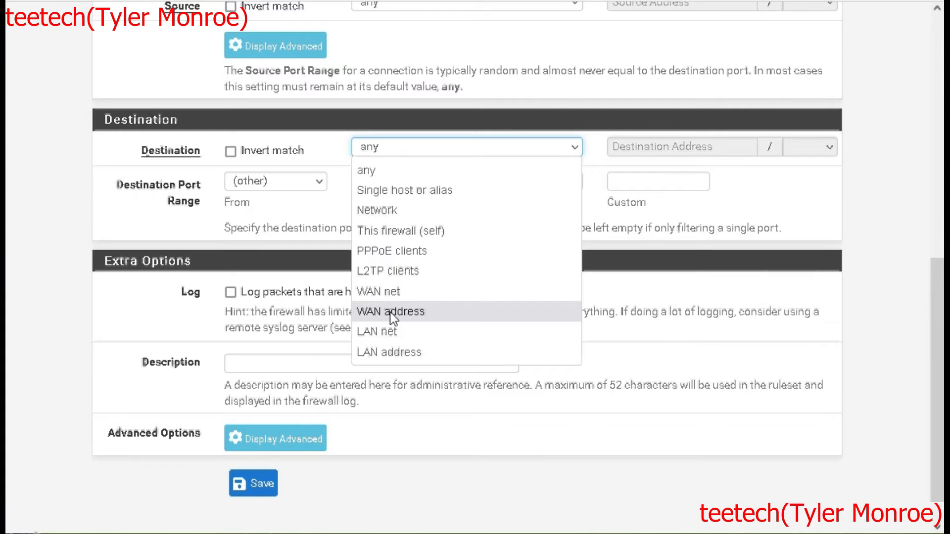
mouse_move(393, 316)
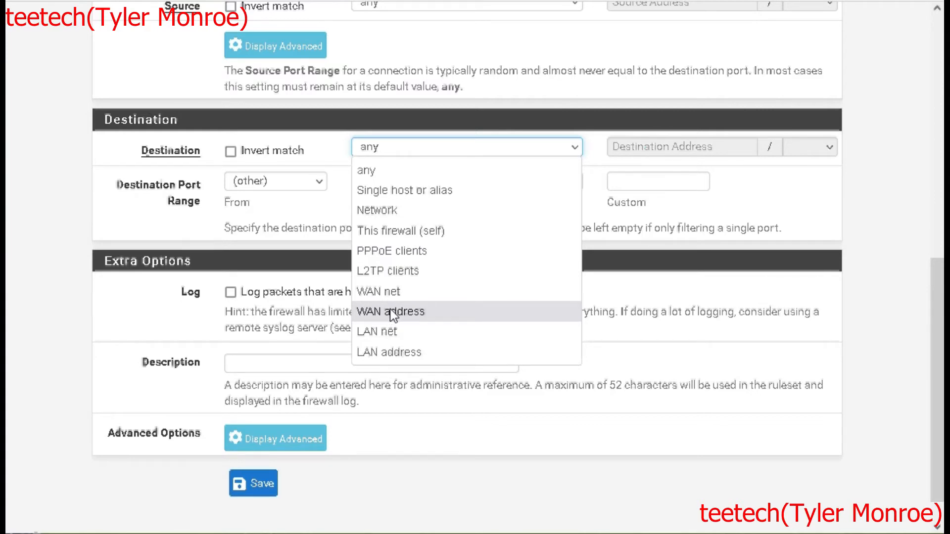
left_click(392, 311)
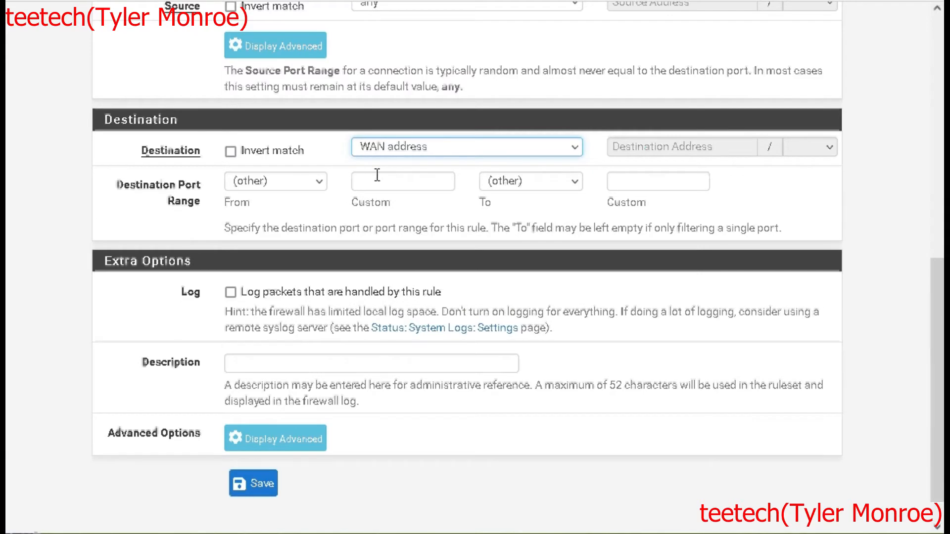
type("1")
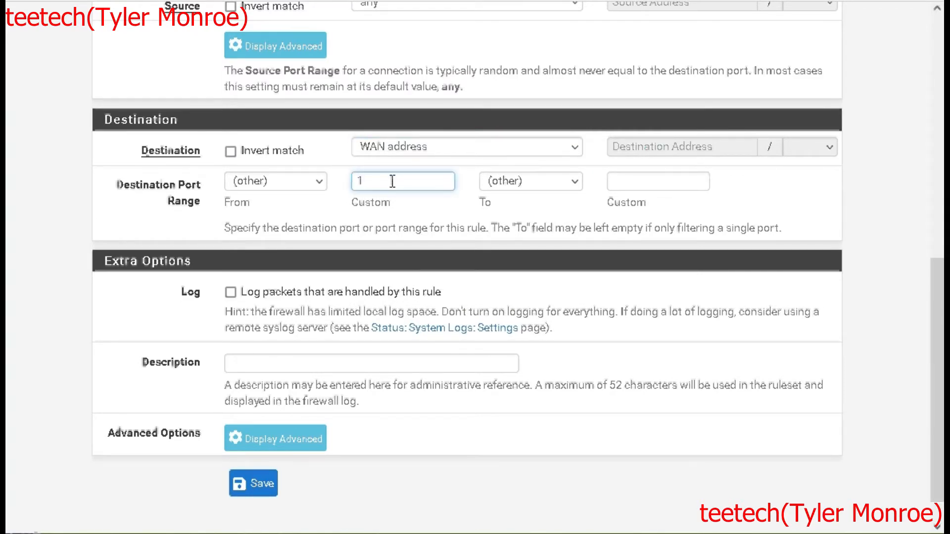
type("194")
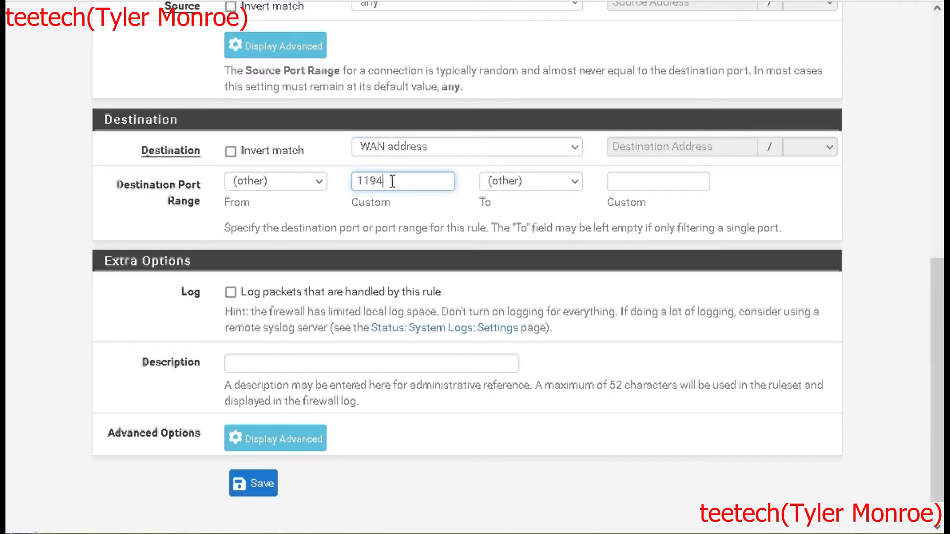
left_click(658, 181)
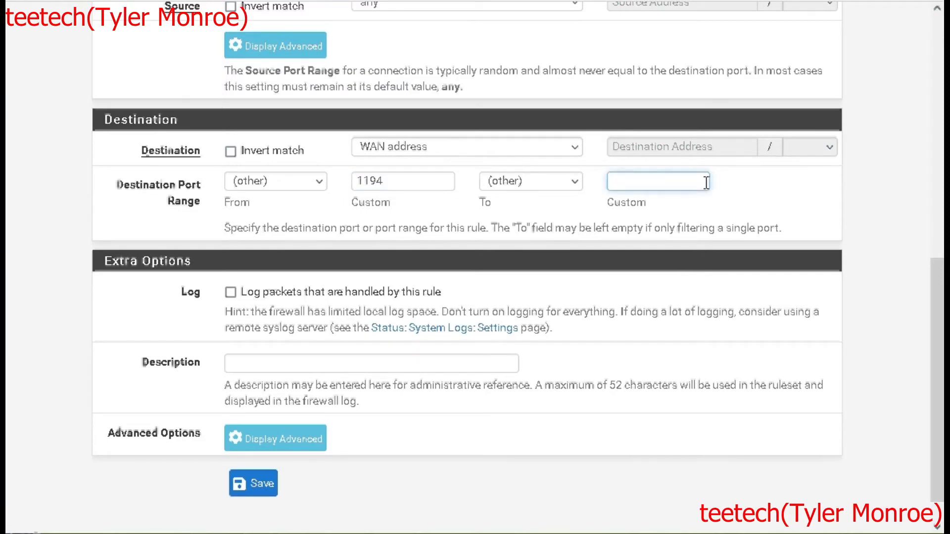
type("1194")
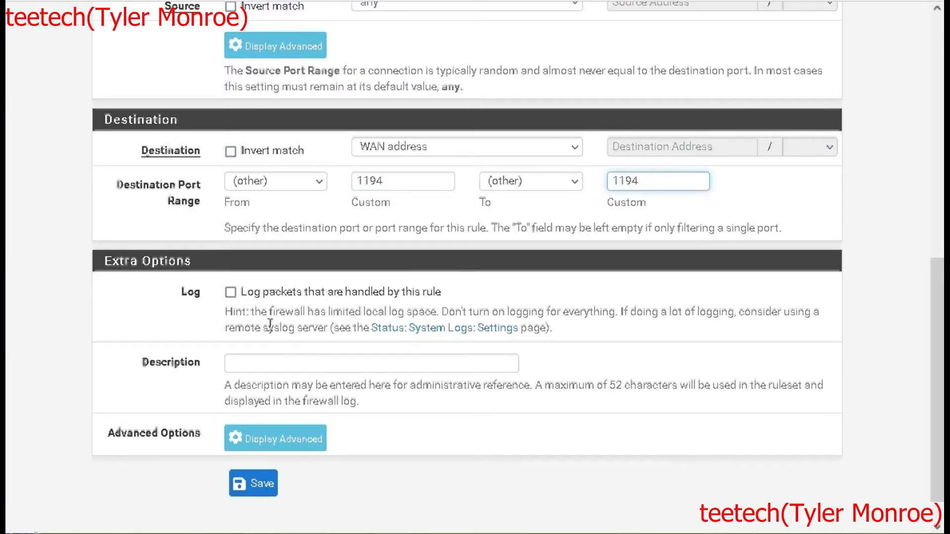
type("t")
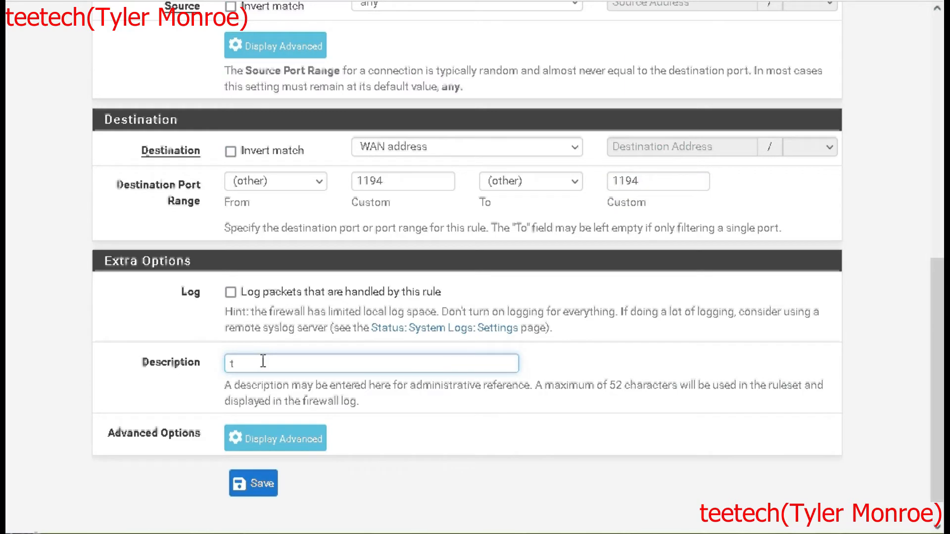
type("estvpn_access_rule")
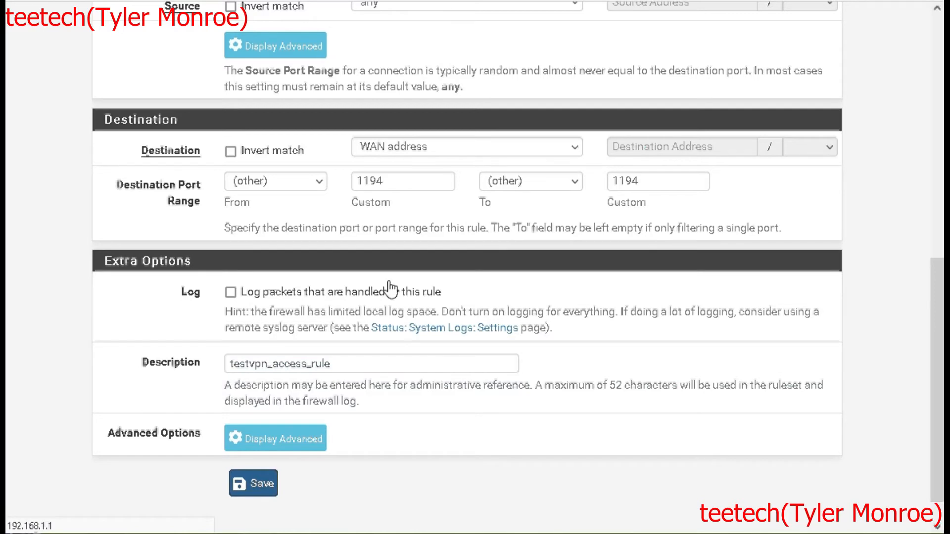
Save the testvpn_access_rule, apply the firewall changes, and dismiss the success notice.
left_click(253, 483)
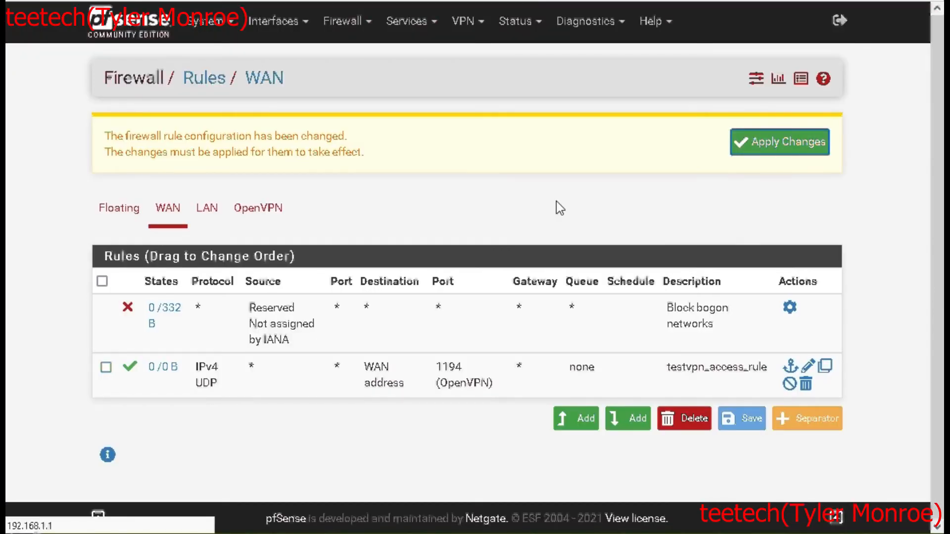
mouse_move(407, 216)
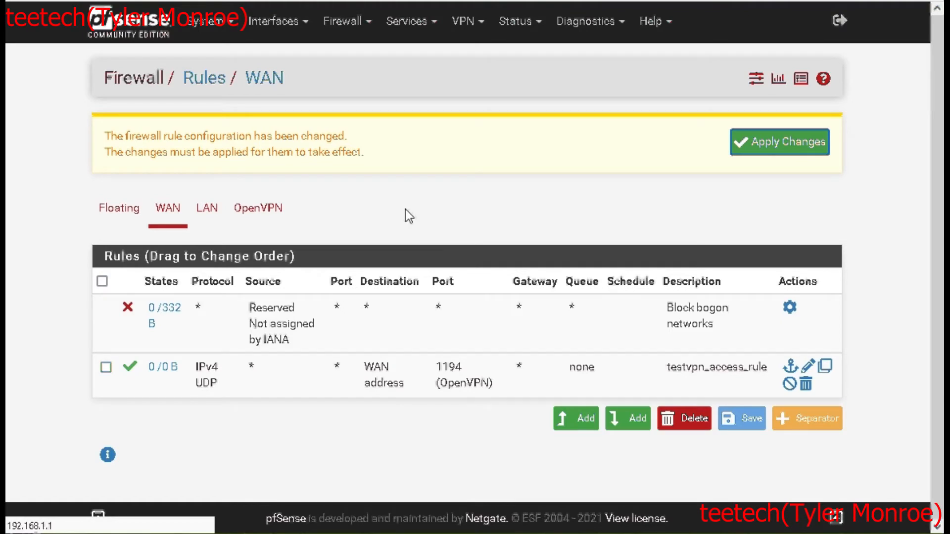
left_click(778, 142)
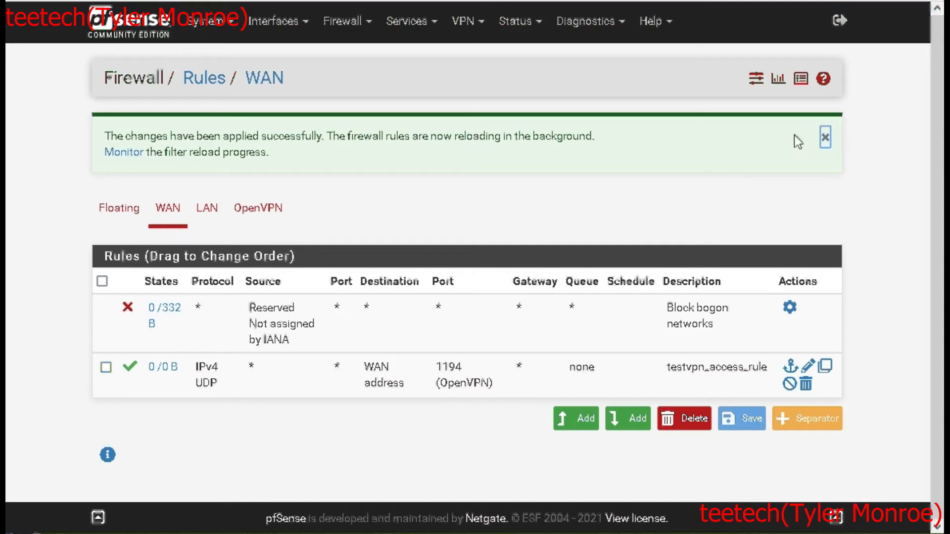
left_click(825, 137)
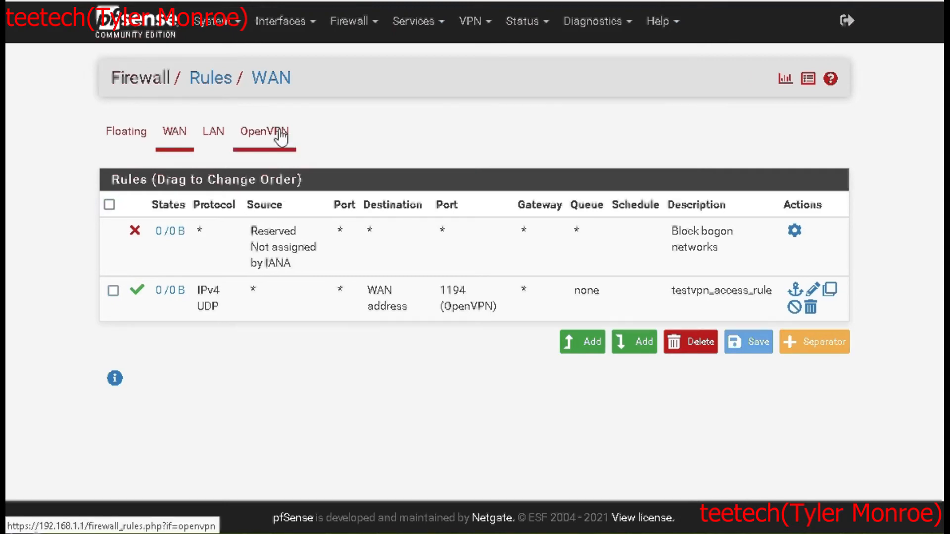
Start an OpenVPN interface pass rule for IPv4 matching any protocol.
left_click(264, 132)
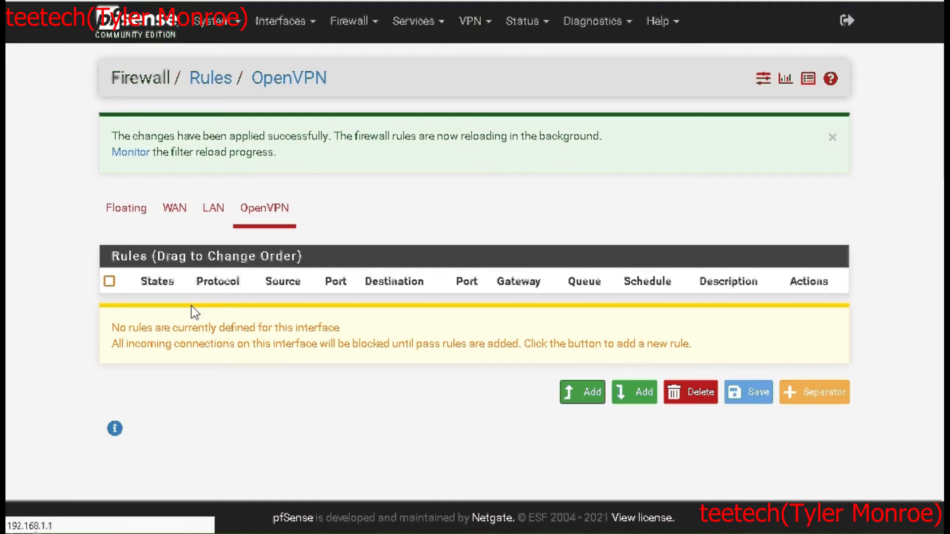
mouse_move(65, 259)
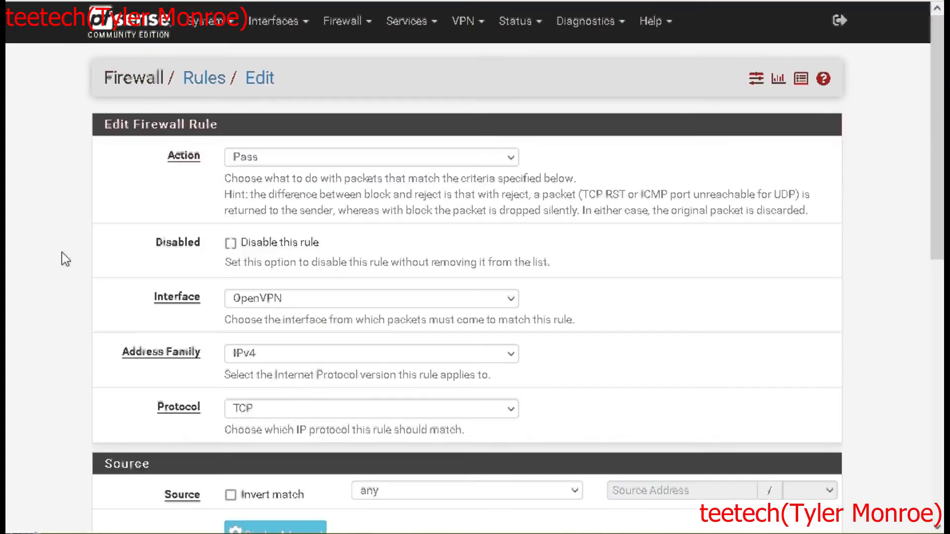
scroll("down", 3)
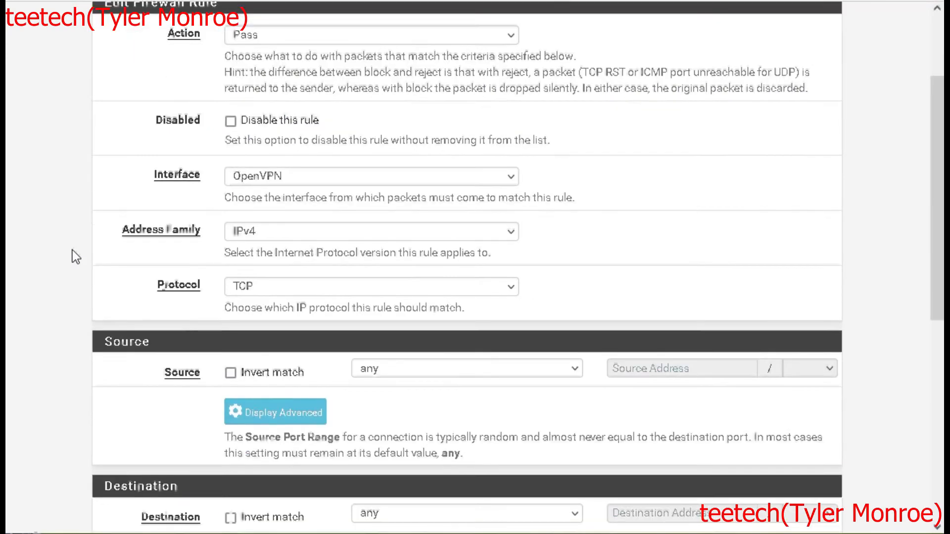
scroll("down", 3)
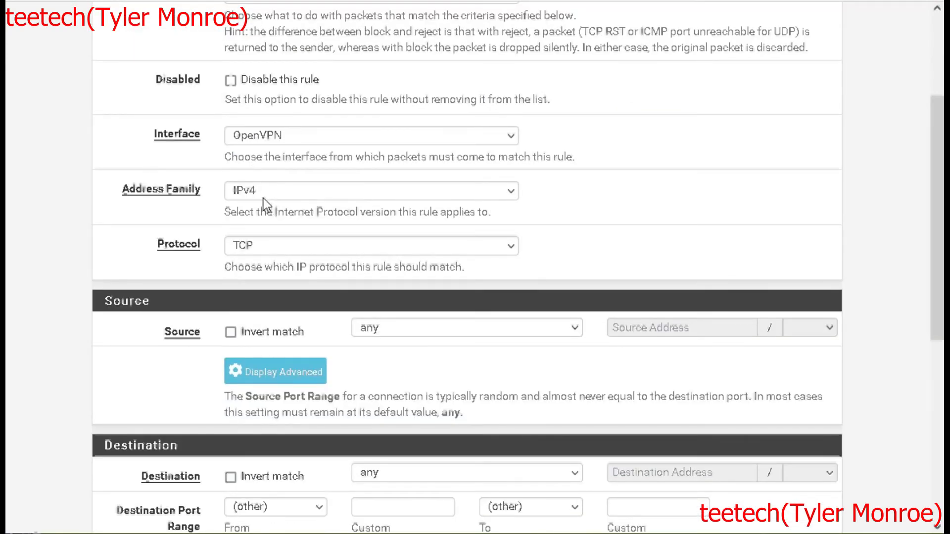
left_click(369, 191)
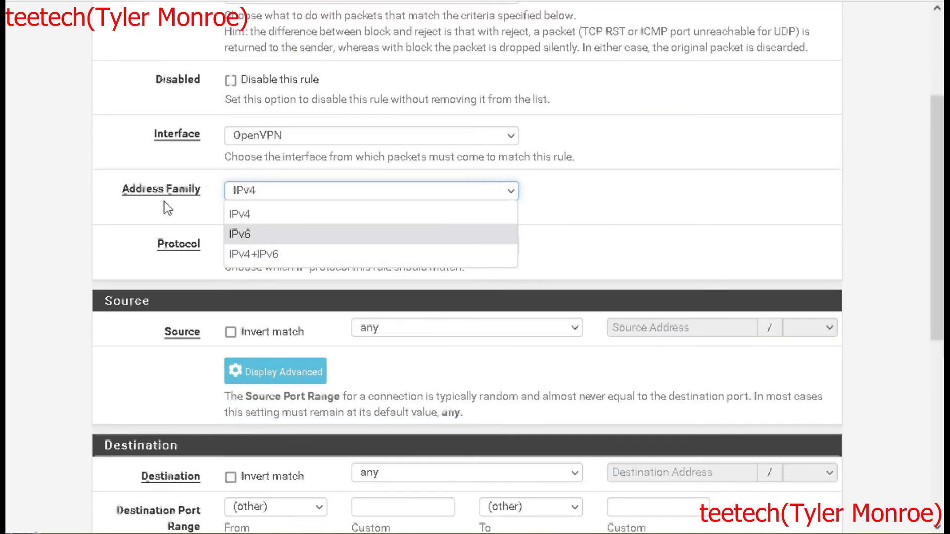
left_click(369, 243)
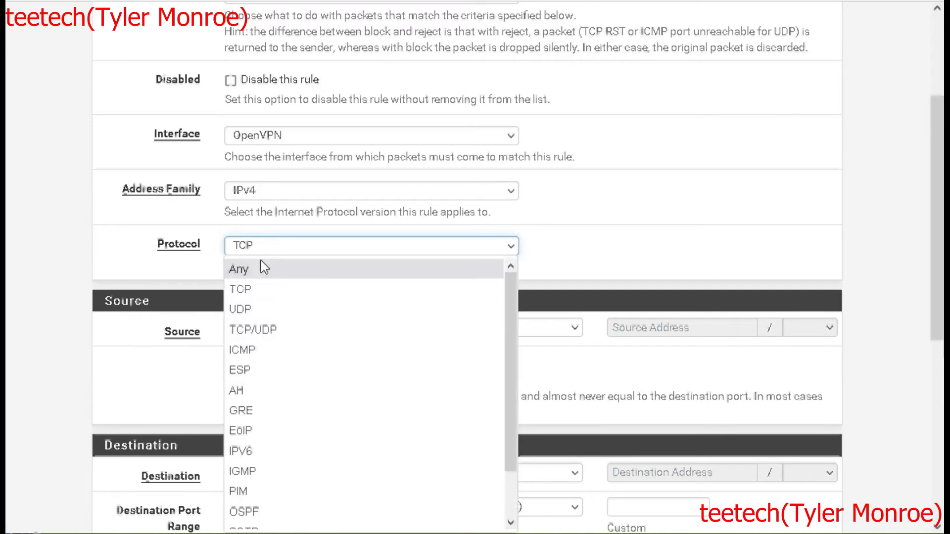
left_click(240, 269)
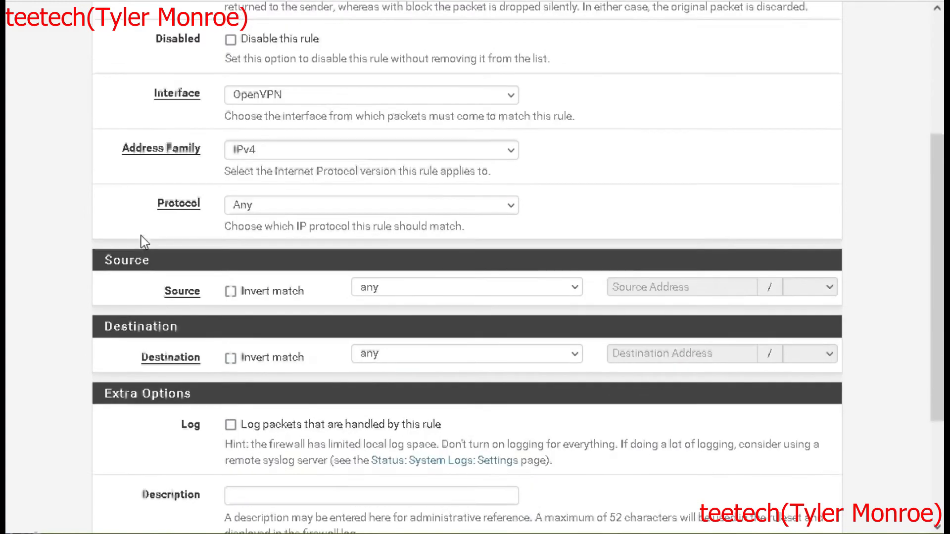
Keep source and destination as any, describe it testvpn_access, and save.
scroll("down", 3)
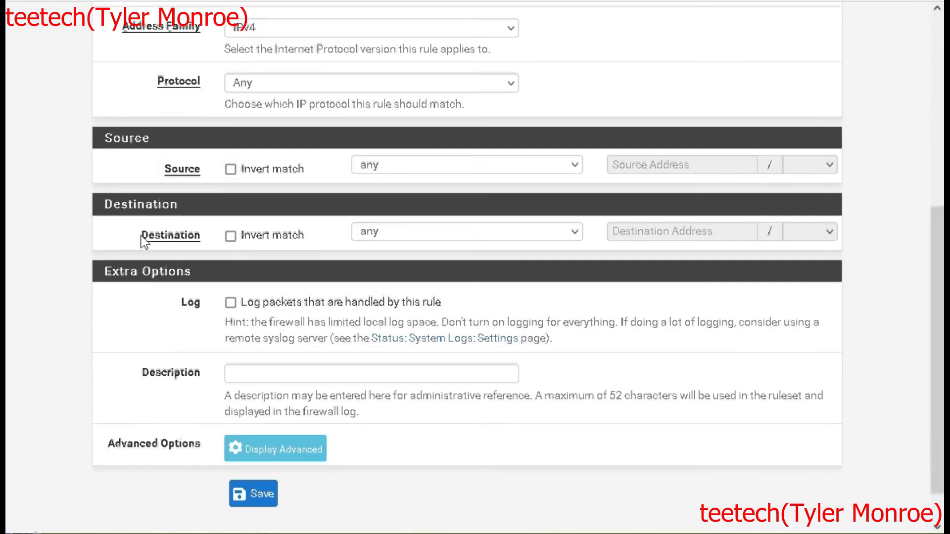
left_click(463, 164)
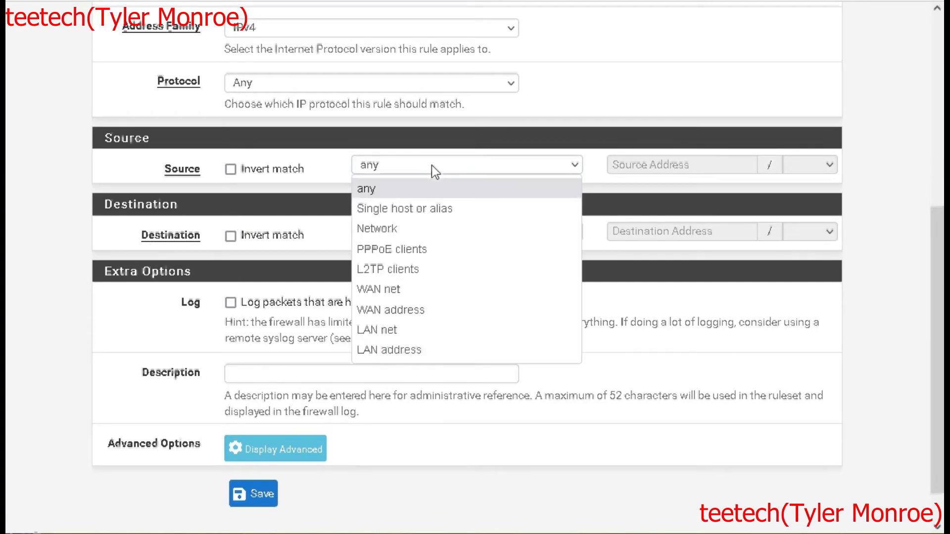
left_click(368, 188)
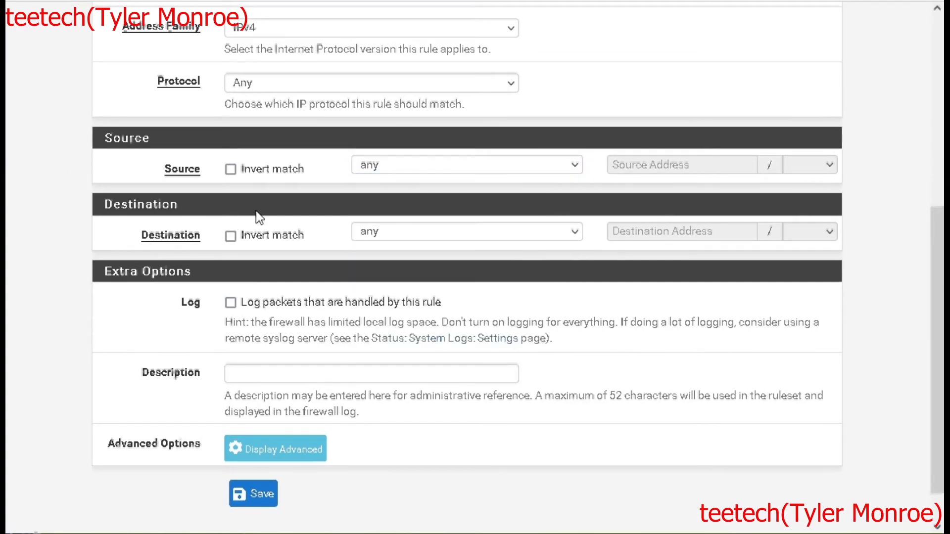
left_click(466, 231)
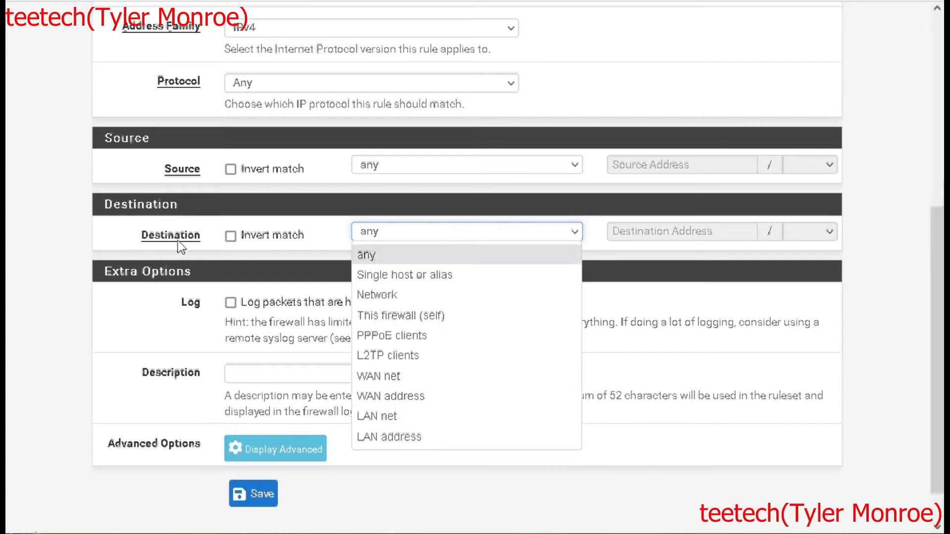
mouse_move(48, 192)
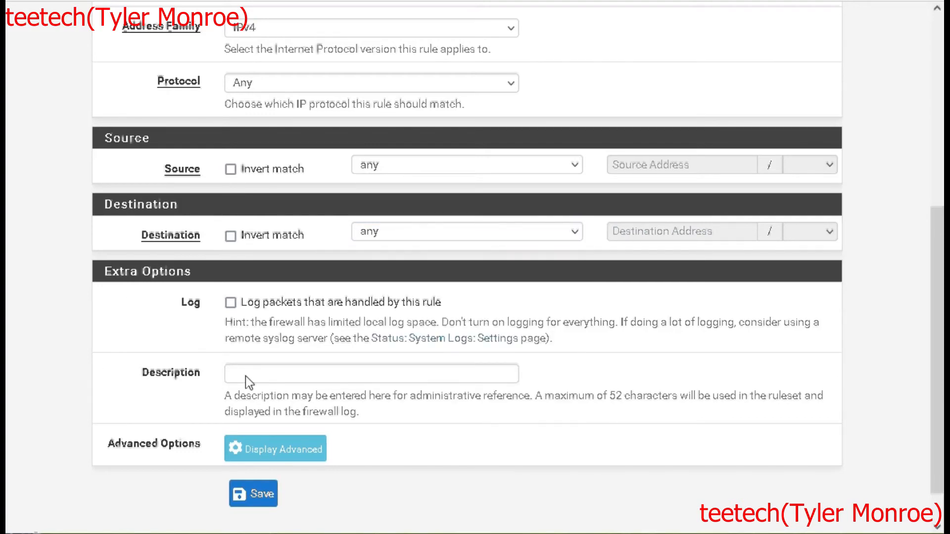
left_click(371, 374)
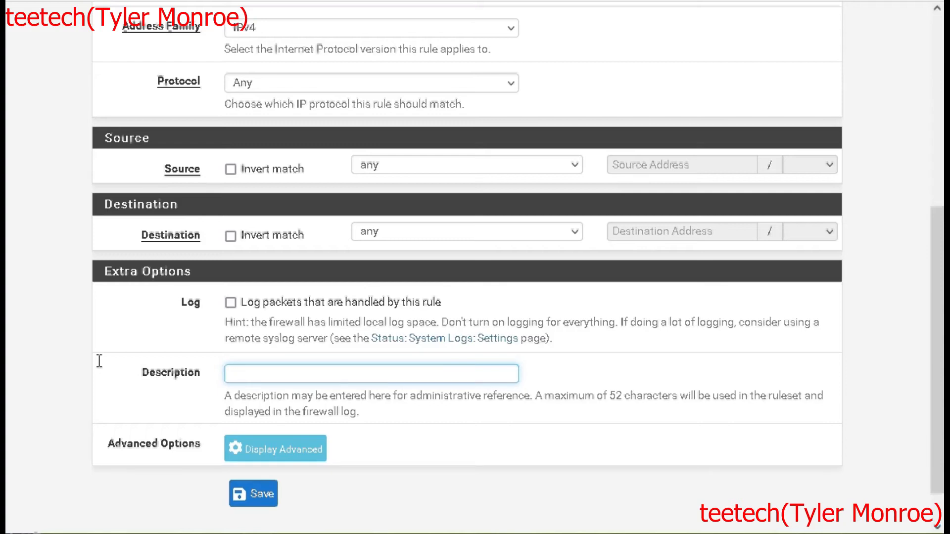
type("testvpn_access")
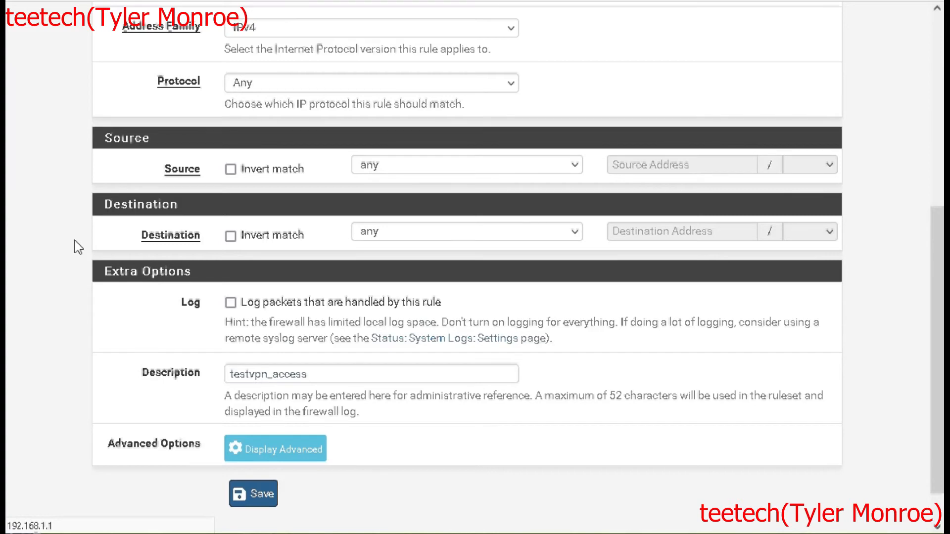
left_click(254, 493)
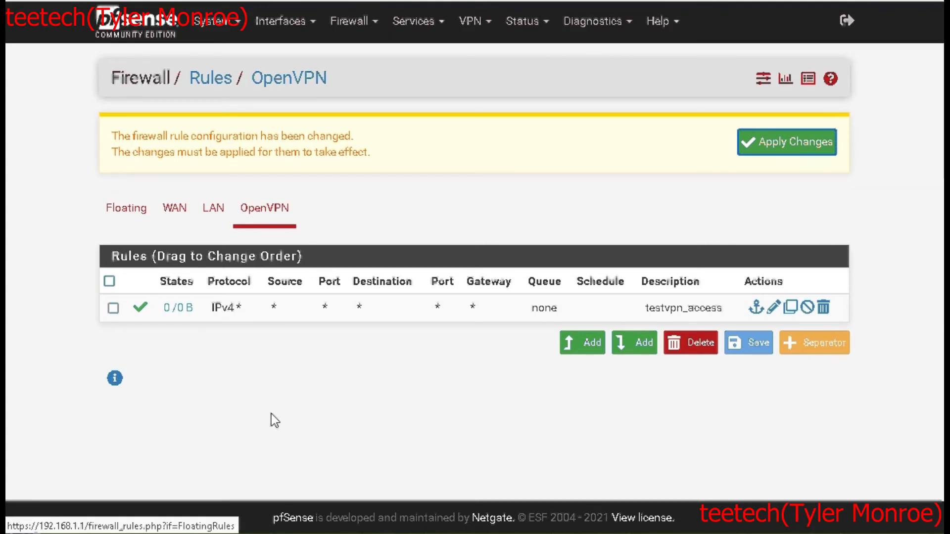
Apply the OpenVPN firewall rule changes and go to System > Package Manager.
left_click(786, 142)
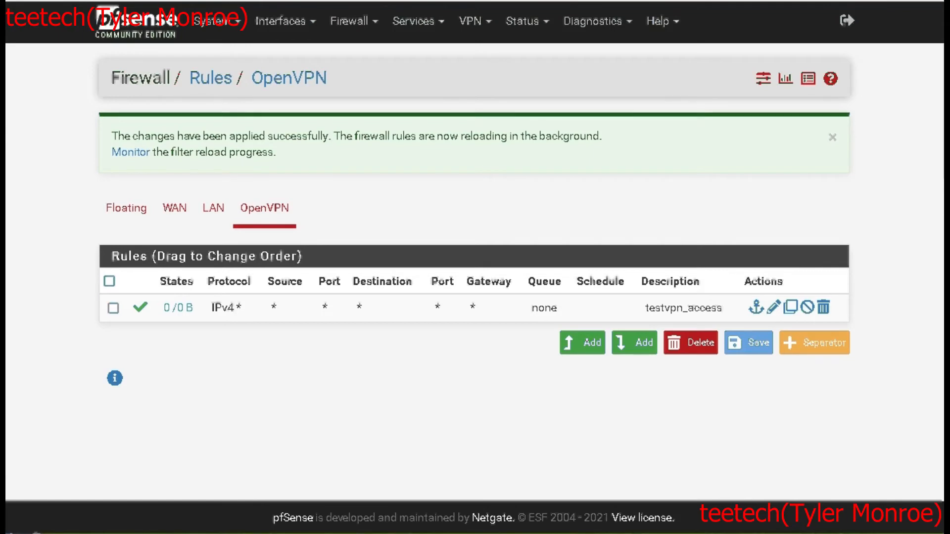
left_click(217, 21)
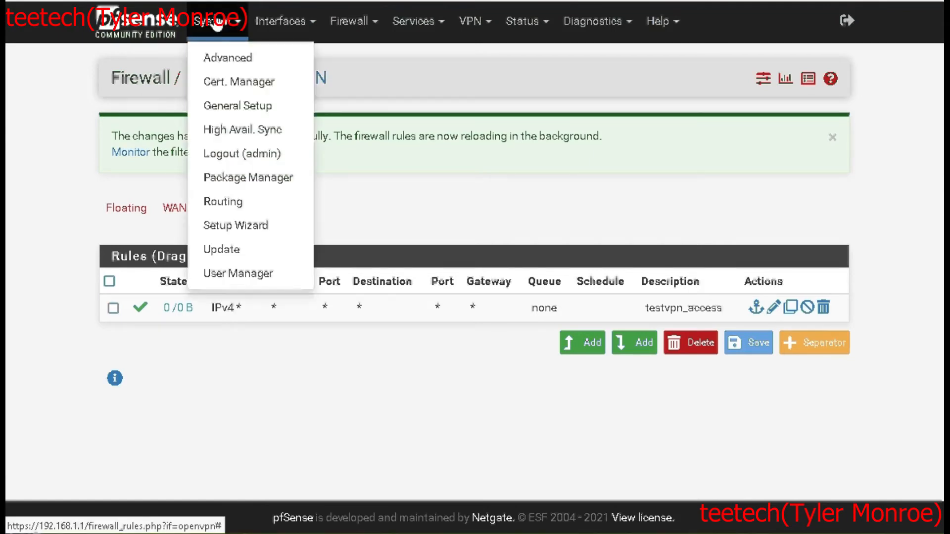
mouse_move(221, 249)
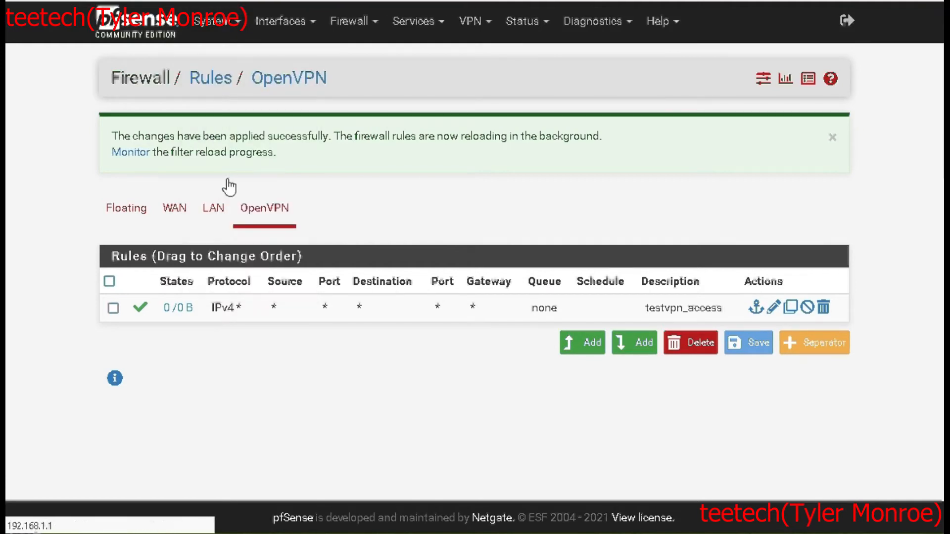
mouse_move(85, 153)
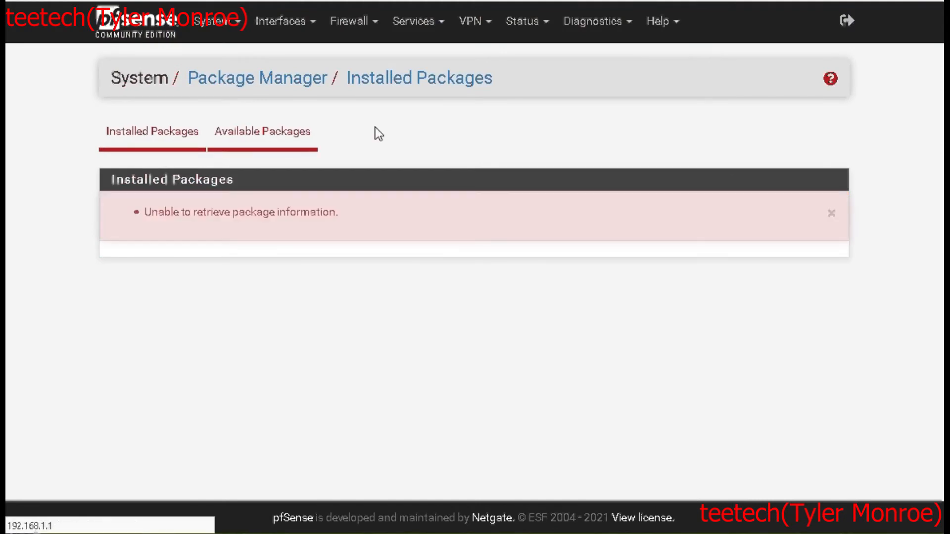
Search available packages for 'vpn' and install and confirm openvpn-client-export.
left_click(262, 132)
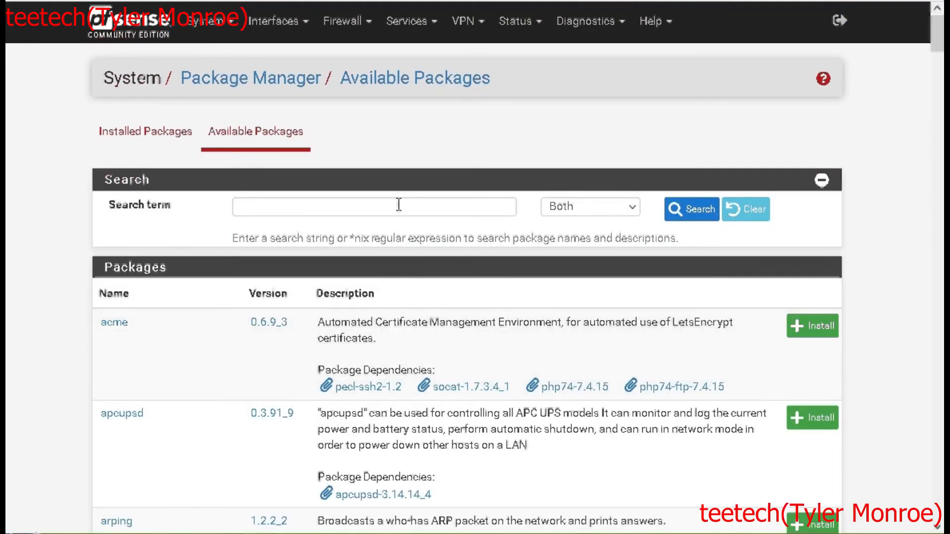
type("vpn")
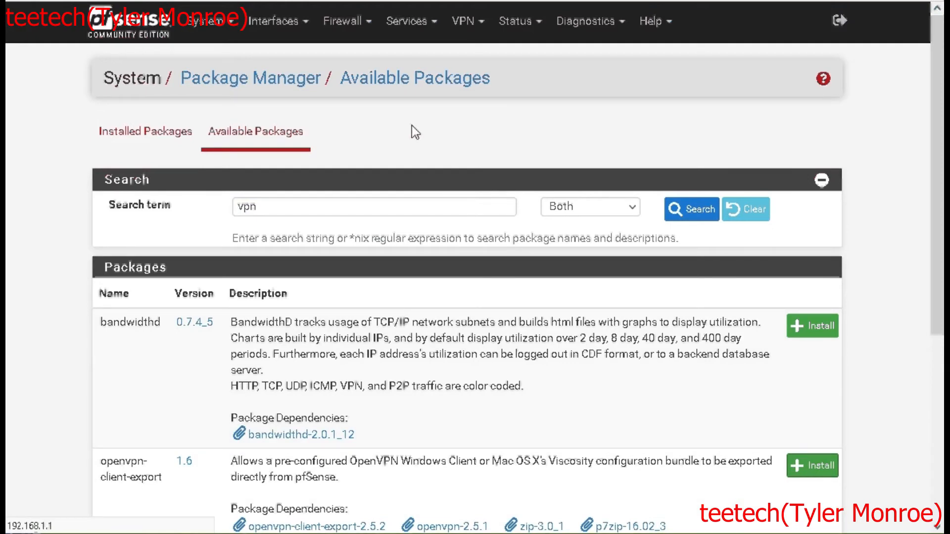
left_click(812, 466)
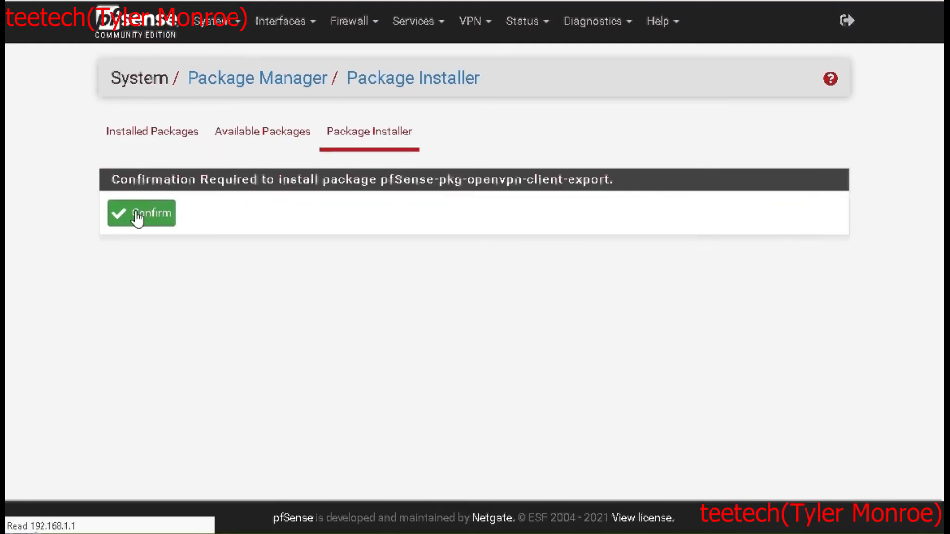
mouse_move(323, 441)
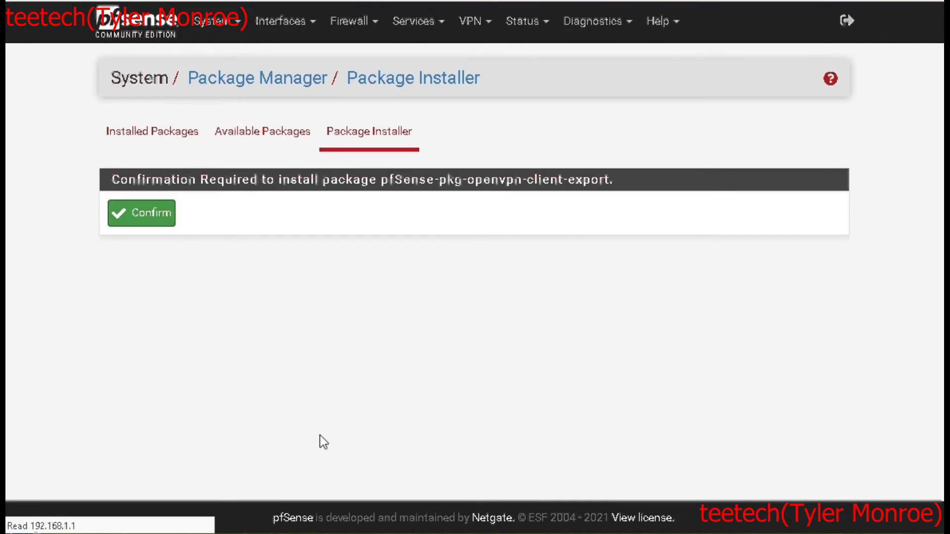
left_click(141, 214)
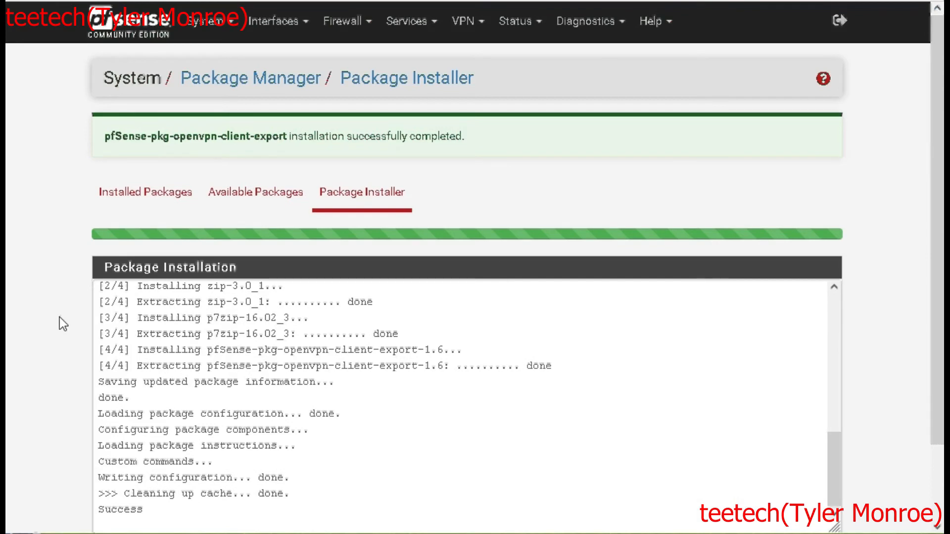
mouse_move(464, 22)
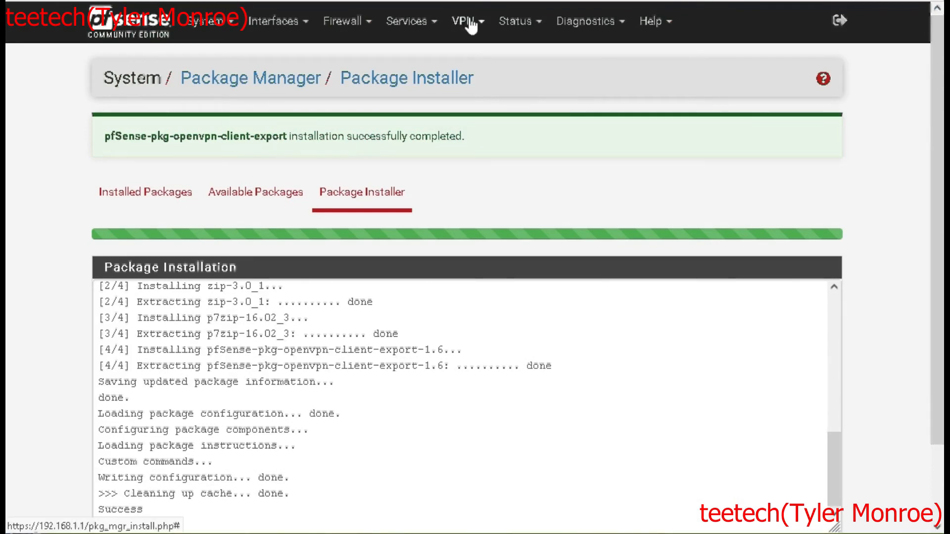
mouse_move(429, 105)
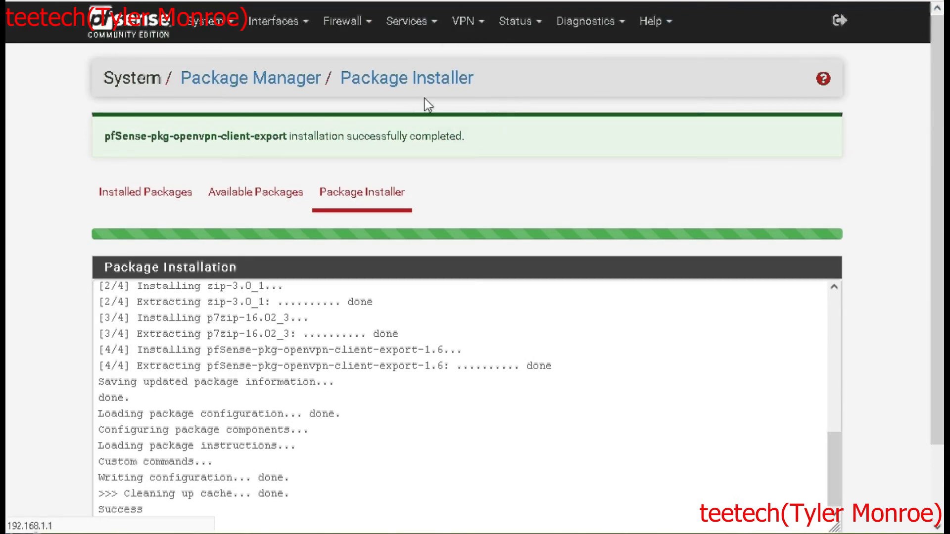
left_click(470, 21)
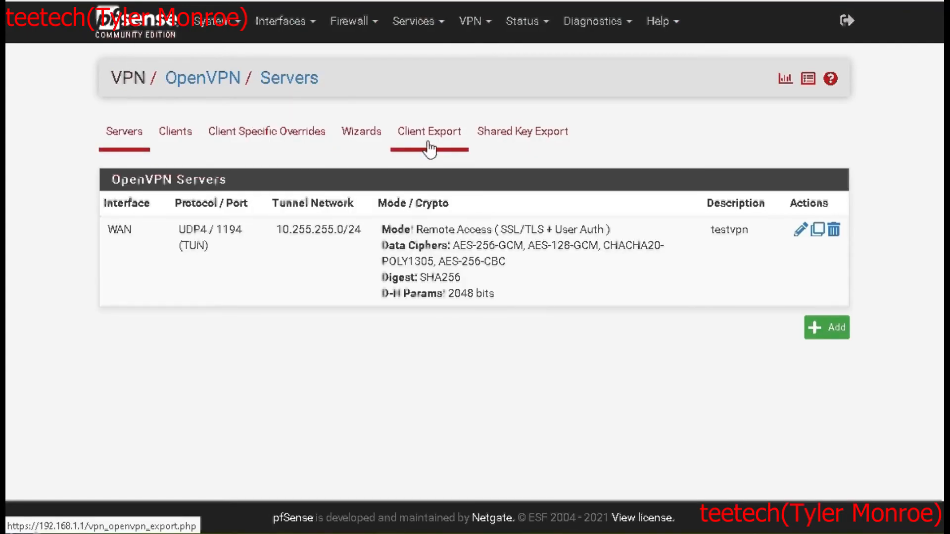
left_click(429, 131)
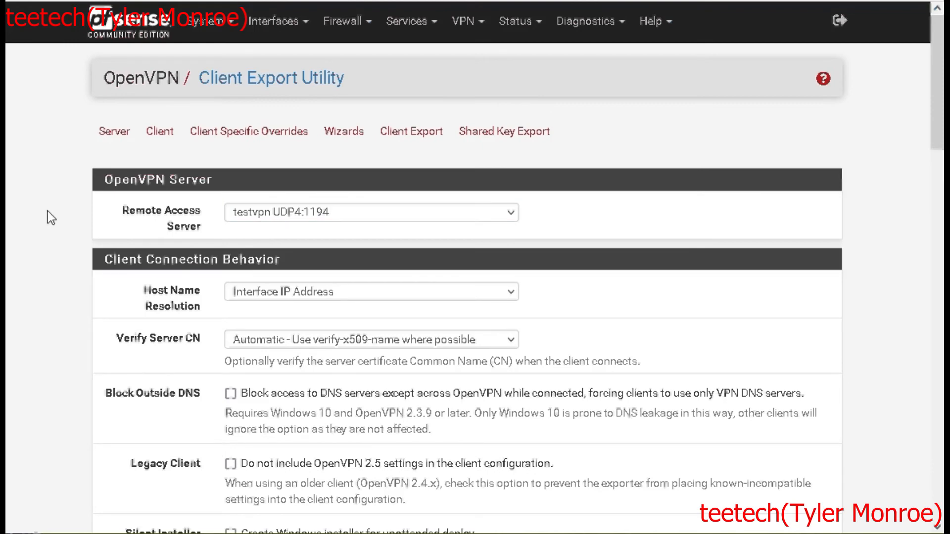
scroll("down", 3)
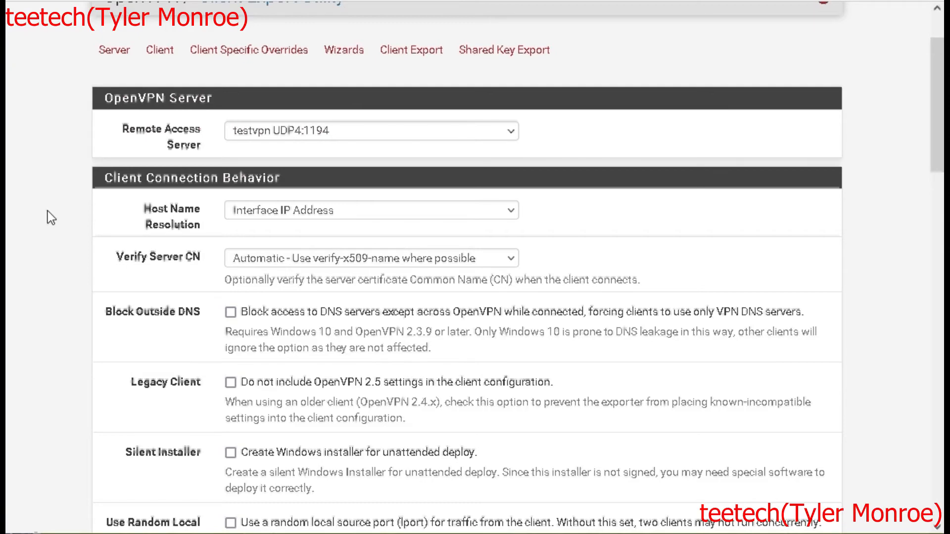
scroll("down", 3)
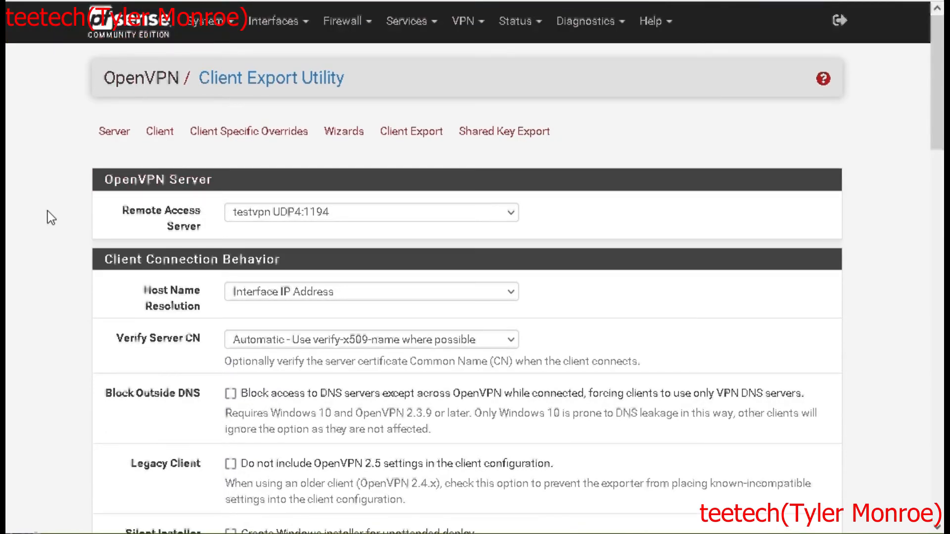
scroll("down", 3)
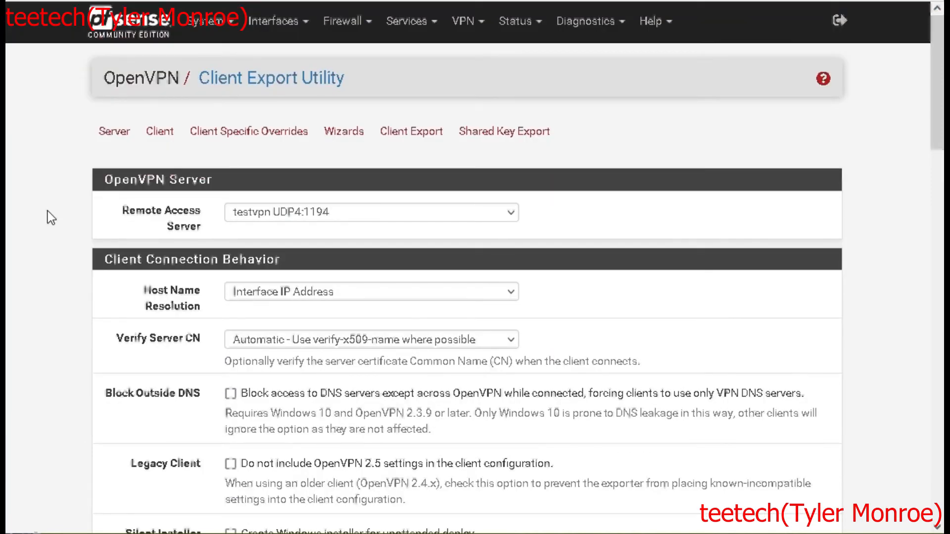
scroll("down", 3)
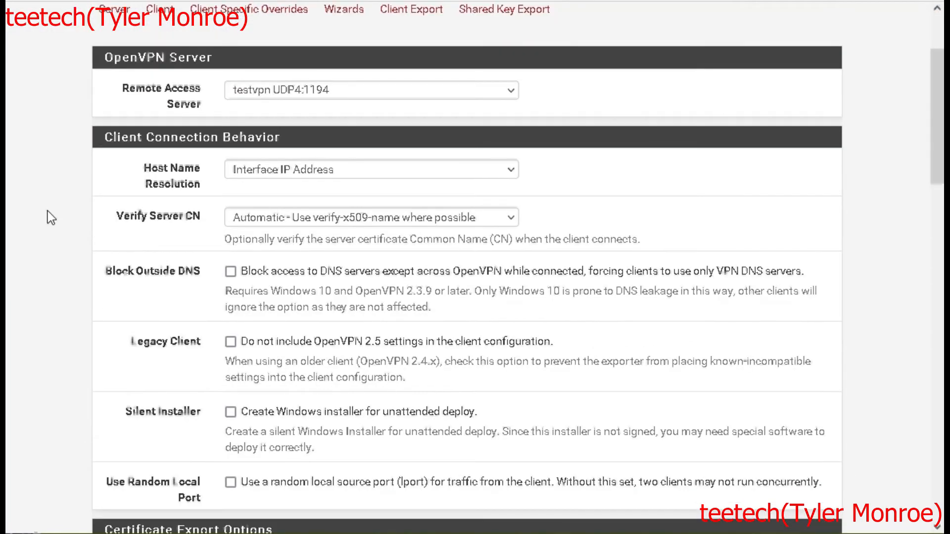
scroll("down", 3)
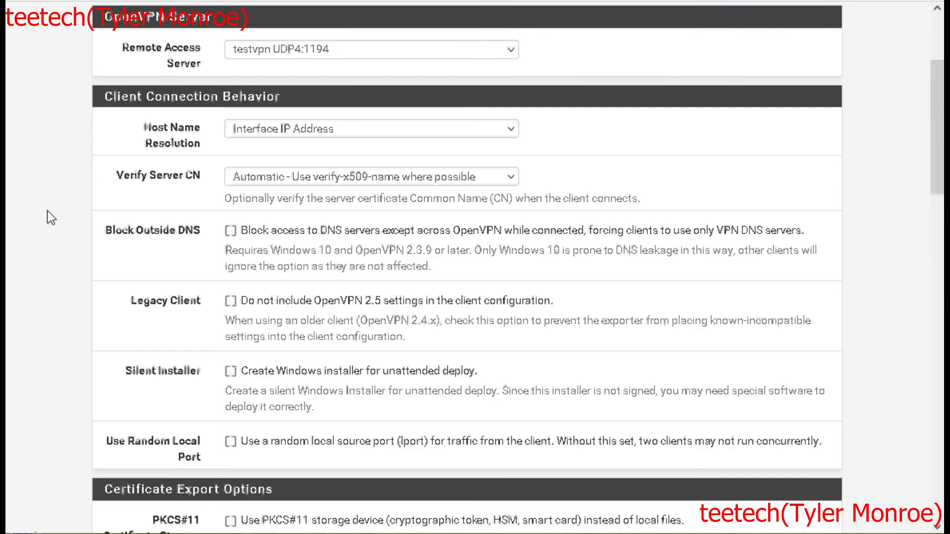
scroll("down", 3)
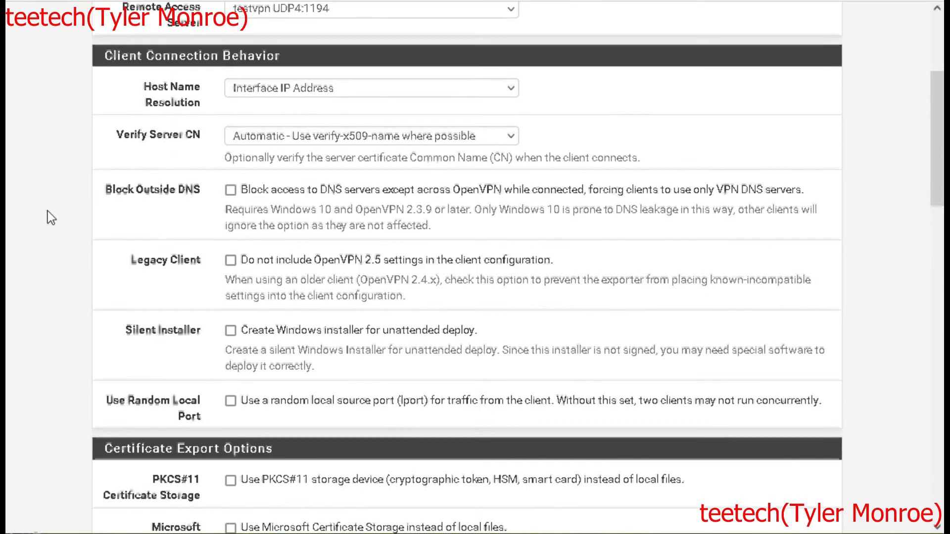
scroll("down", 3)
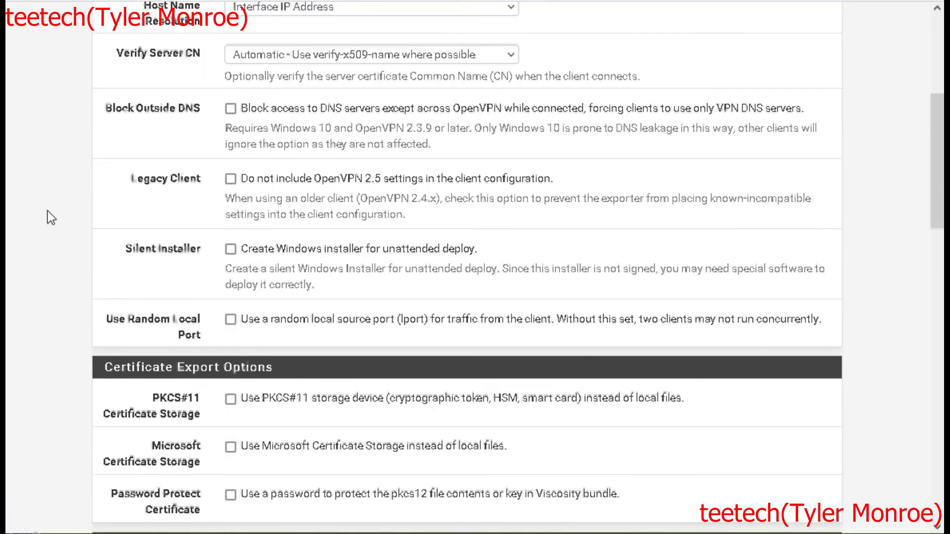
scroll("down", 3)
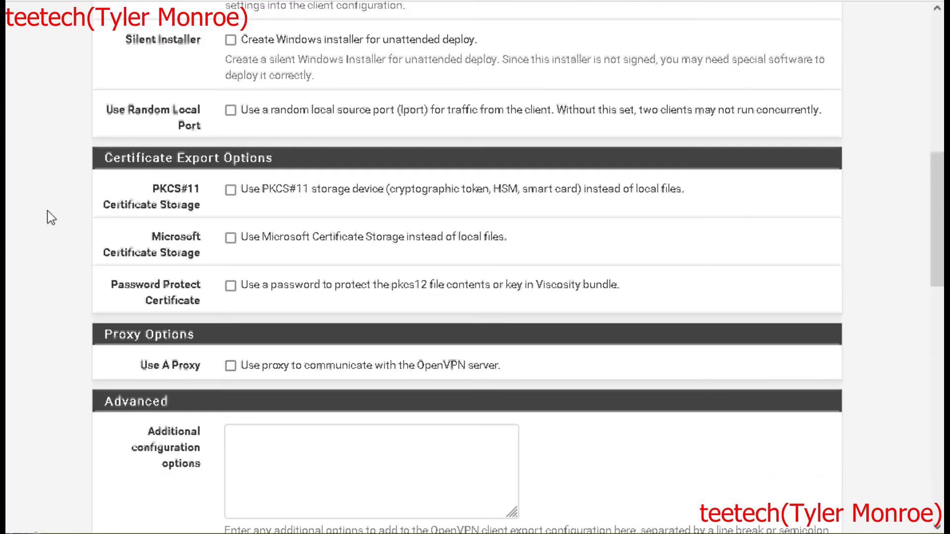
scroll("down", 3)
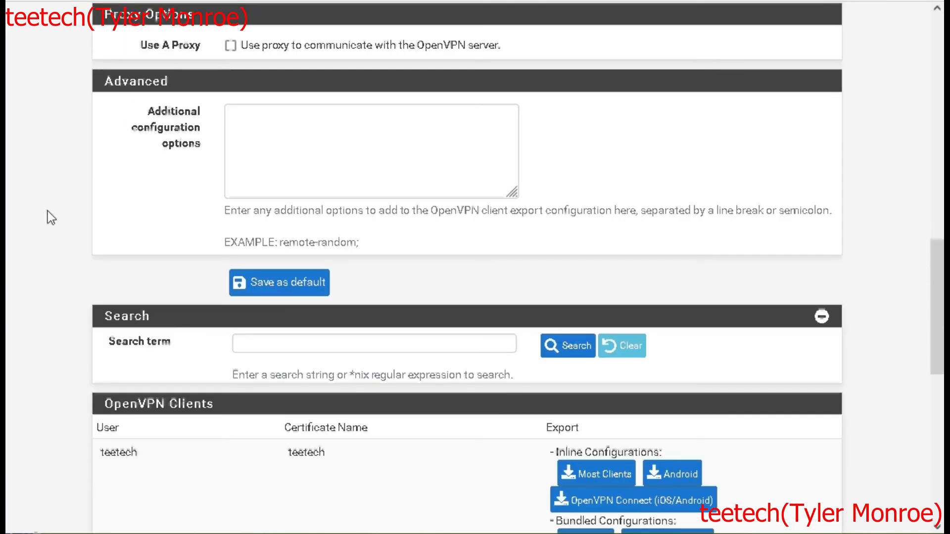
scroll("down", 3)
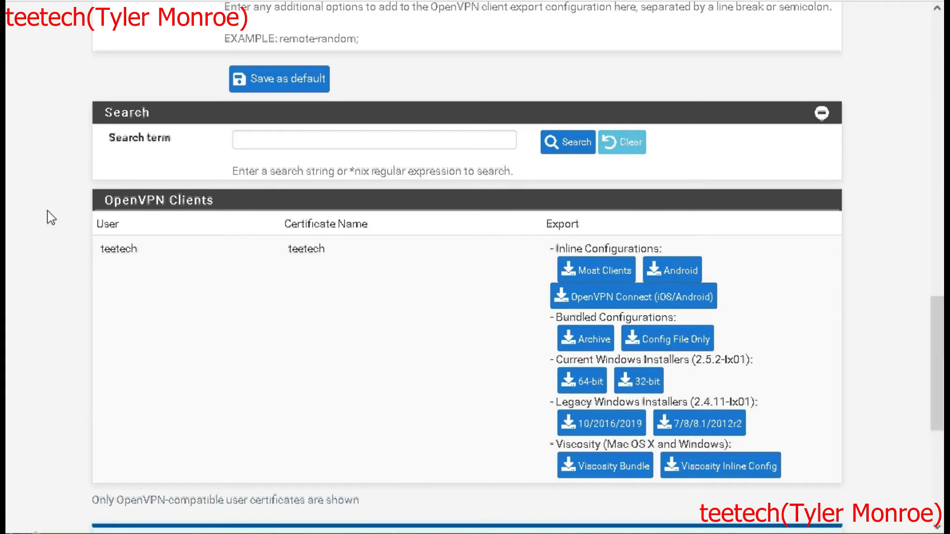
scroll("down", 3)
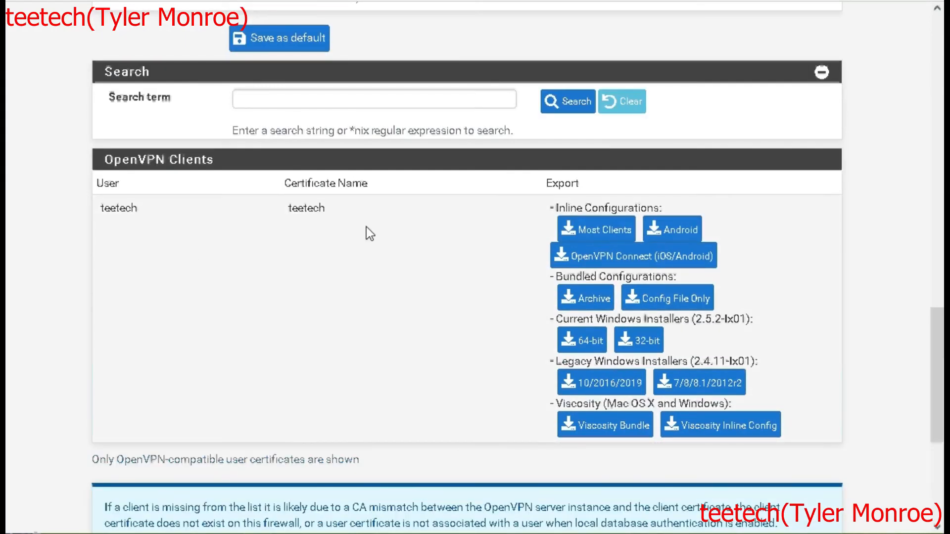
mouse_move(493, 248)
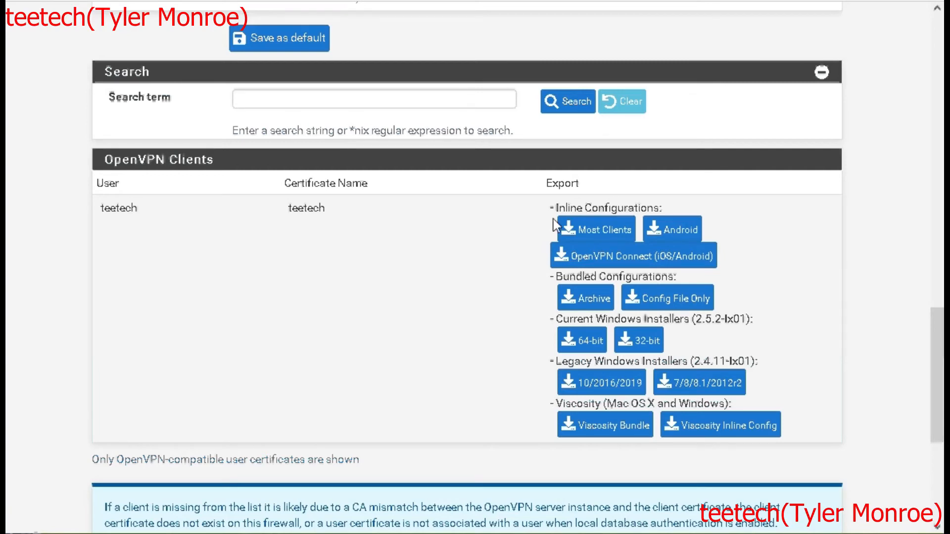
Export teetech's Most Clients inline configuration and save the .ovpn file.
left_click(600, 230)
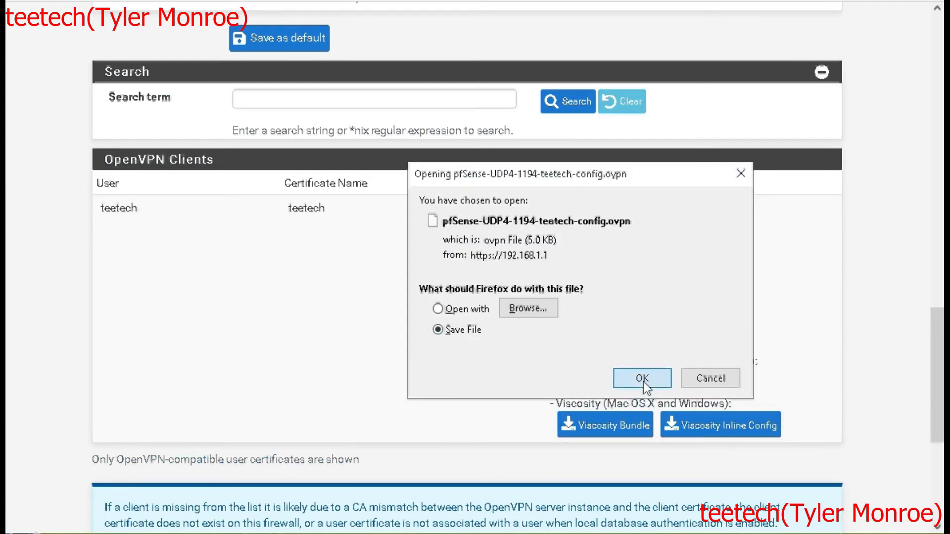
left_click(640, 378)
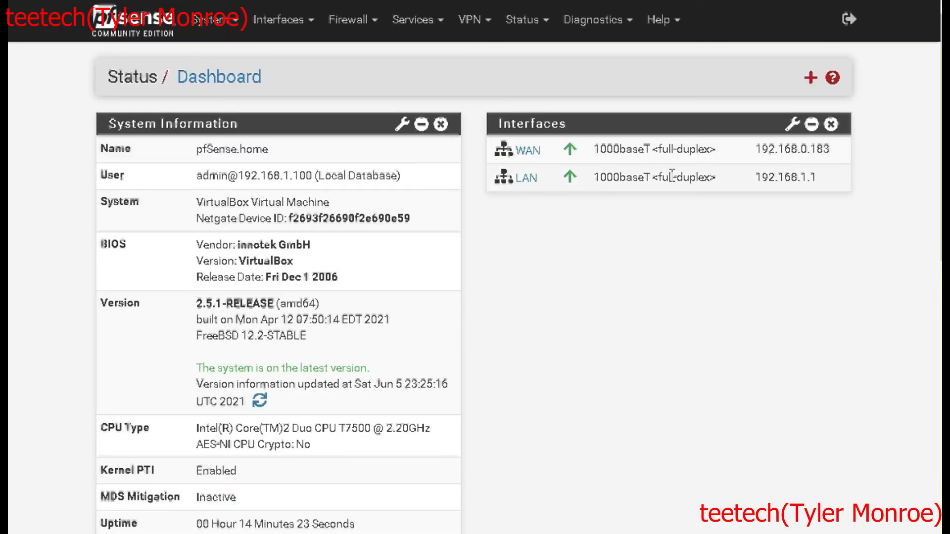
Show the Available Widgets list on the pfSense Status / Dashboard page.
left_click(810, 77)
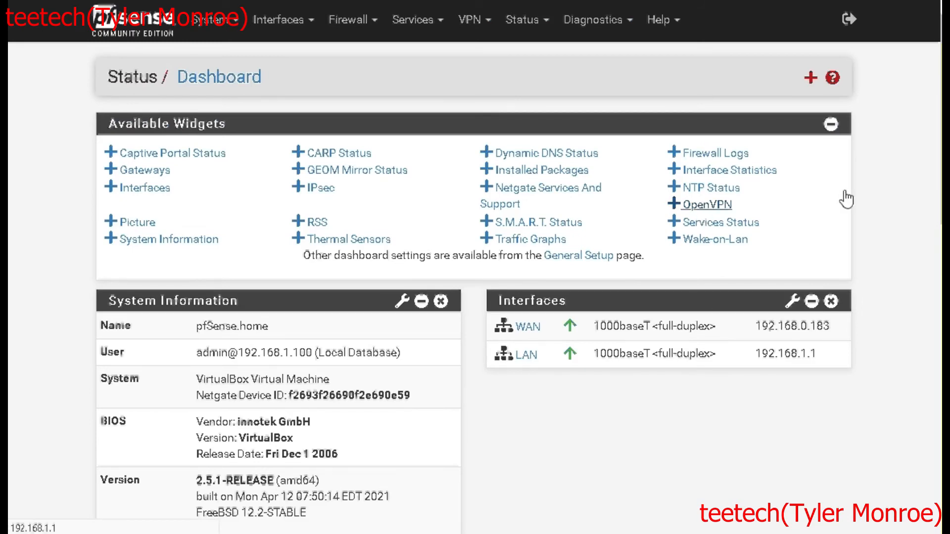
mouse_move(885, 204)
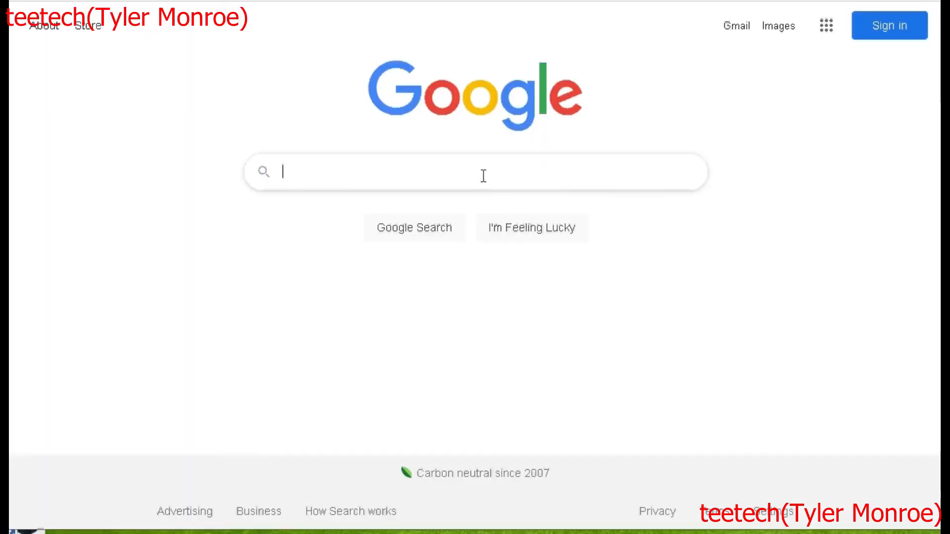
Search for OpenVPN and download the OpenVPN Connect installer for Windows.
type("openv")
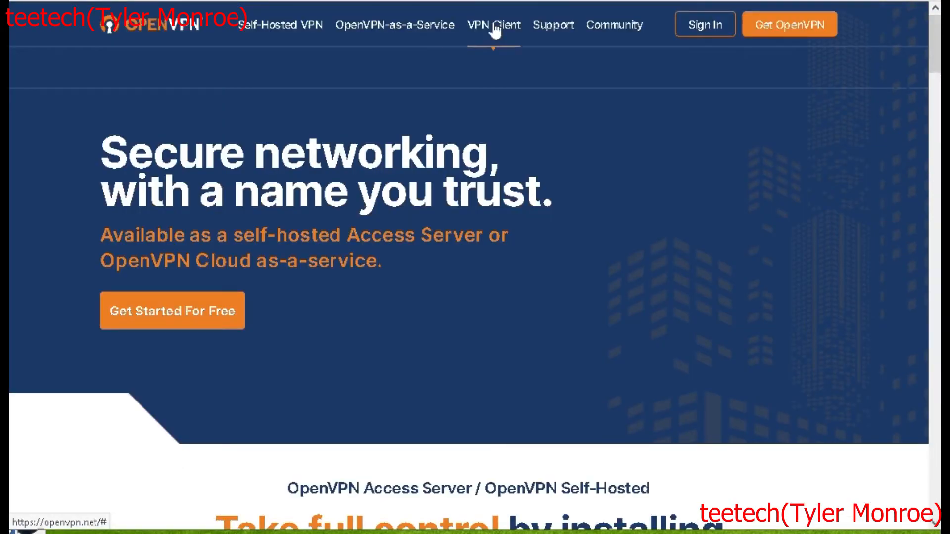
mouse_move(493, 24)
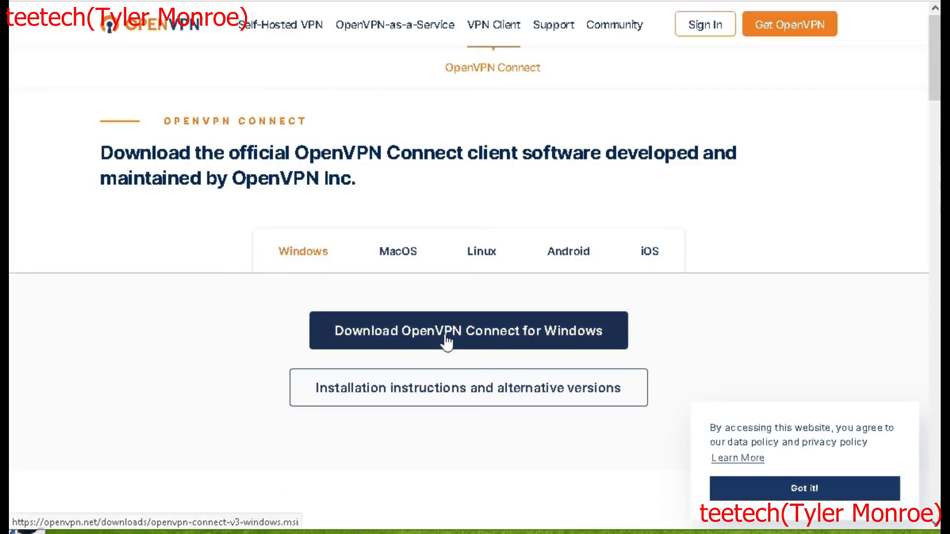
left_click(468, 330)
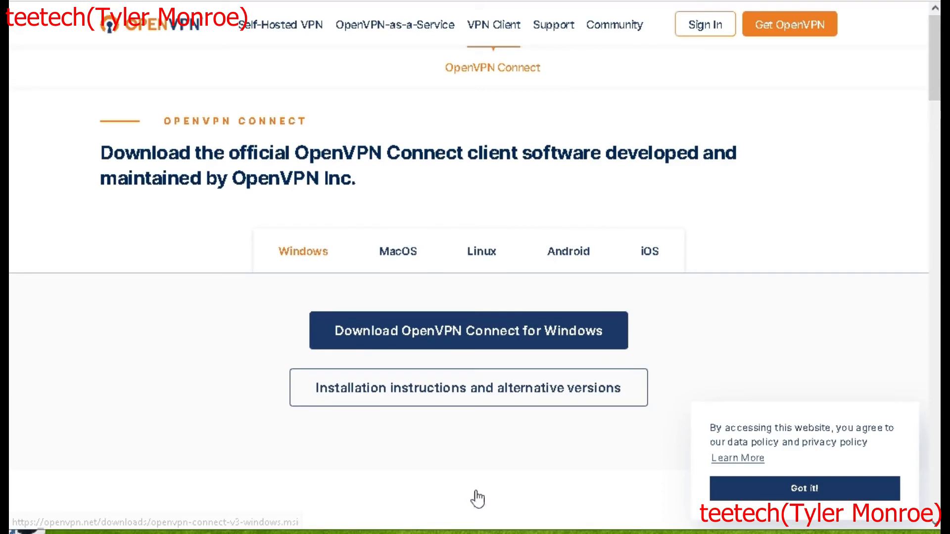
mouse_move(488, 368)
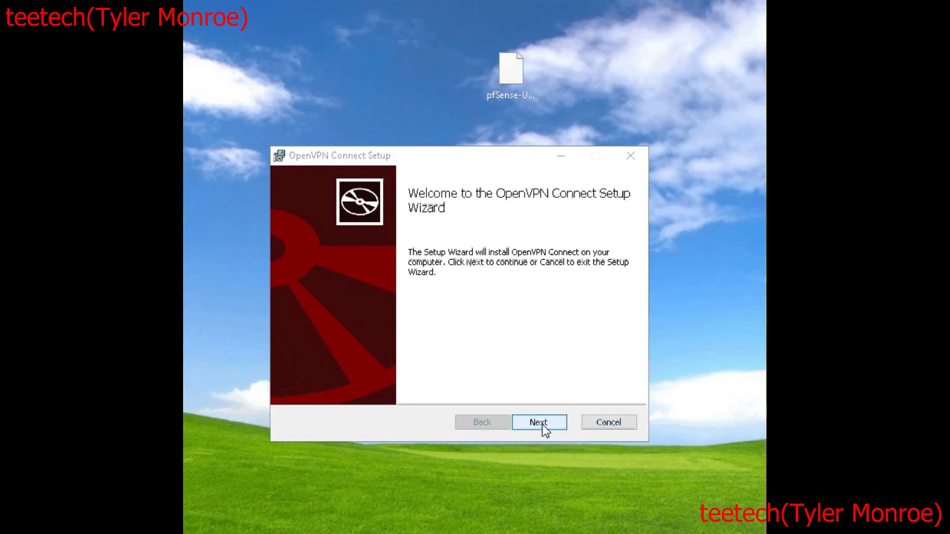
Run the OpenVPN Connect setup, accept the license terms, install, and finish the wizard.
left_click(537, 422)
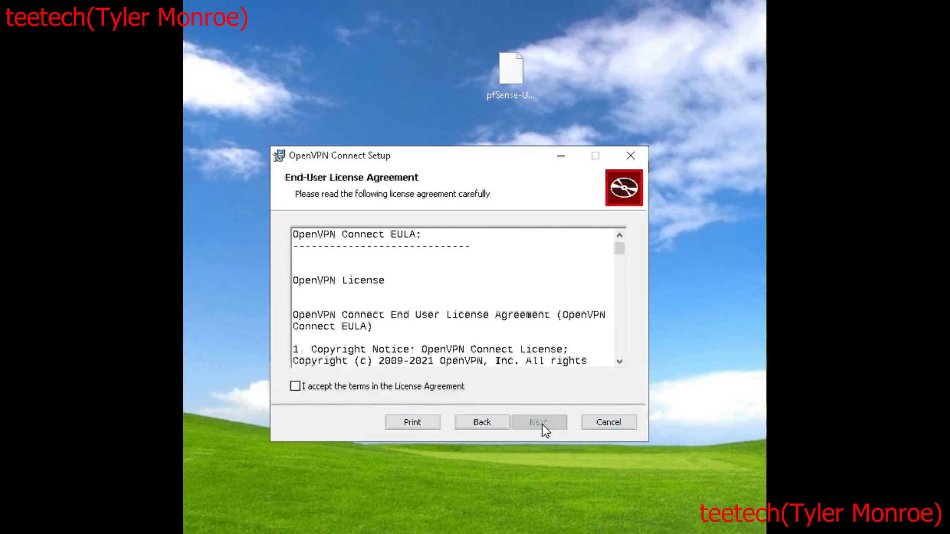
left_click(294, 386)
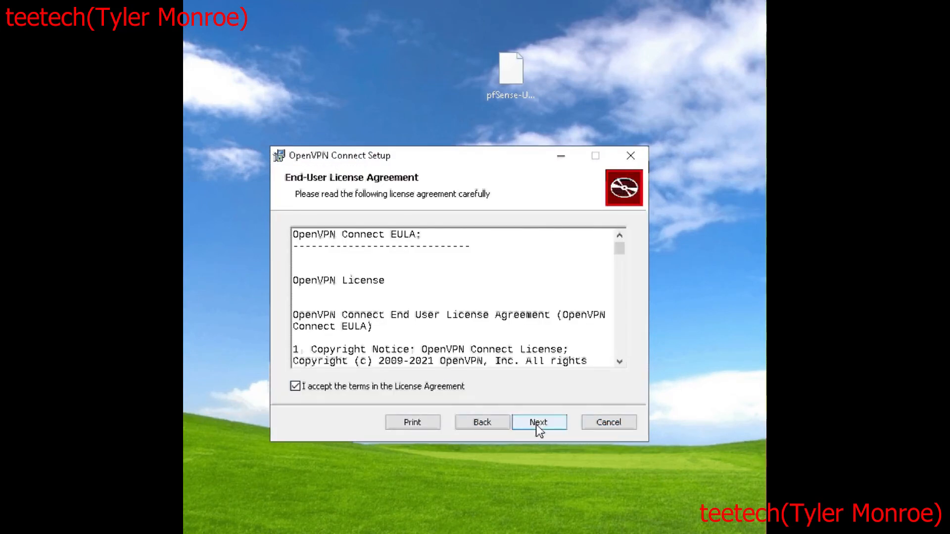
left_click(539, 422)
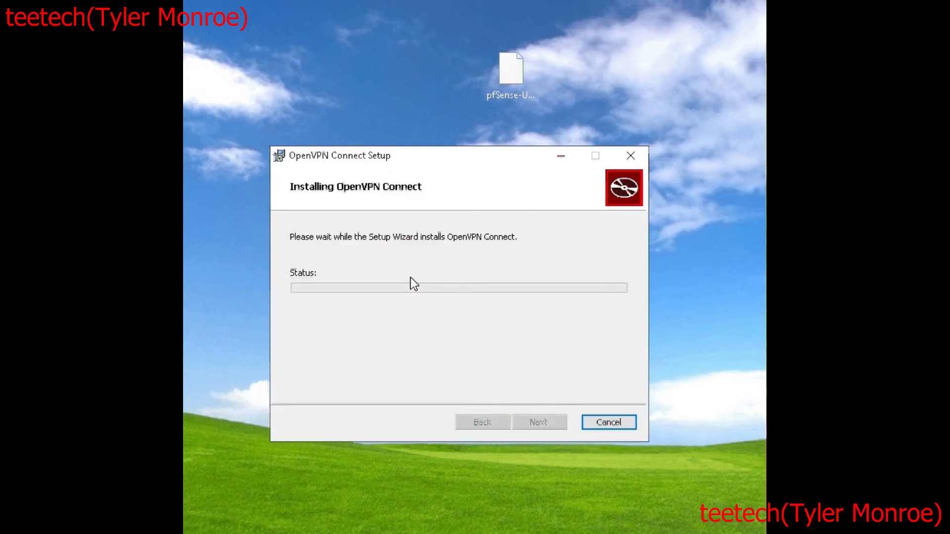
mouse_move(463, 332)
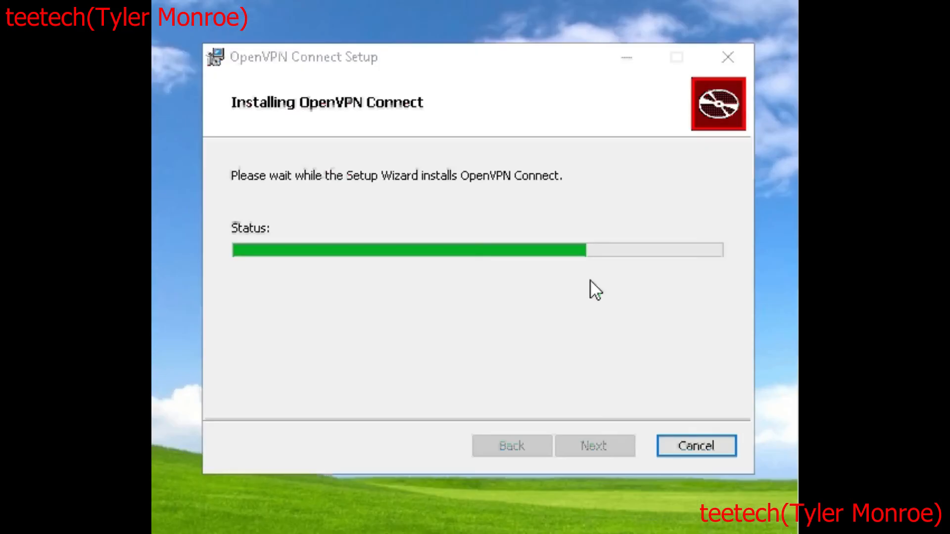
mouse_move(523, 293)
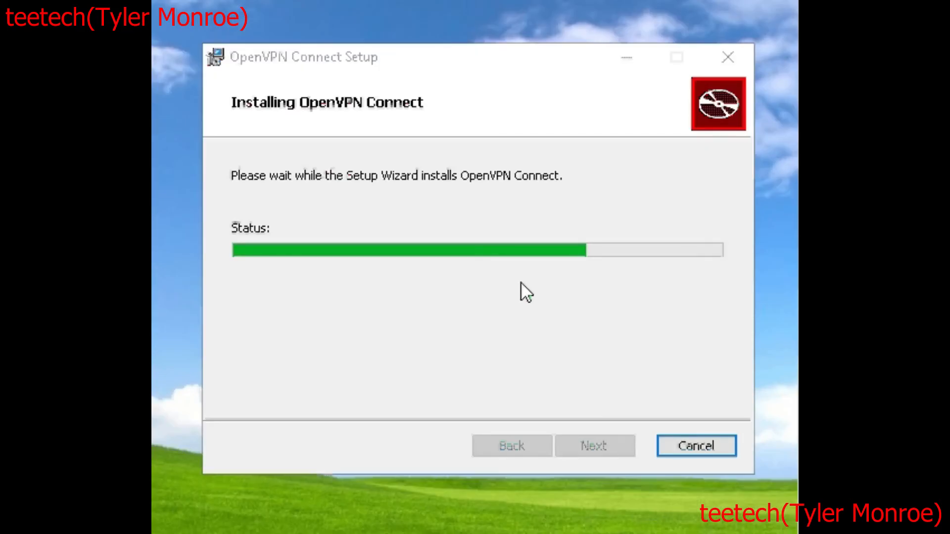
mouse_move(454, 272)
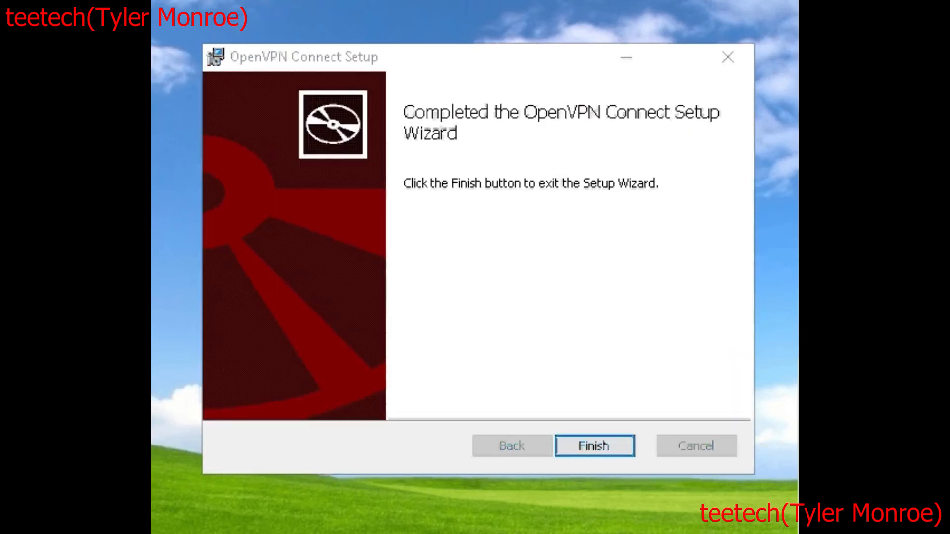
left_click(595, 445)
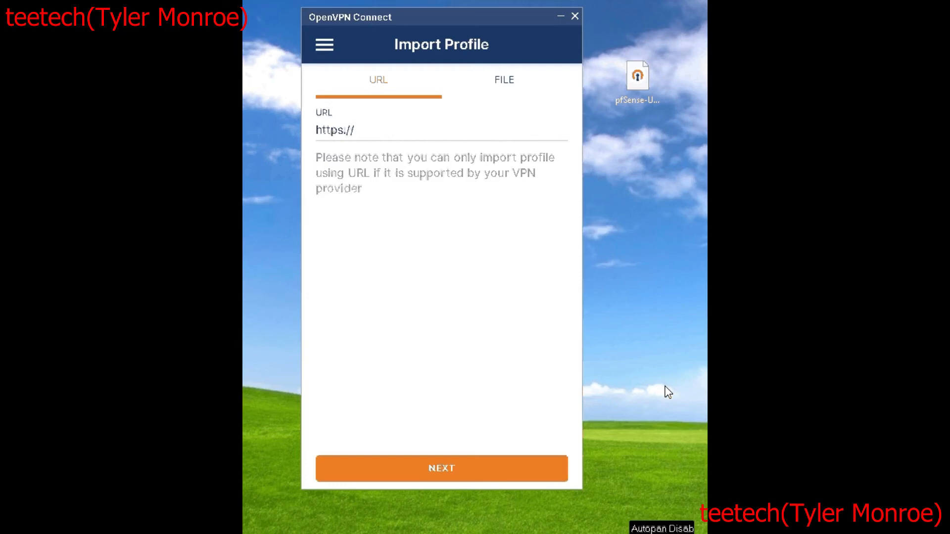
mouse_move(504, 80)
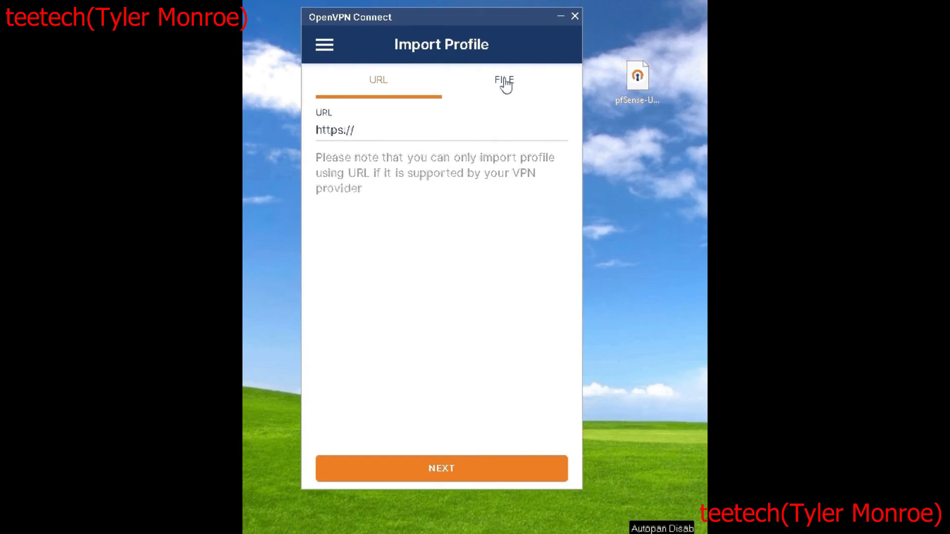
Switch OpenVPN Connect's Import Profile screen to the FILE tab.
left_click(504, 80)
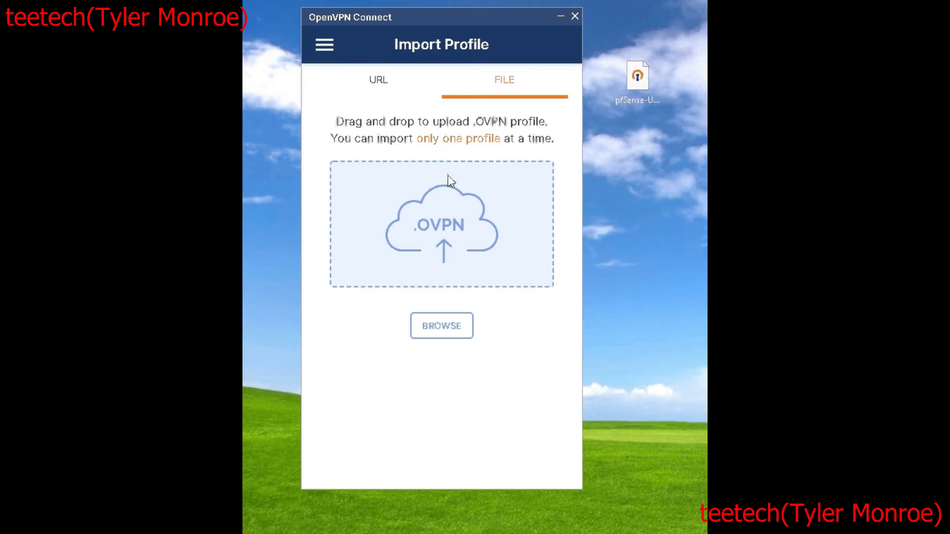
mouse_move(544, 147)
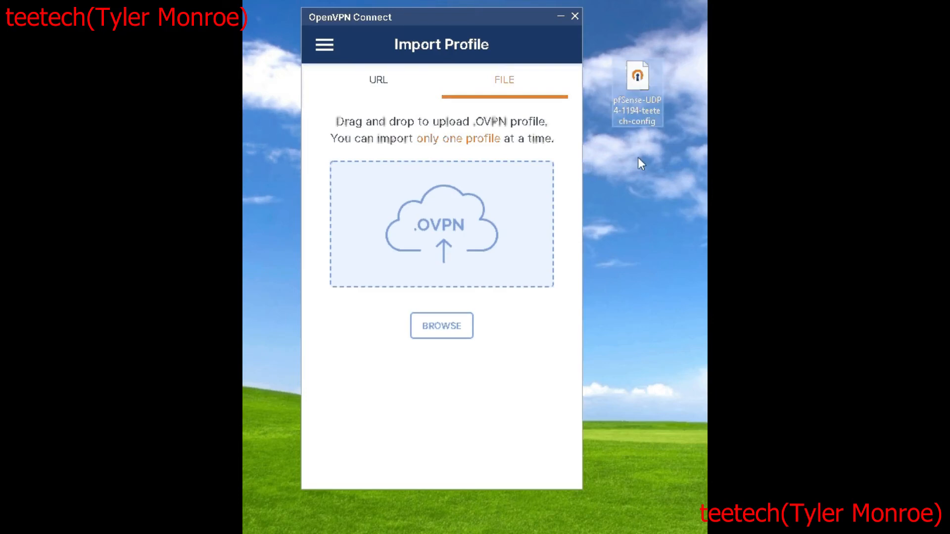
mouse_move(641, 160)
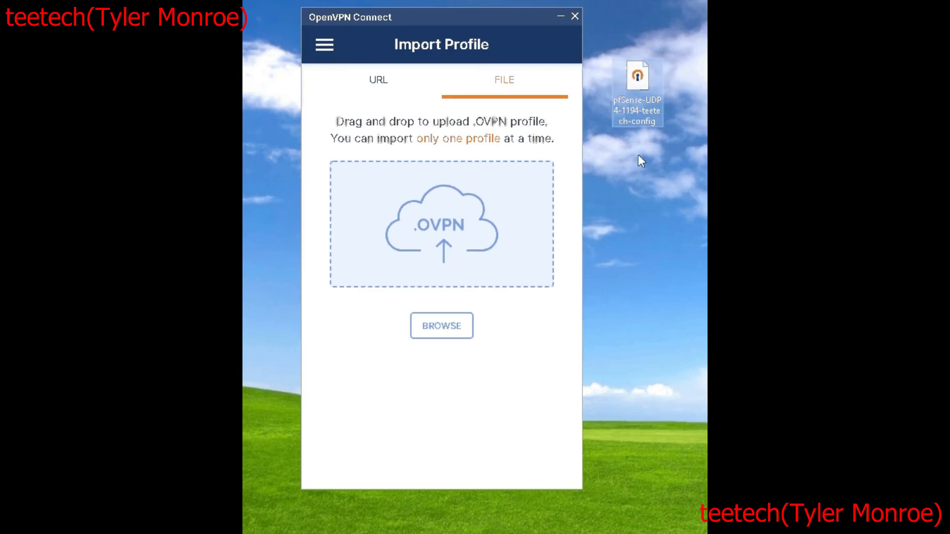
mouse_move(644, 148)
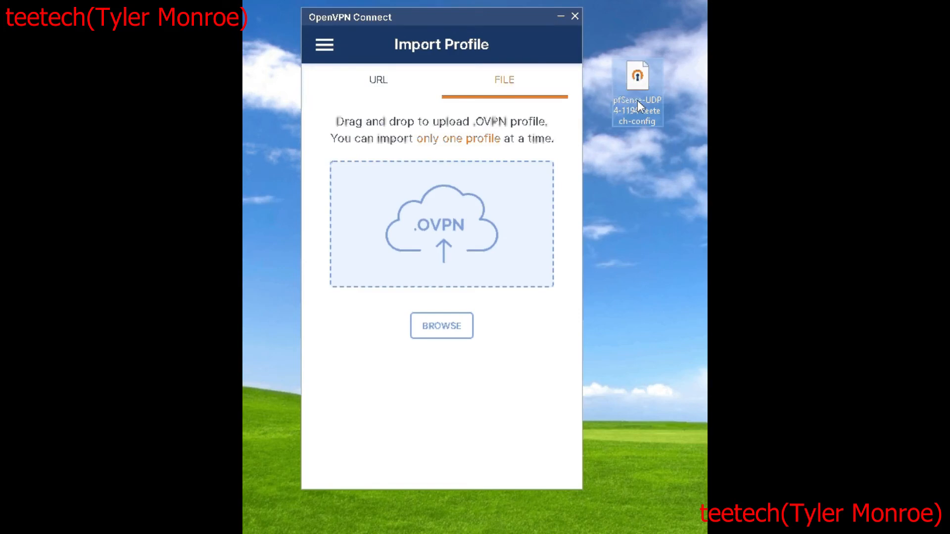
Import pfSense-UDP4-1194-teetech-config, set username teetech, and connect.
left_click_drag(636, 75, 454, 227)
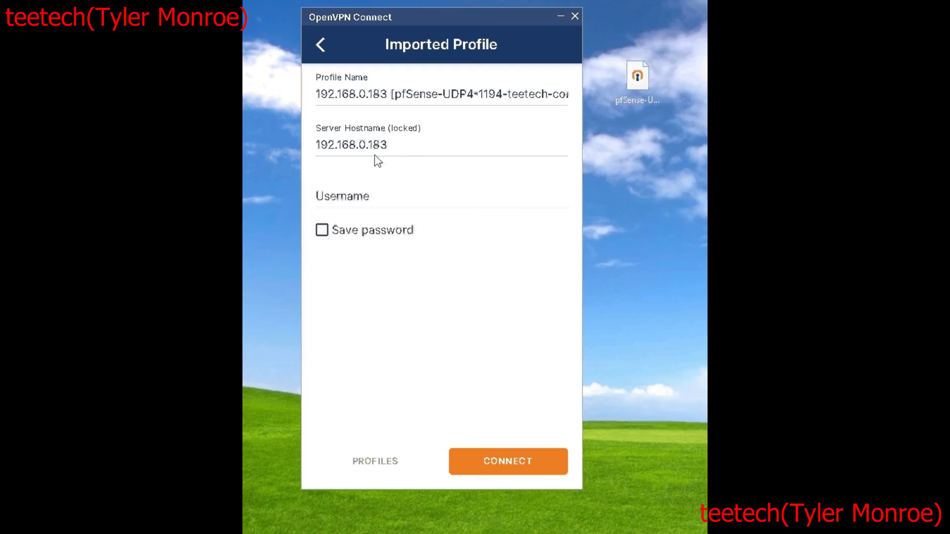
mouse_move(472, 304)
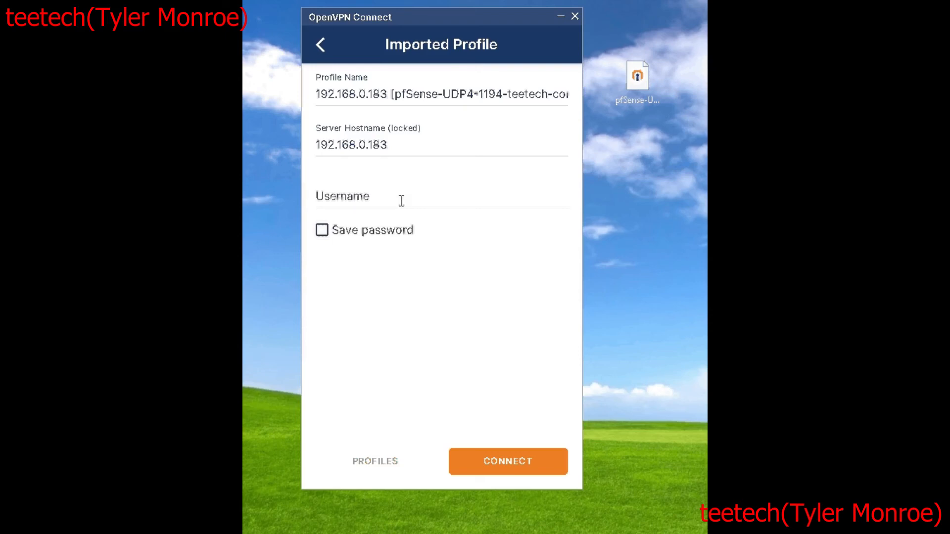
type("teet")
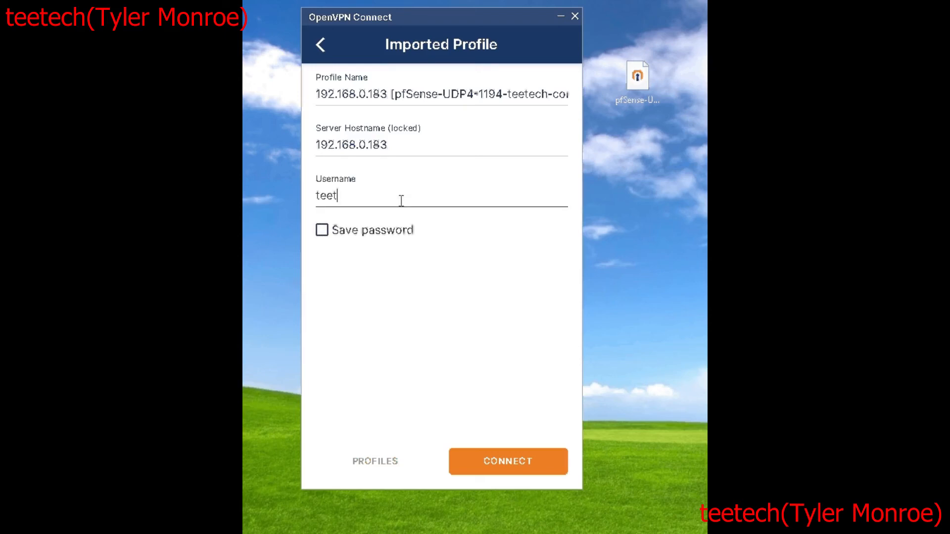
type("ech")
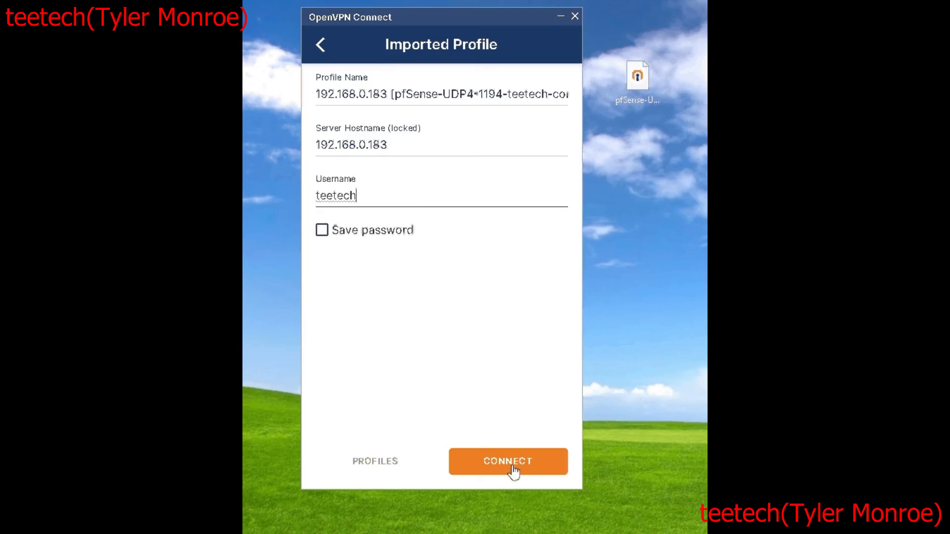
left_click(508, 461)
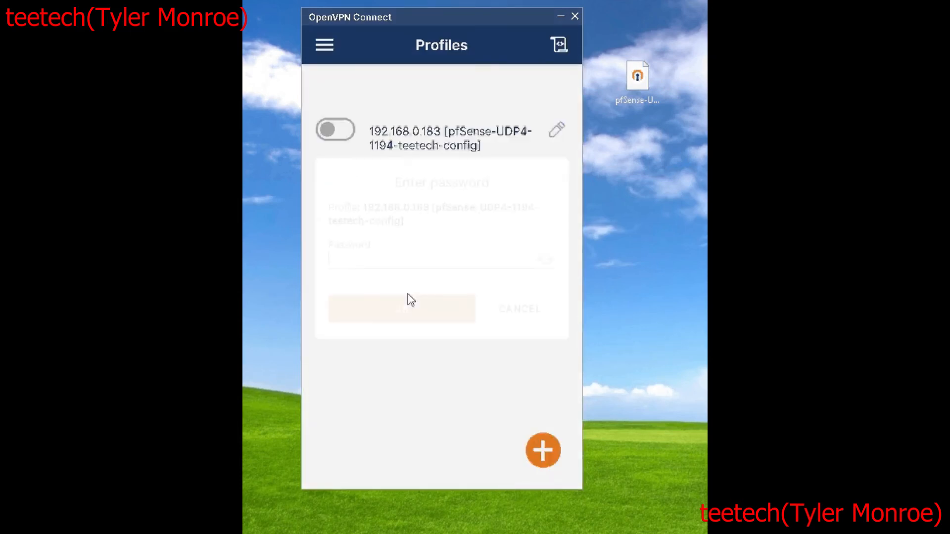
Enter the teetech account password in the password prompt and submit it.
left_click(335, 130)
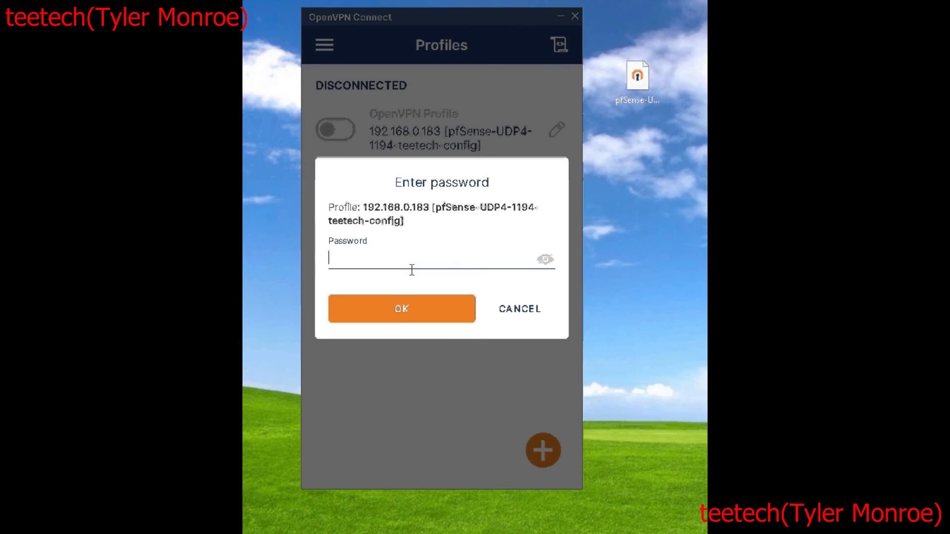
type("password")
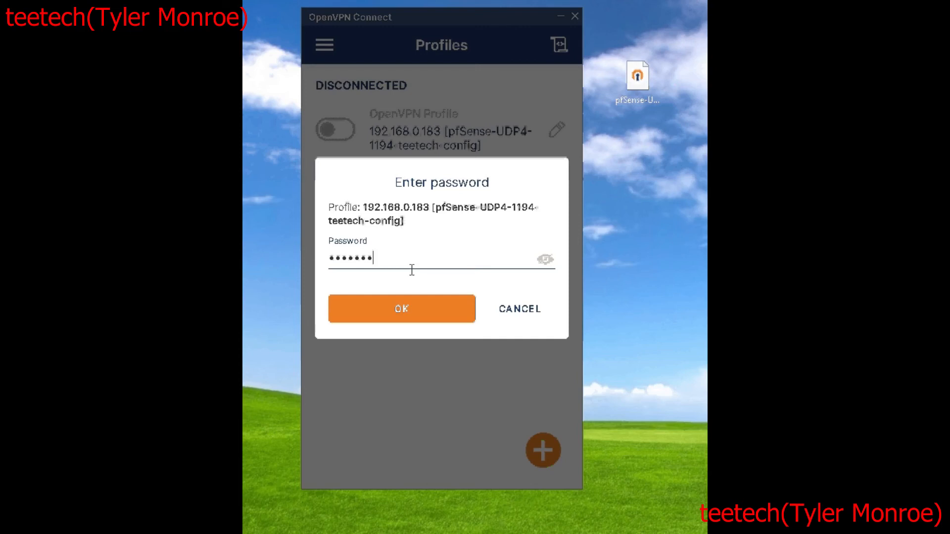
left_click(401, 308)
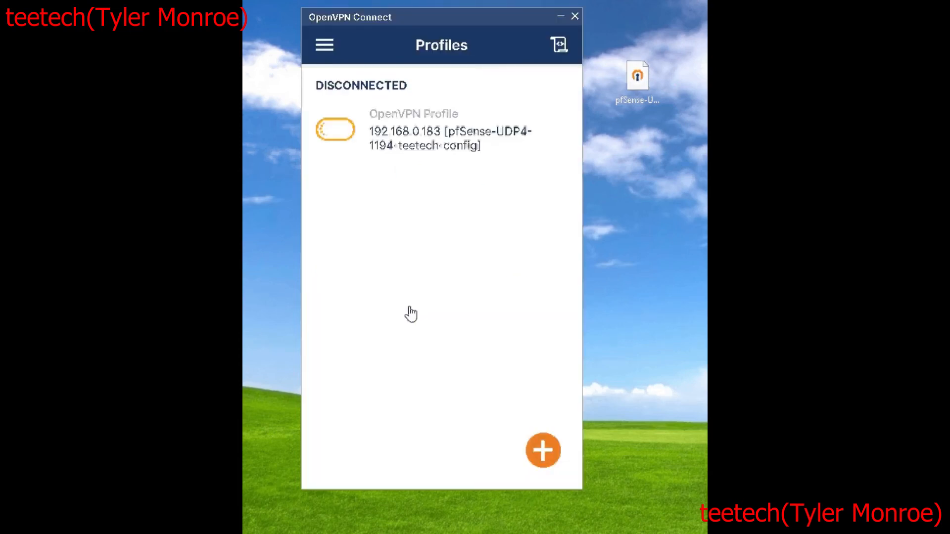
mouse_move(445, 232)
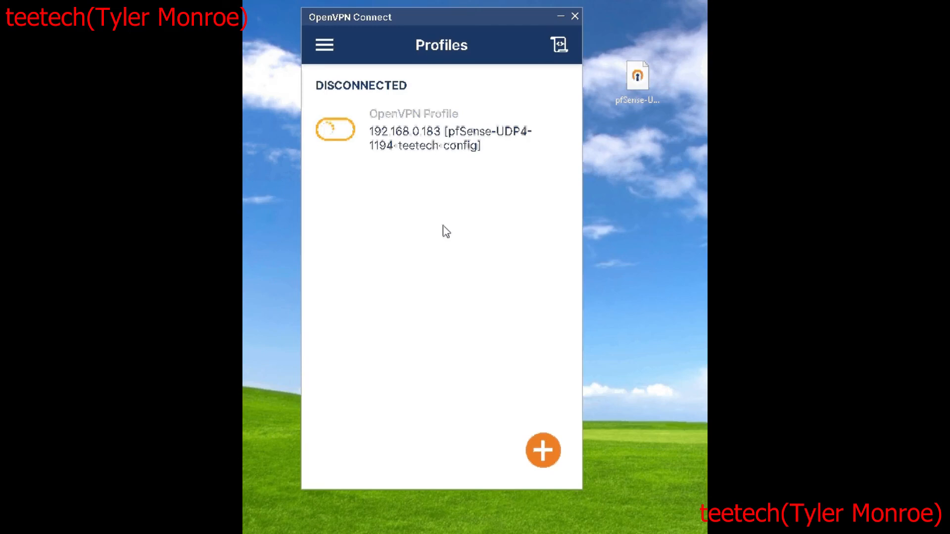
left_click(335, 130)
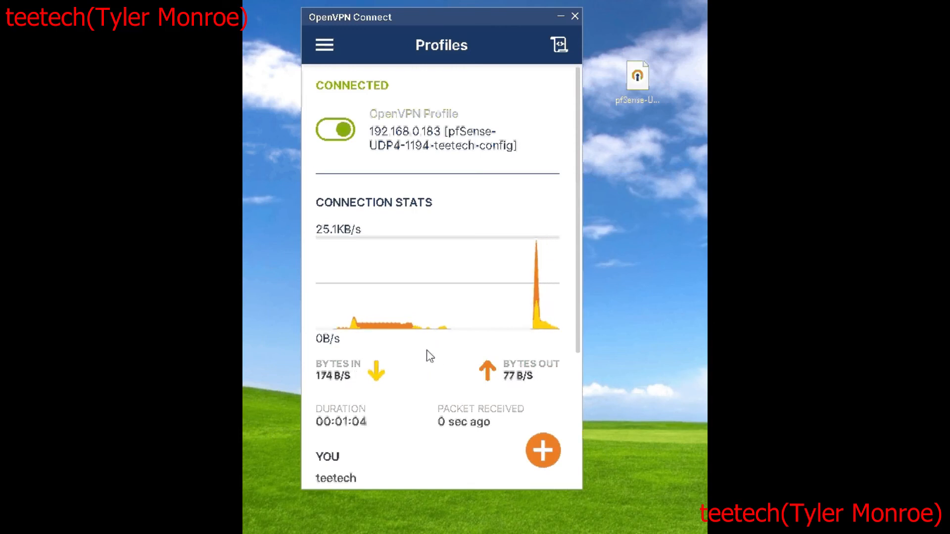
Scroll Connection Stats to view private IP 10.255.255.2, server 192.168.0.183, port 1194.
scroll("down", 3)
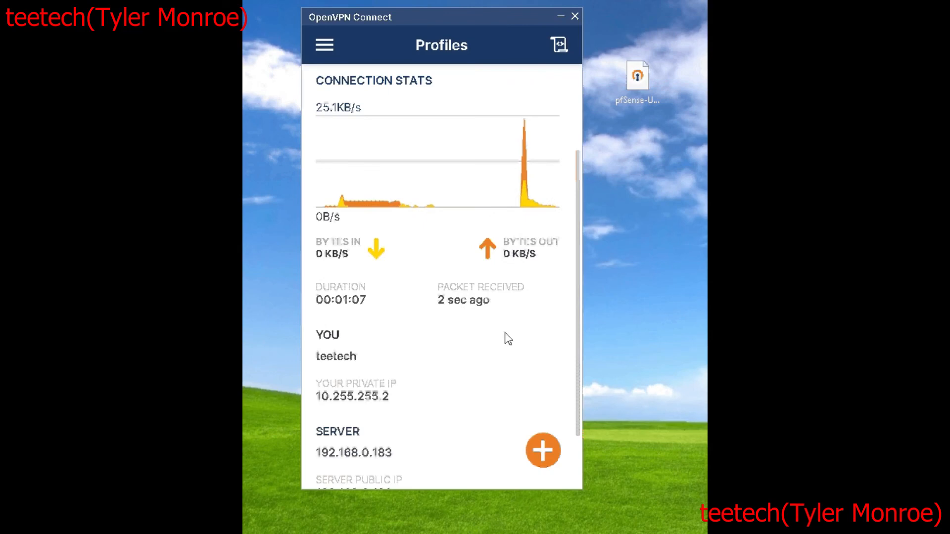
mouse_move(413, 293)
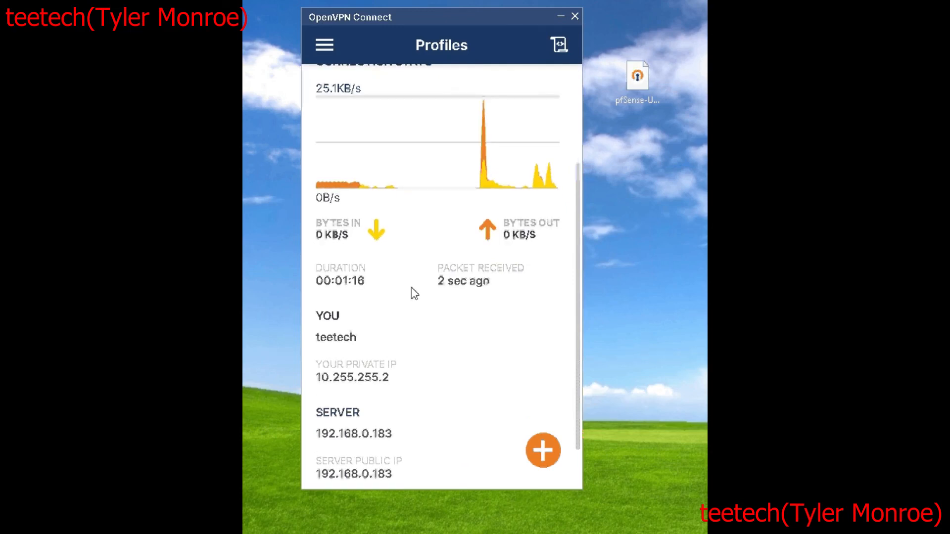
scroll("down", 3)
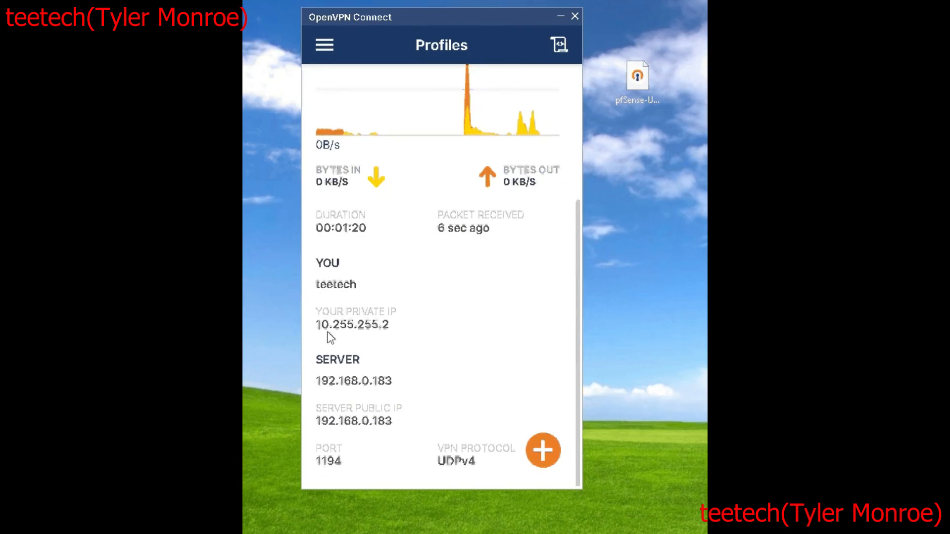
mouse_move(338, 337)
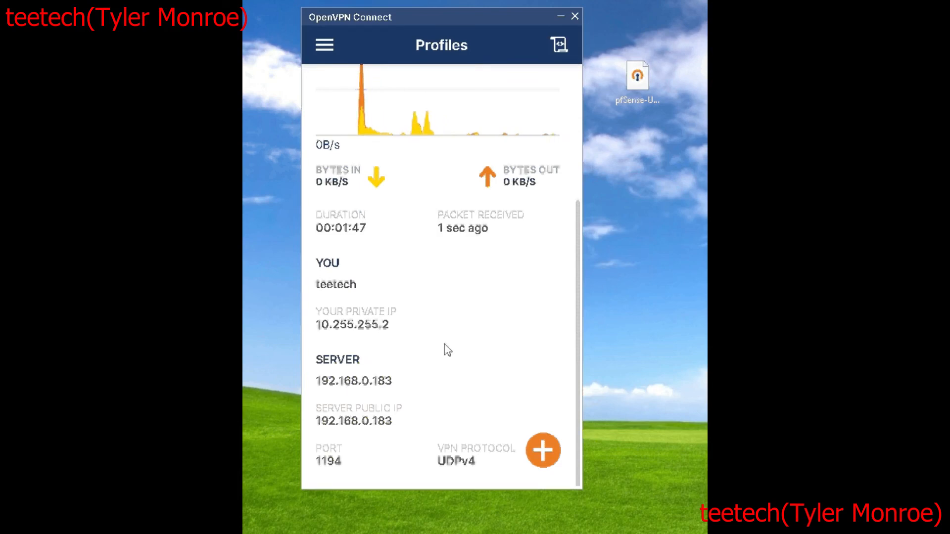
mouse_move(353, 330)
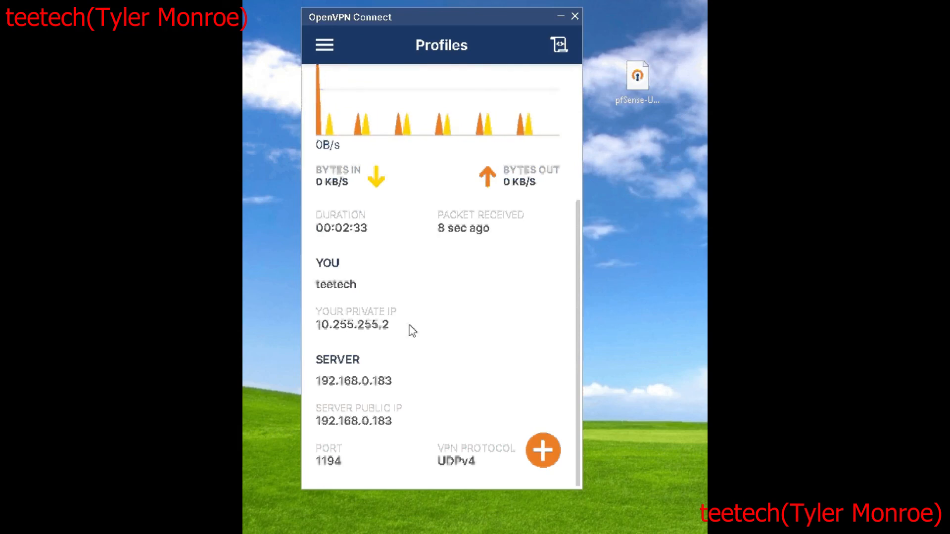
mouse_move(549, 267)
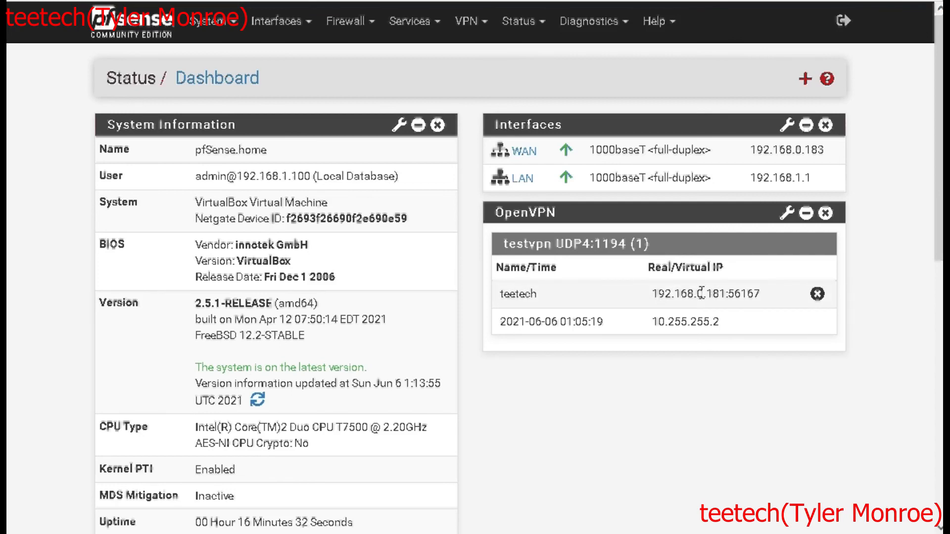
mouse_move(703, 294)
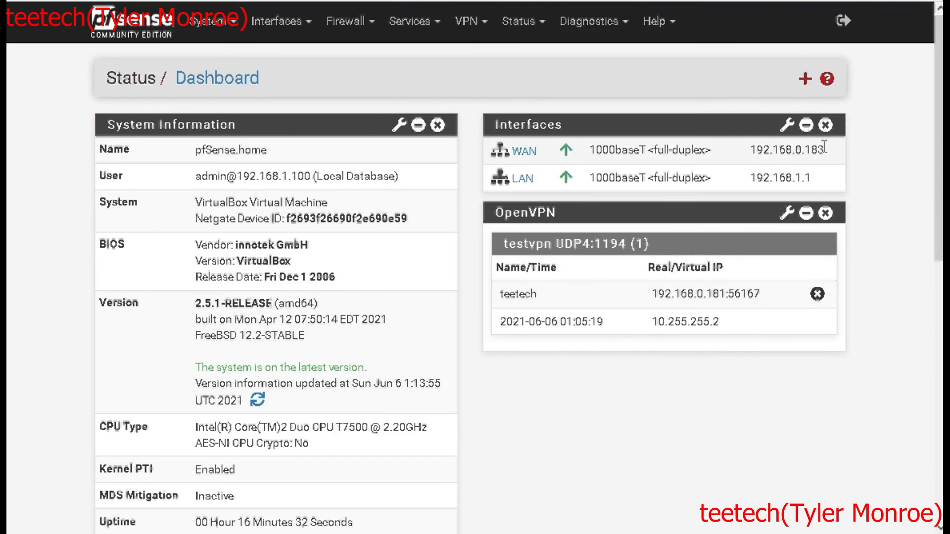
mouse_move(698, 267)
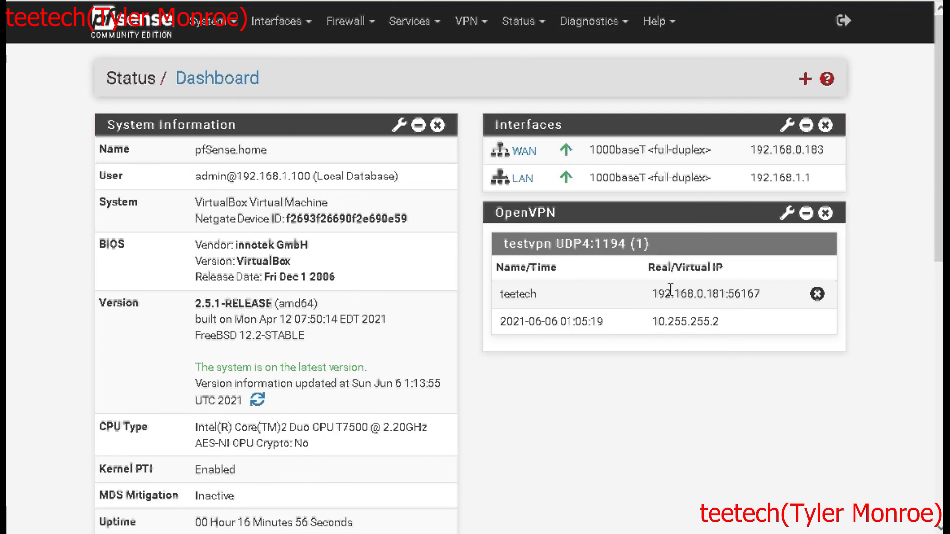
mouse_move(705, 376)
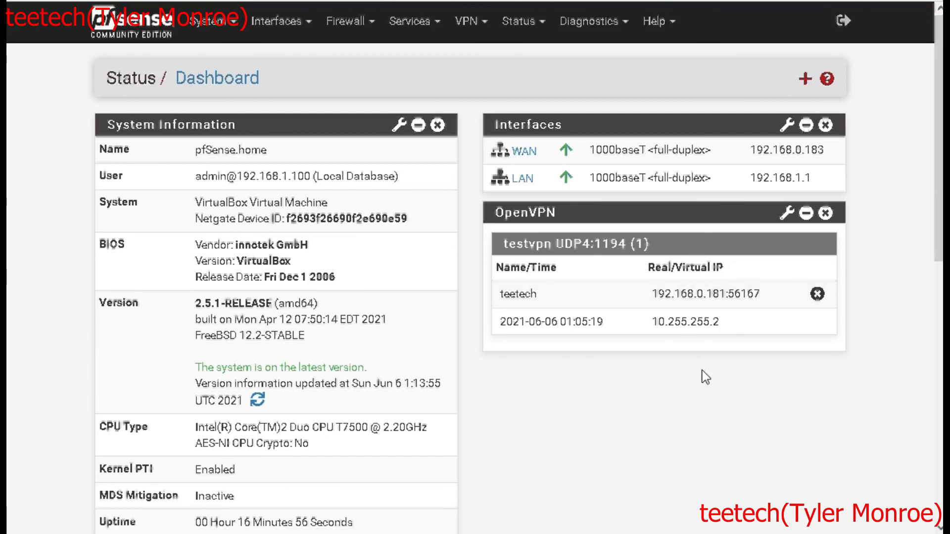
mouse_move(640, 351)
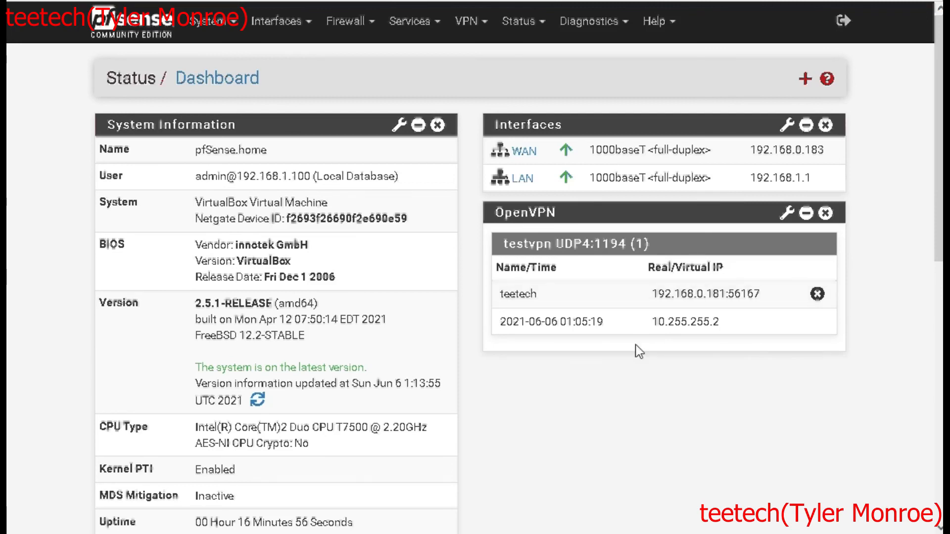
mouse_move(703, 291)
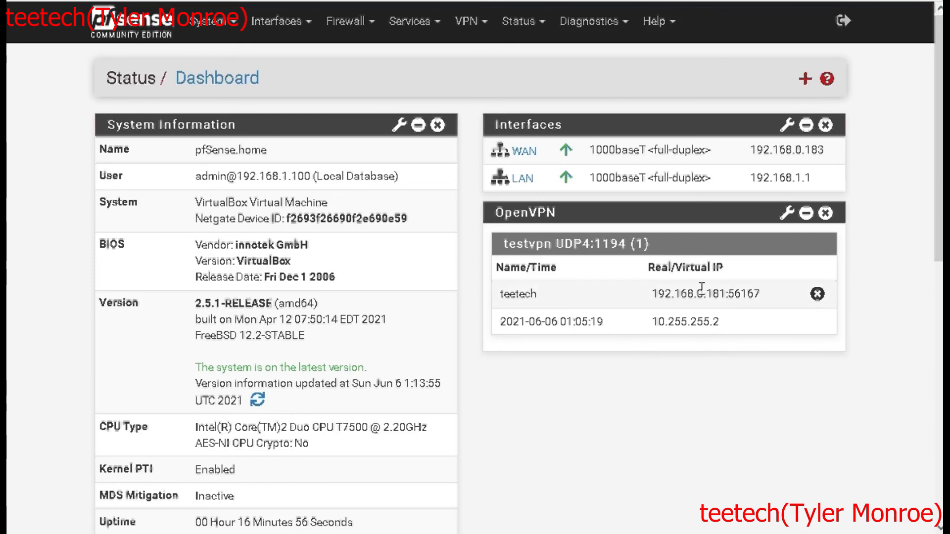
mouse_move(715, 312)
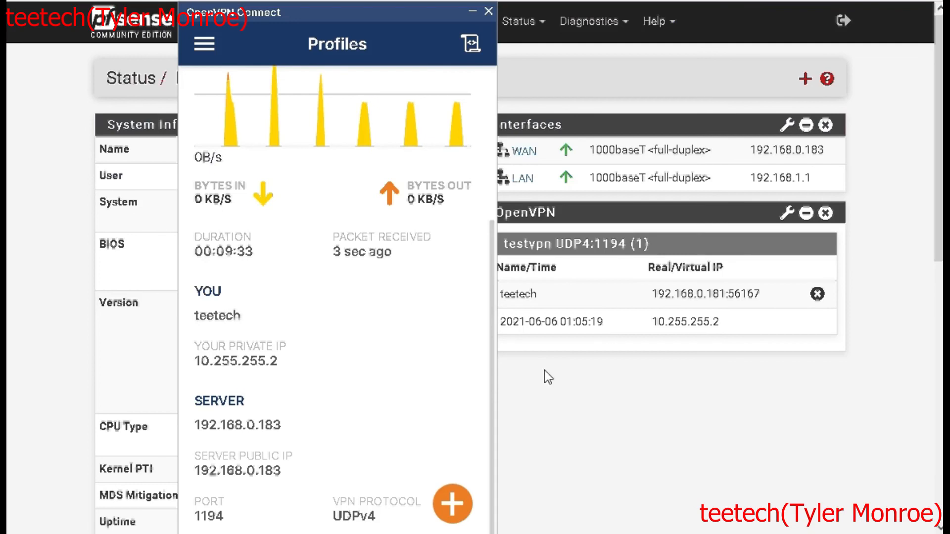
Check the pfSense OpenVPN widget shows teetech on testvpn with virtual IP 10.255.255.2.
left_click(488, 12)
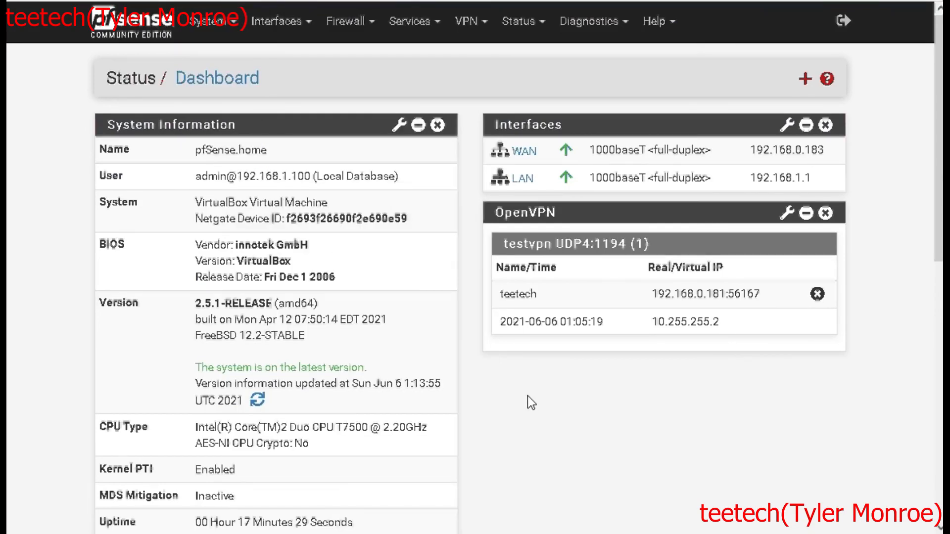